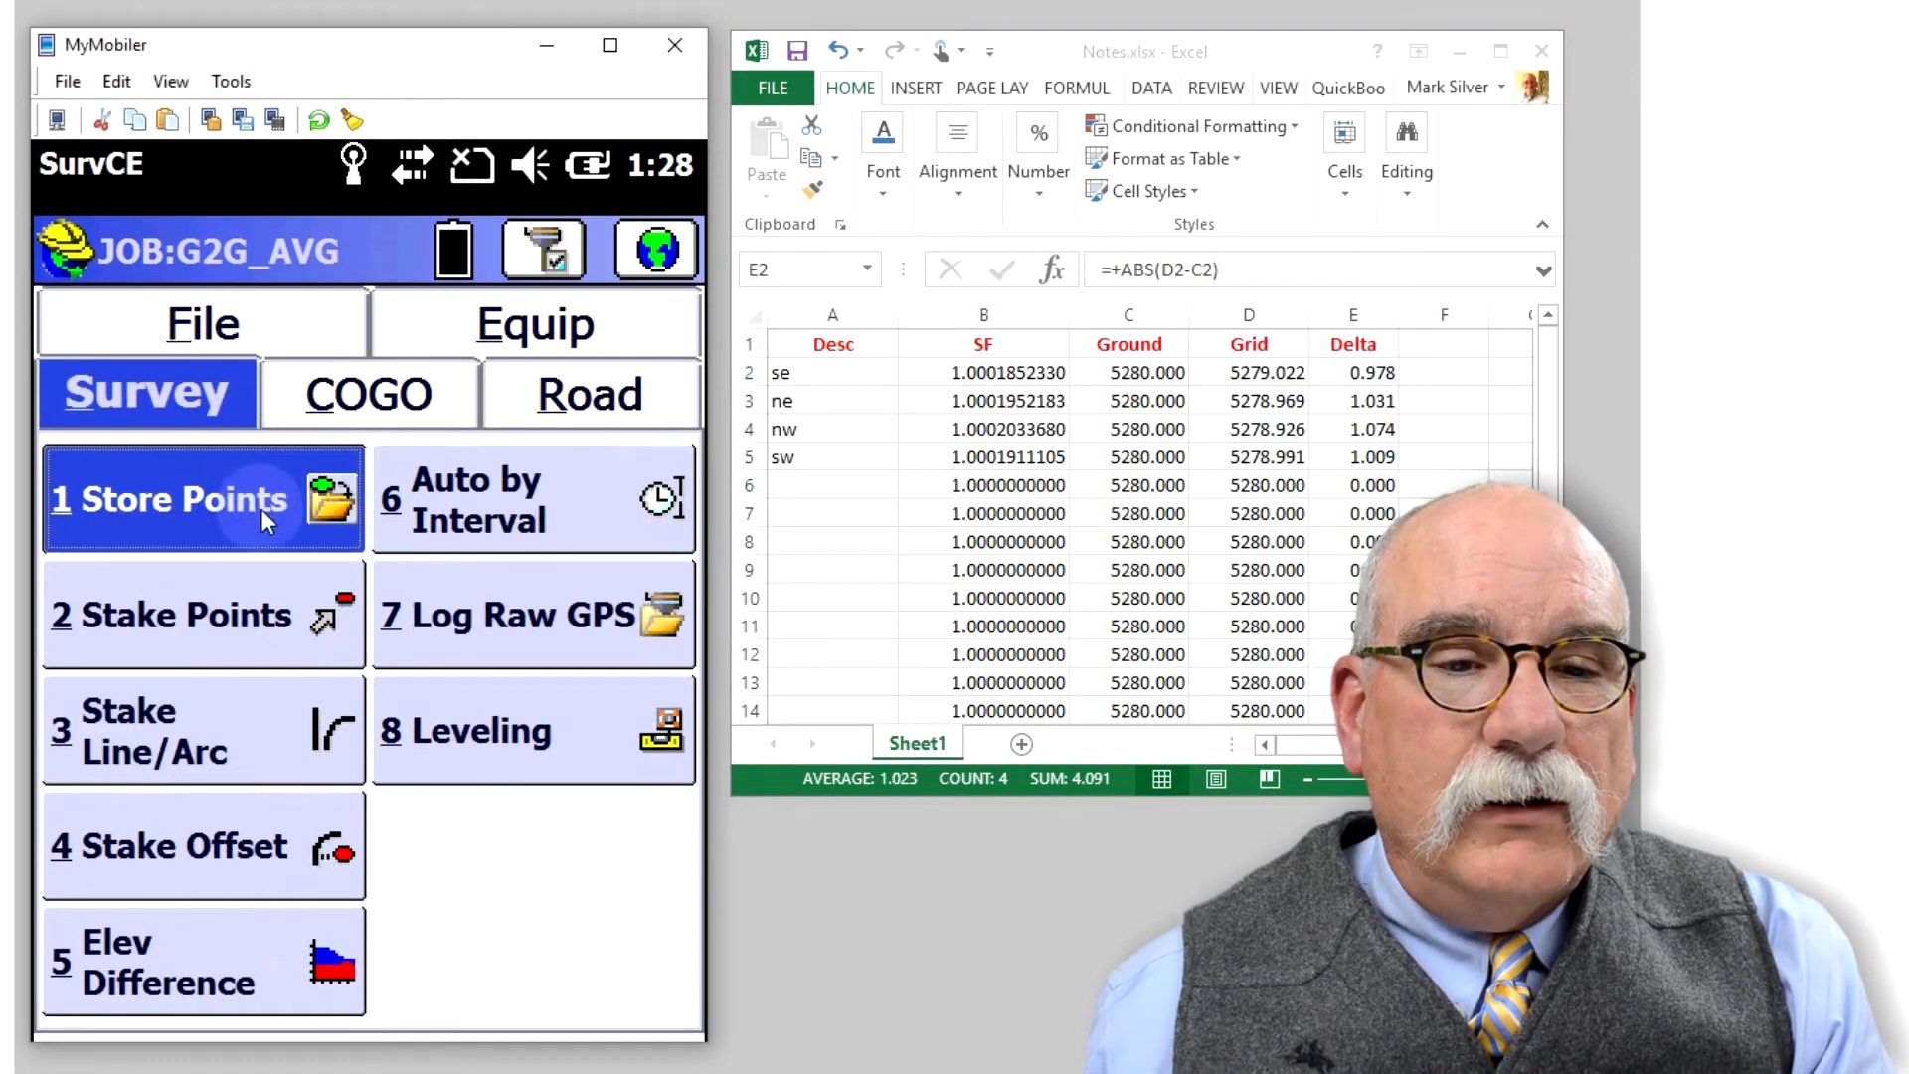
Store the surveyed corner positions as points 1–4 with descriptions se, ne, nw and sw.
left_click(201, 500)
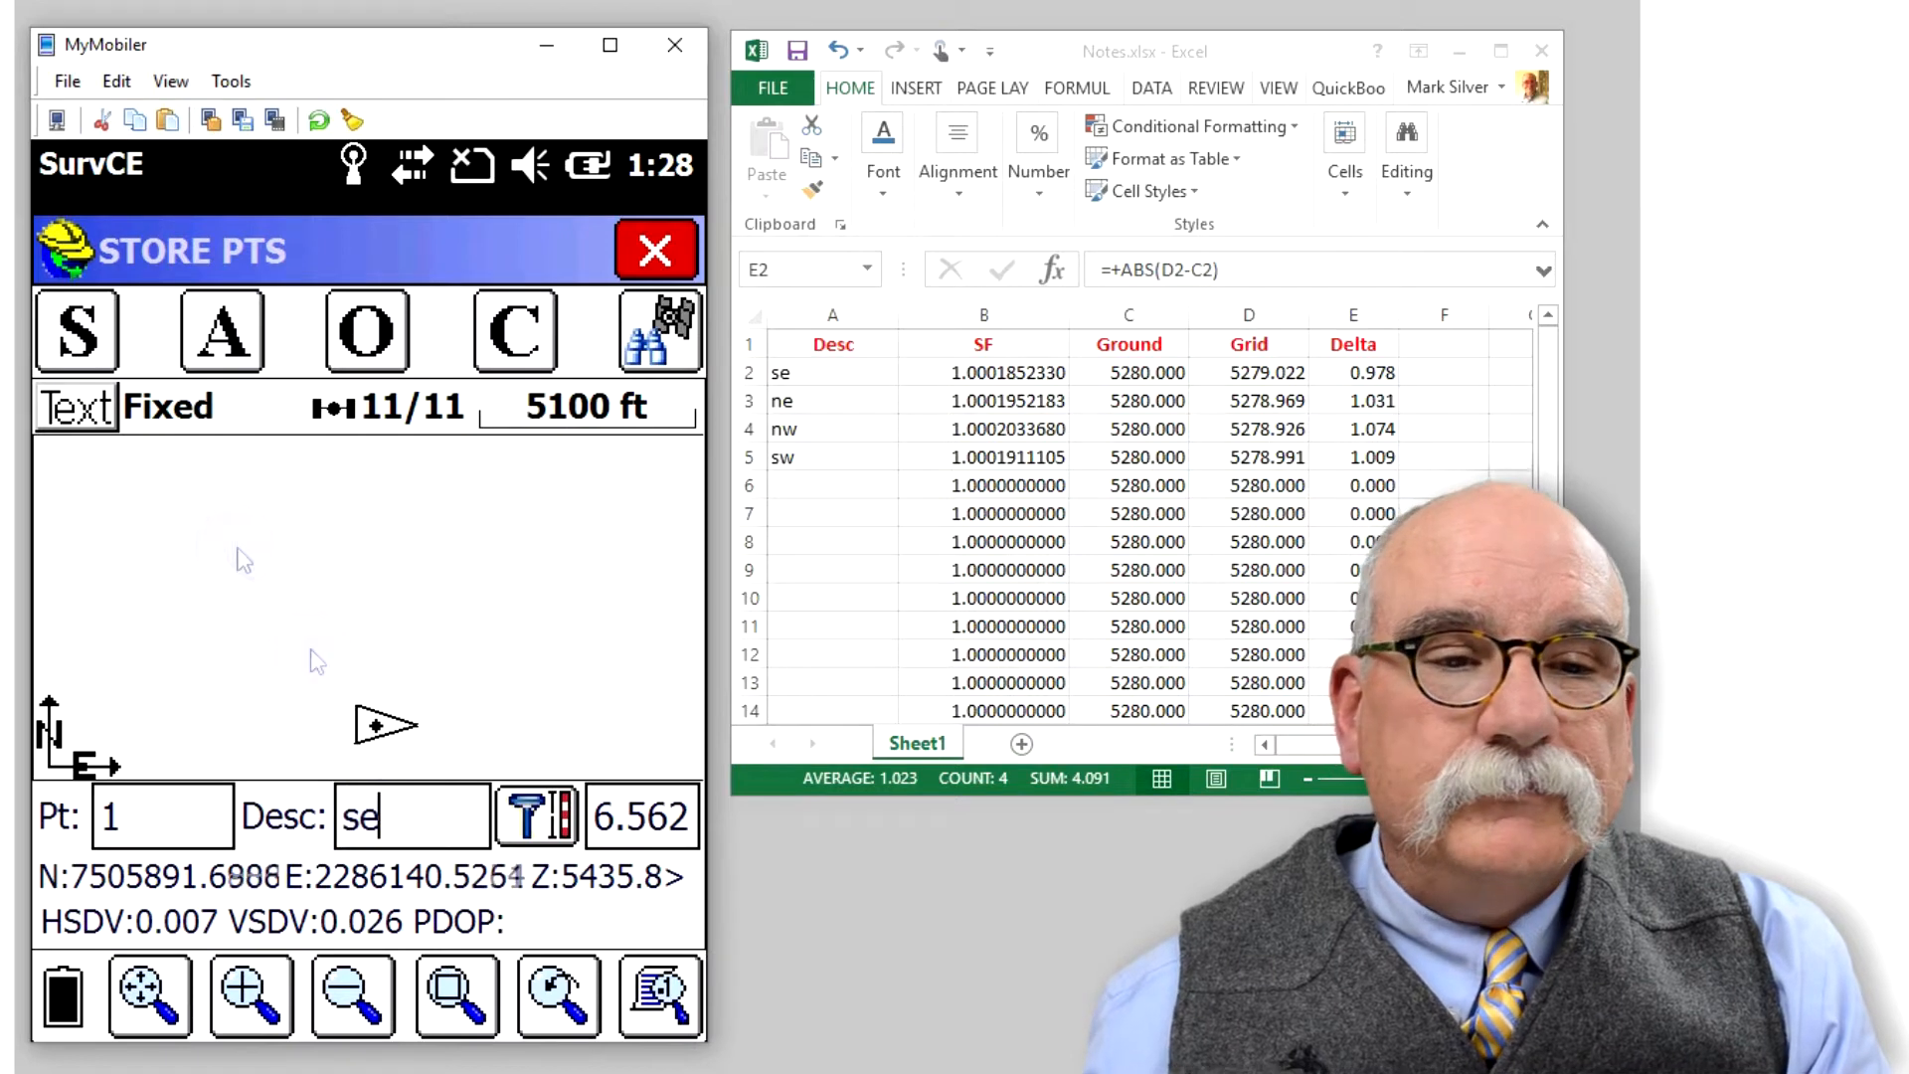
left_click(75, 330)
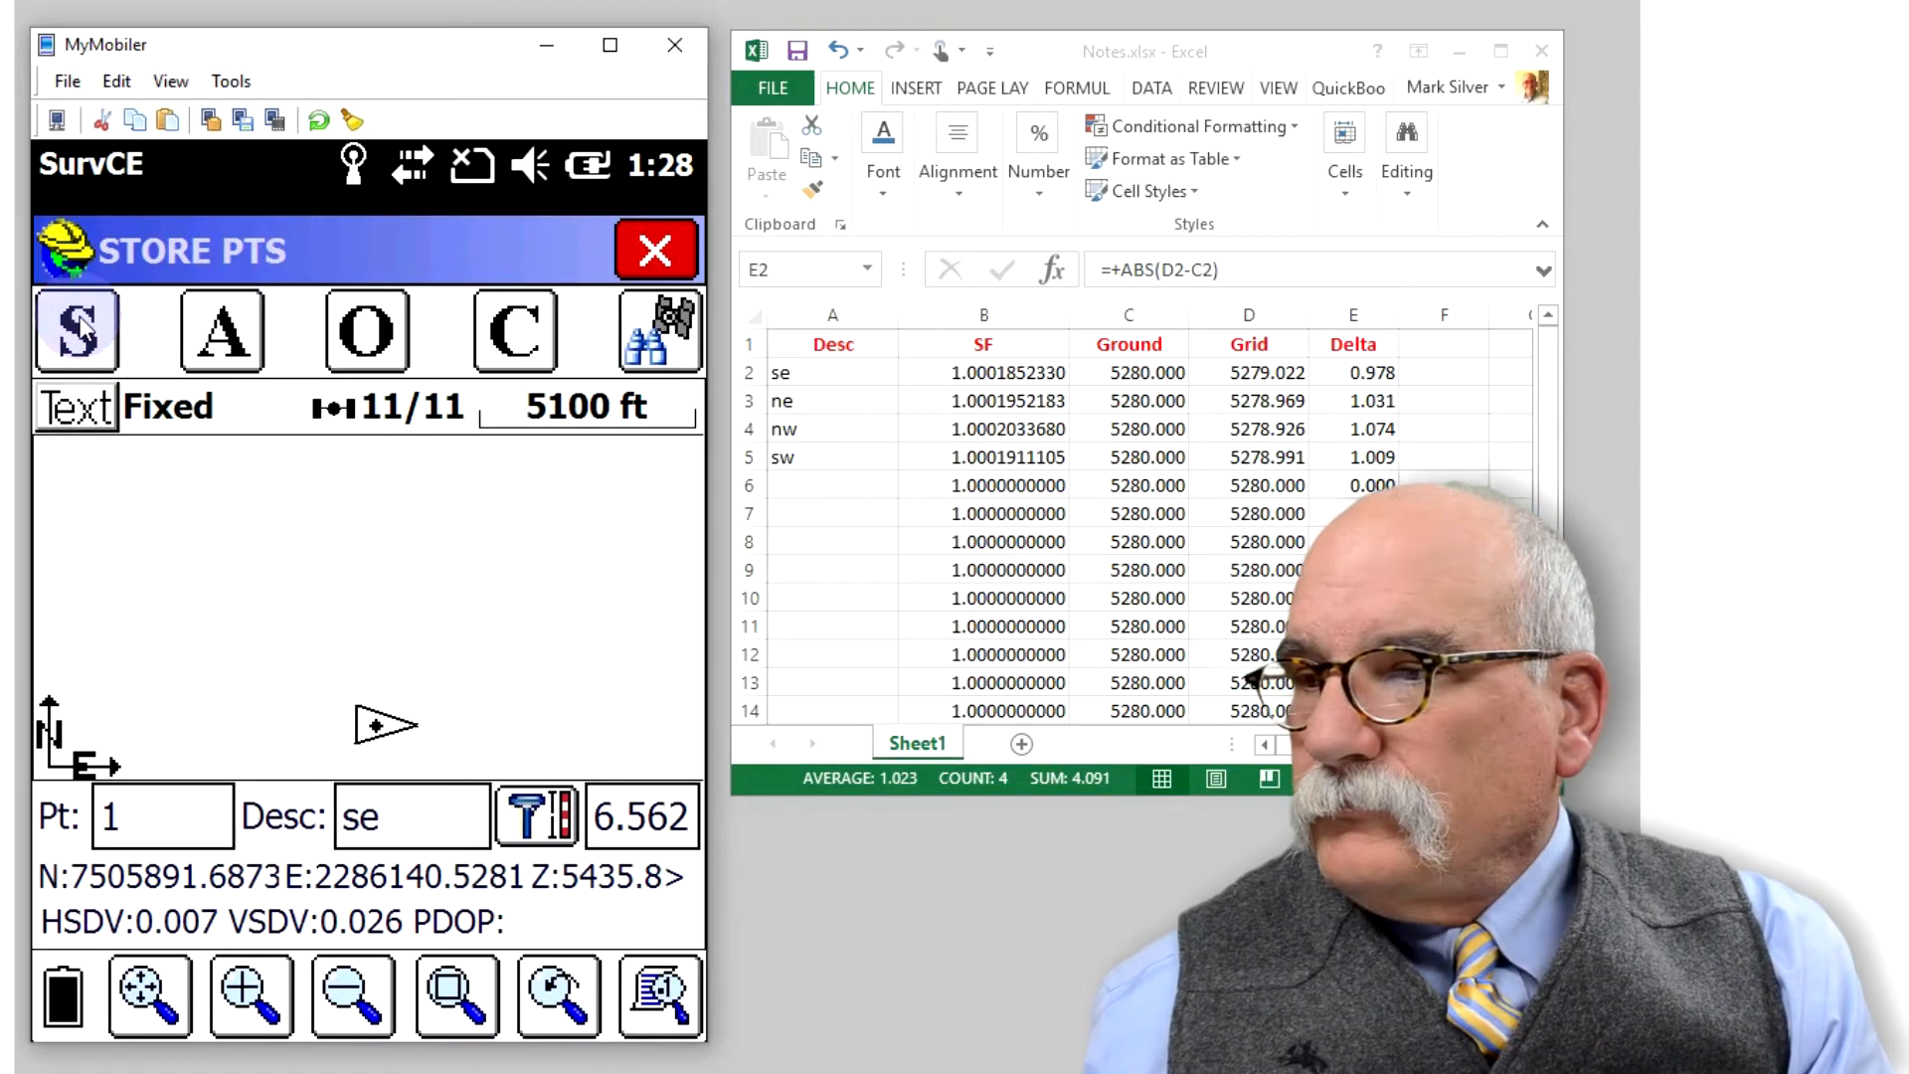
left_click(76, 332)
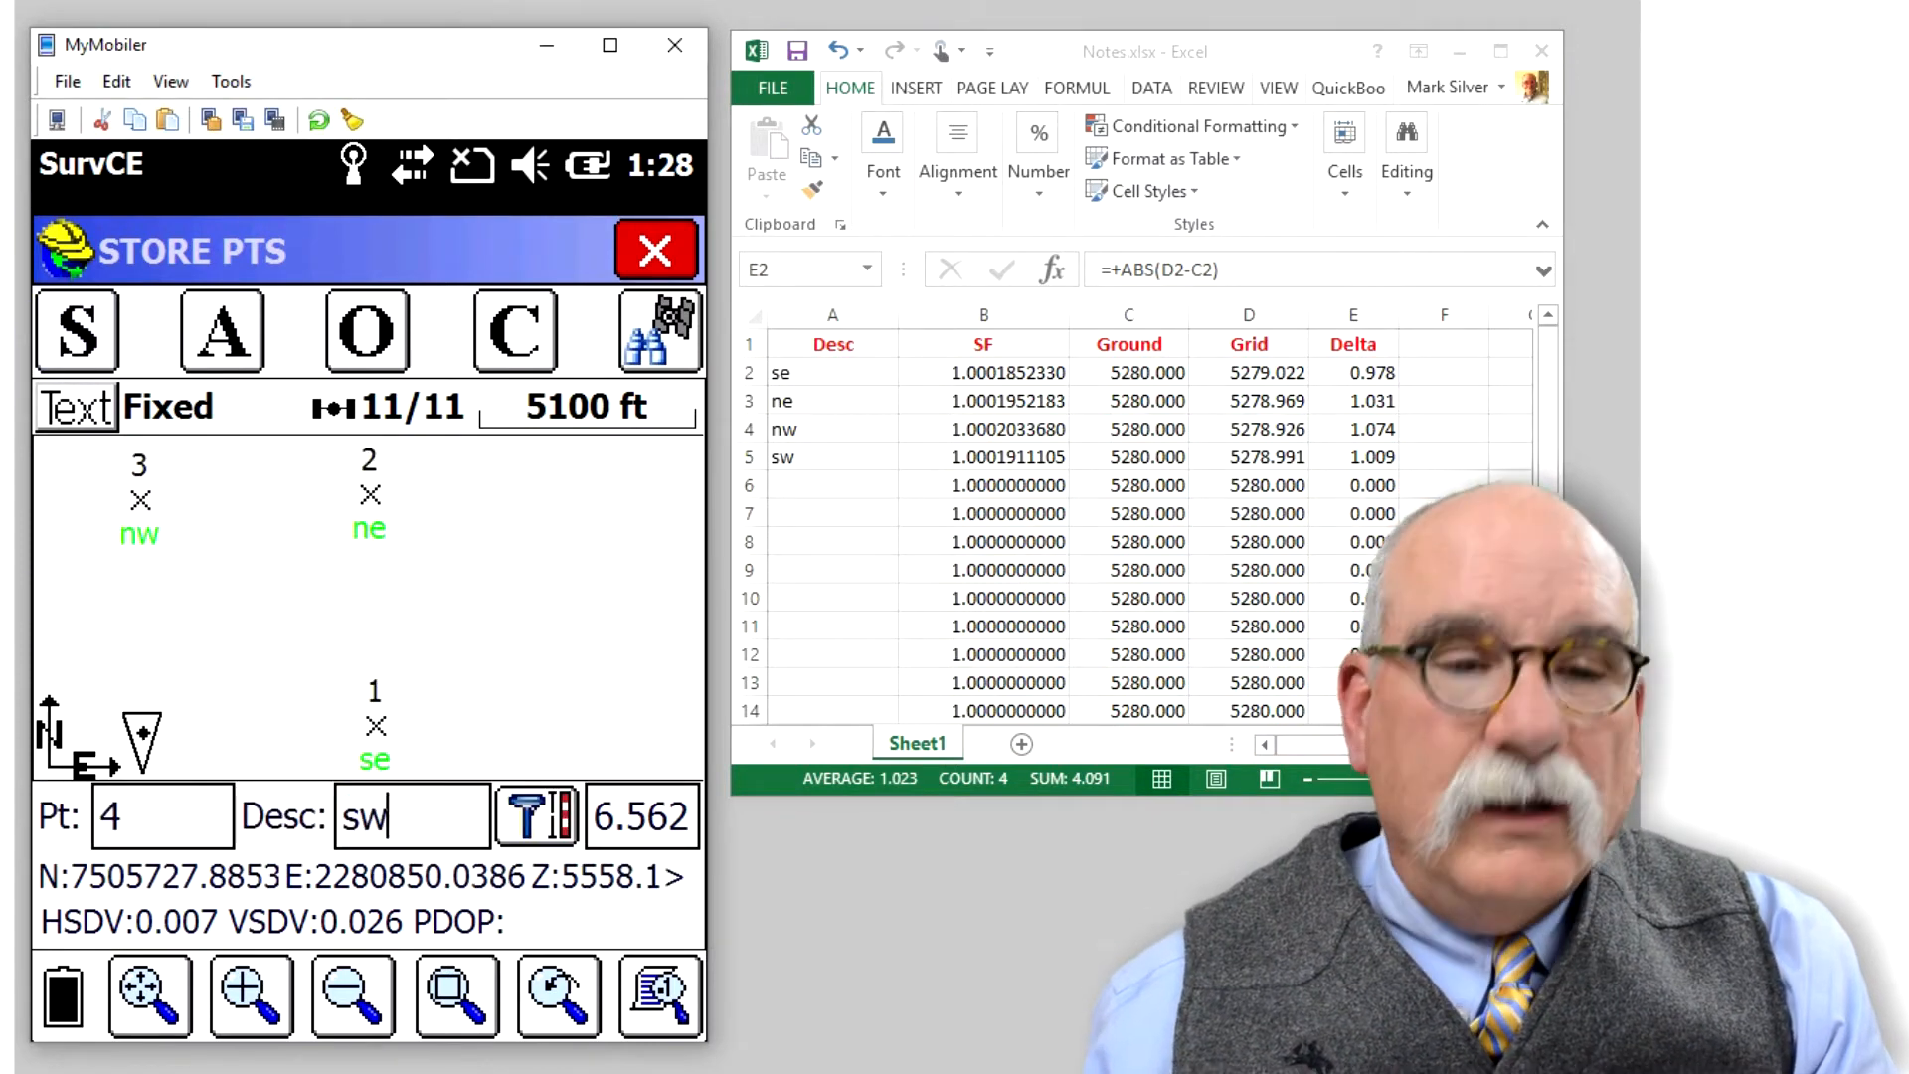
left_click(75, 331)
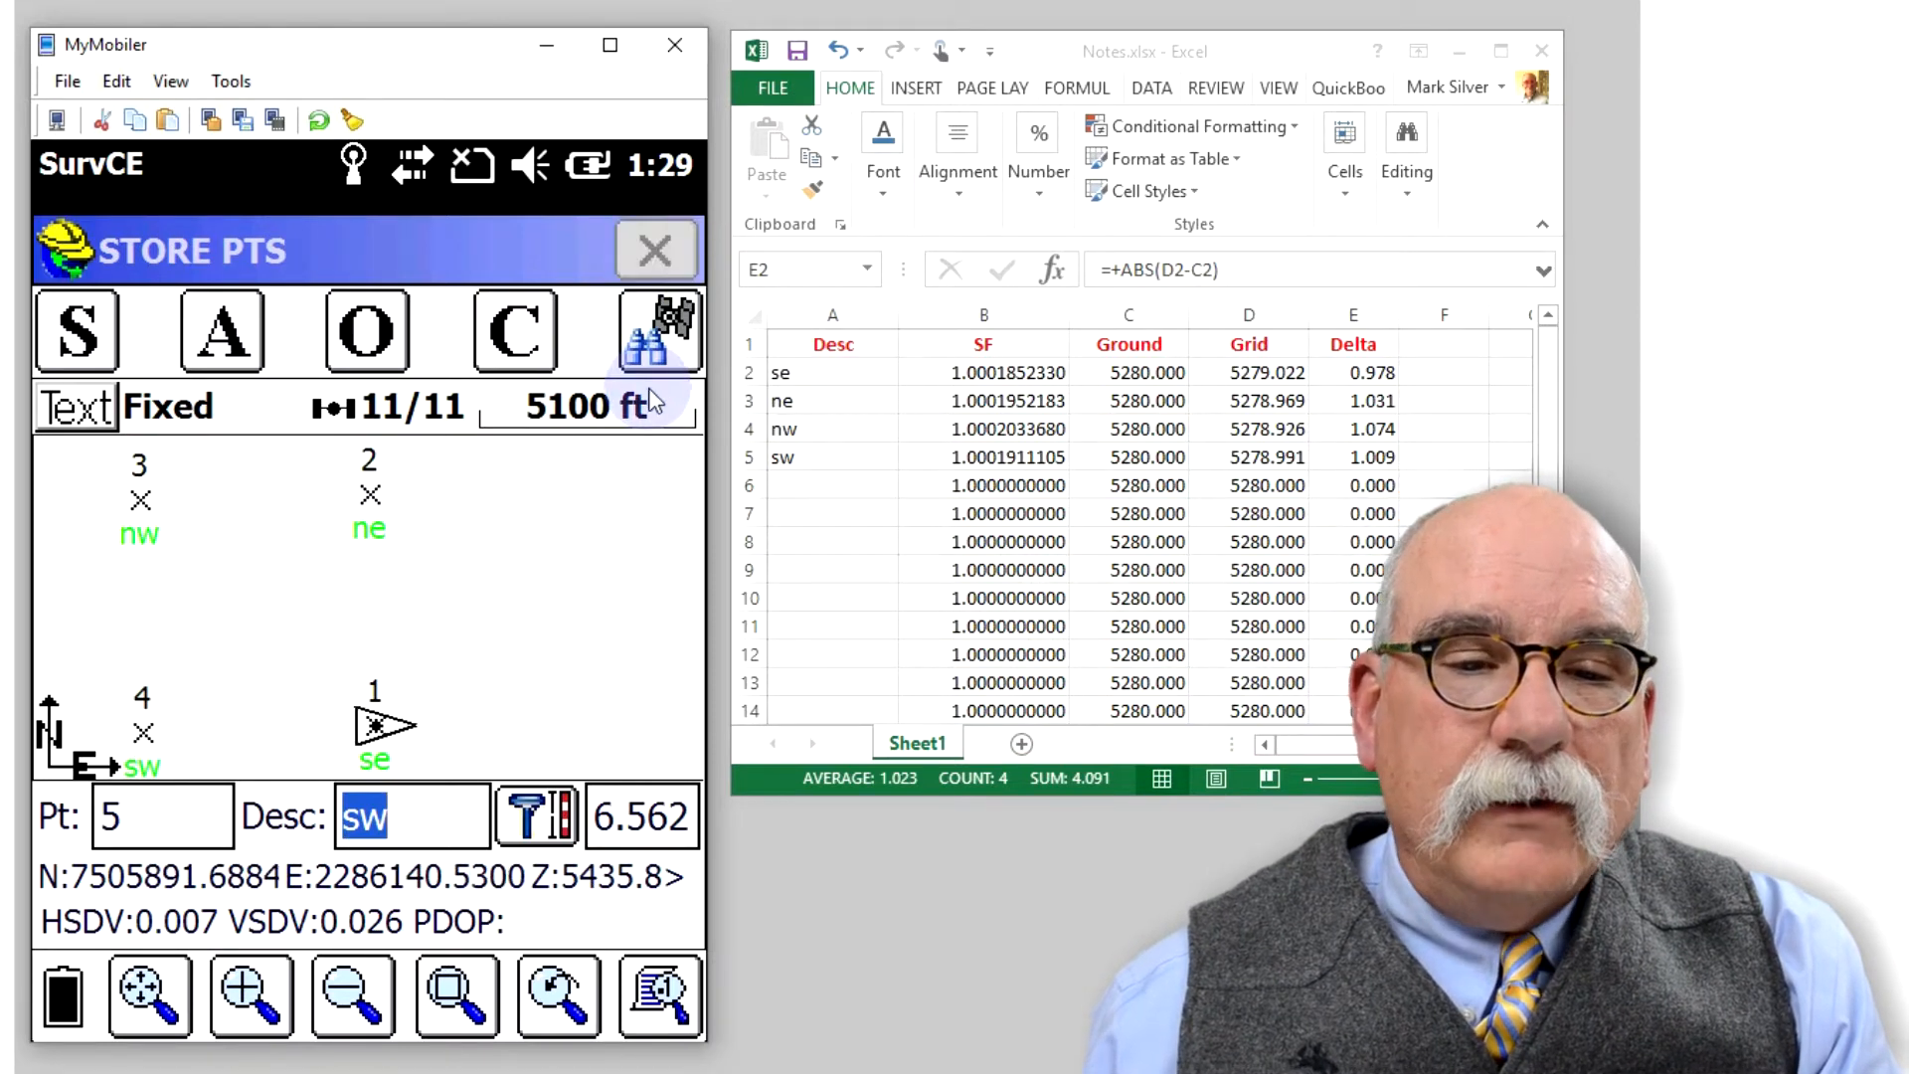
Reach the GPS grid-to-ground scale settings under Equip > Localization, currently set by Read GPS.
left_click(657, 248)
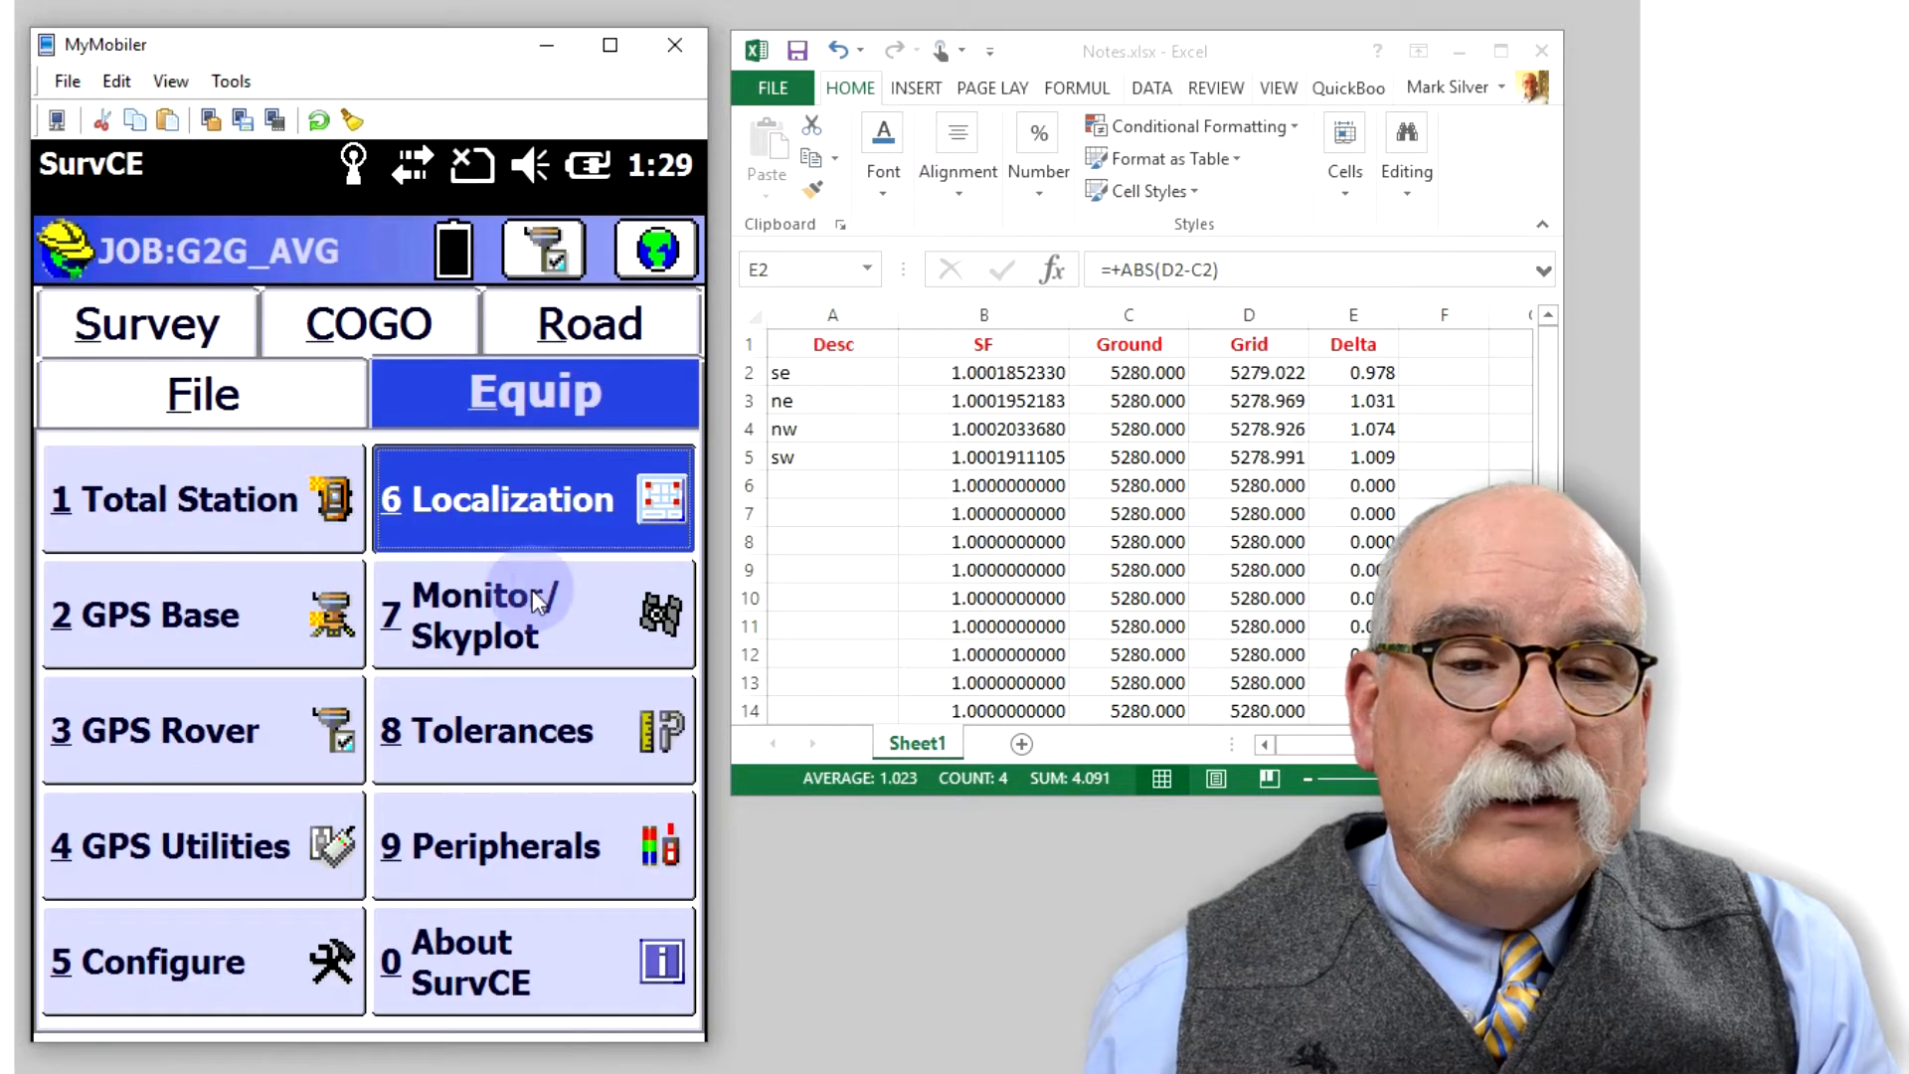
left_click(533, 498)
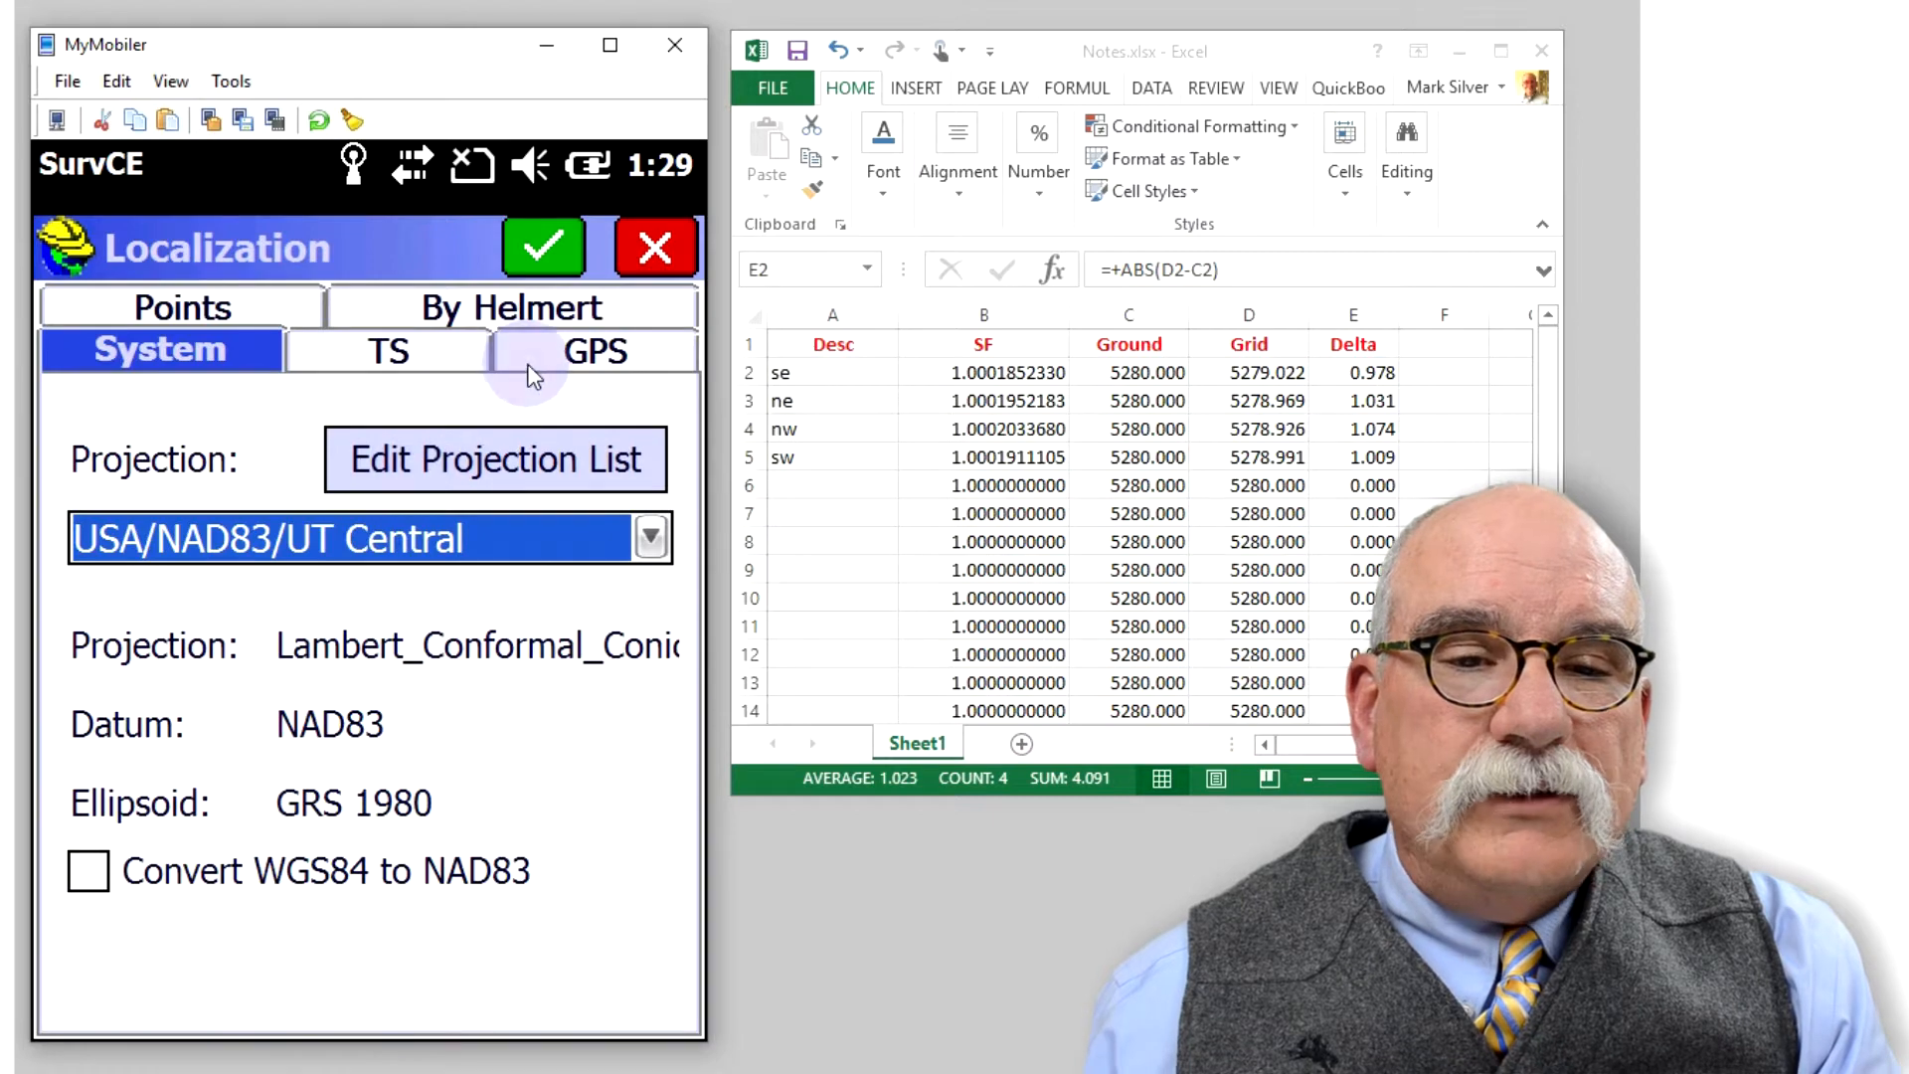
left_click(595, 350)
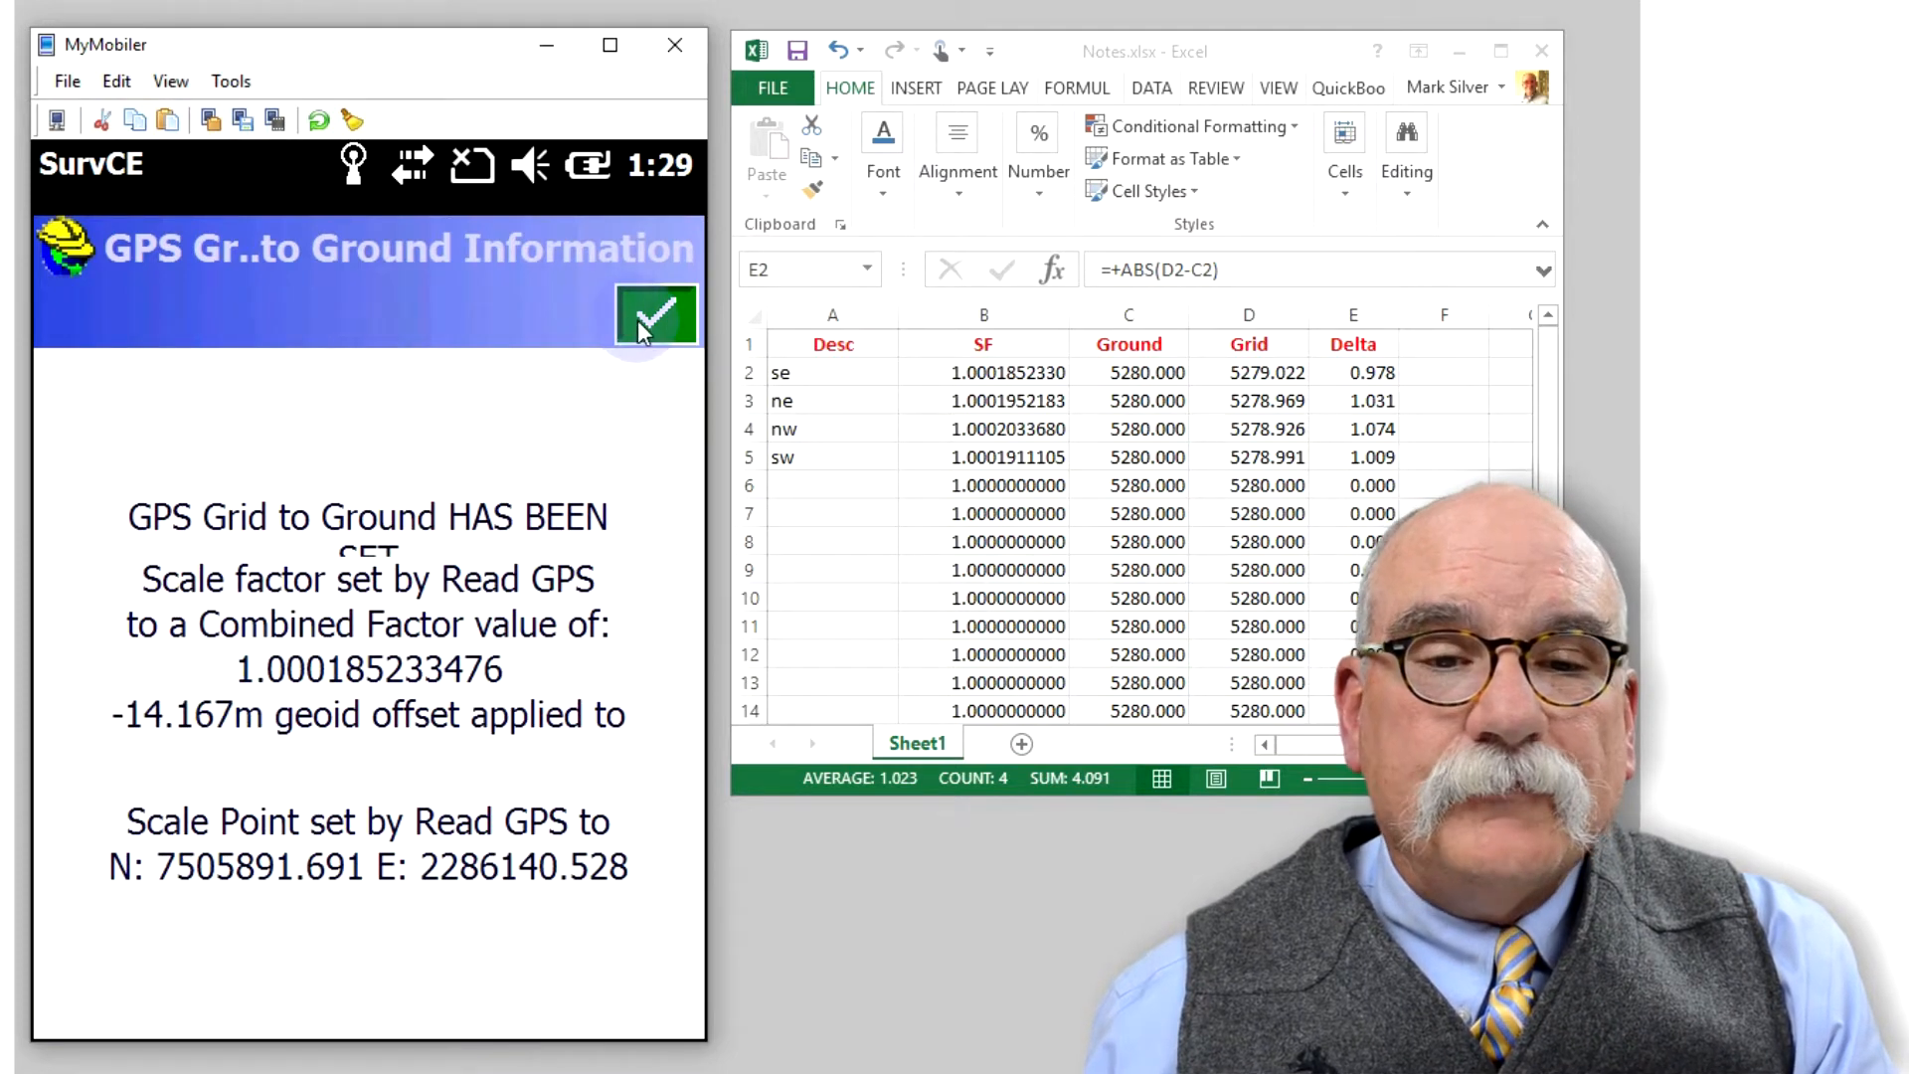
left_click(654, 312)
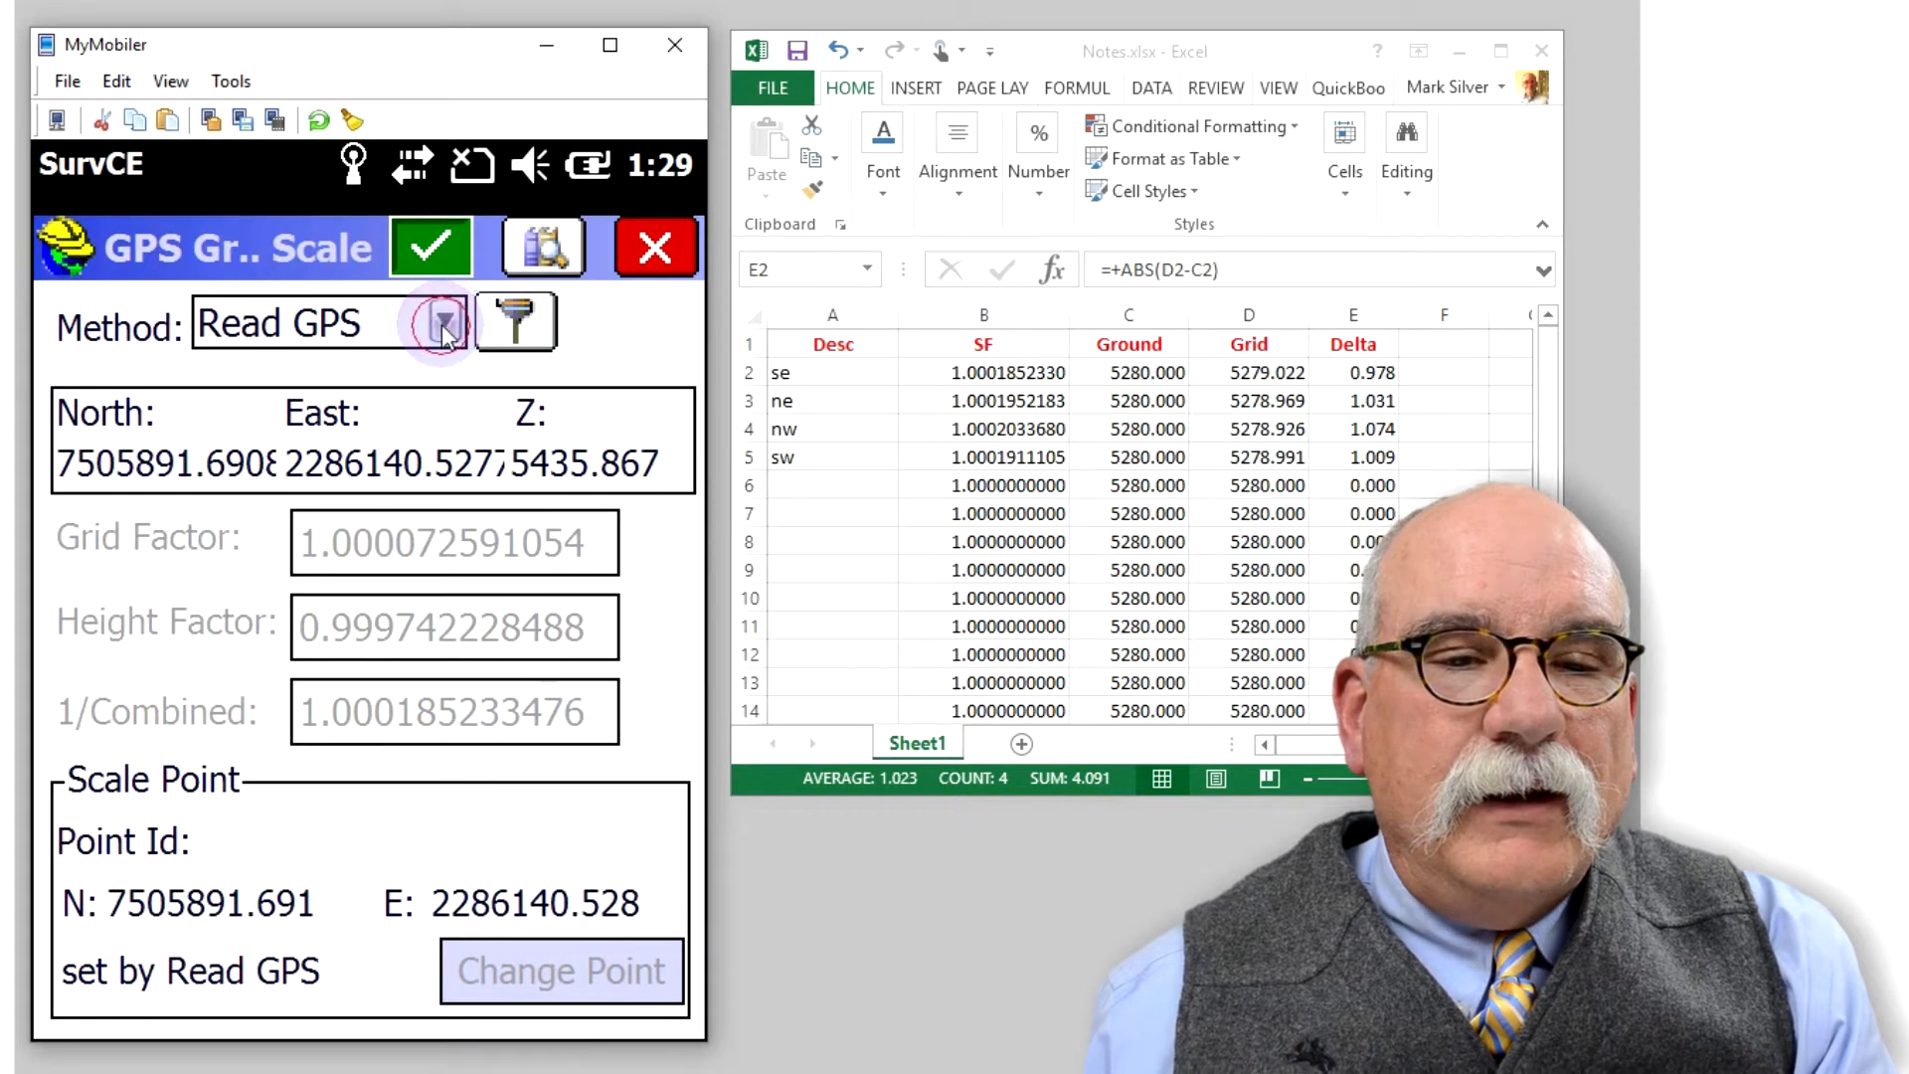
Average points 1-4 for the scale, giving grid 1.000075, elevation 0.999729 and combined 1.000196.
left_click(444, 323)
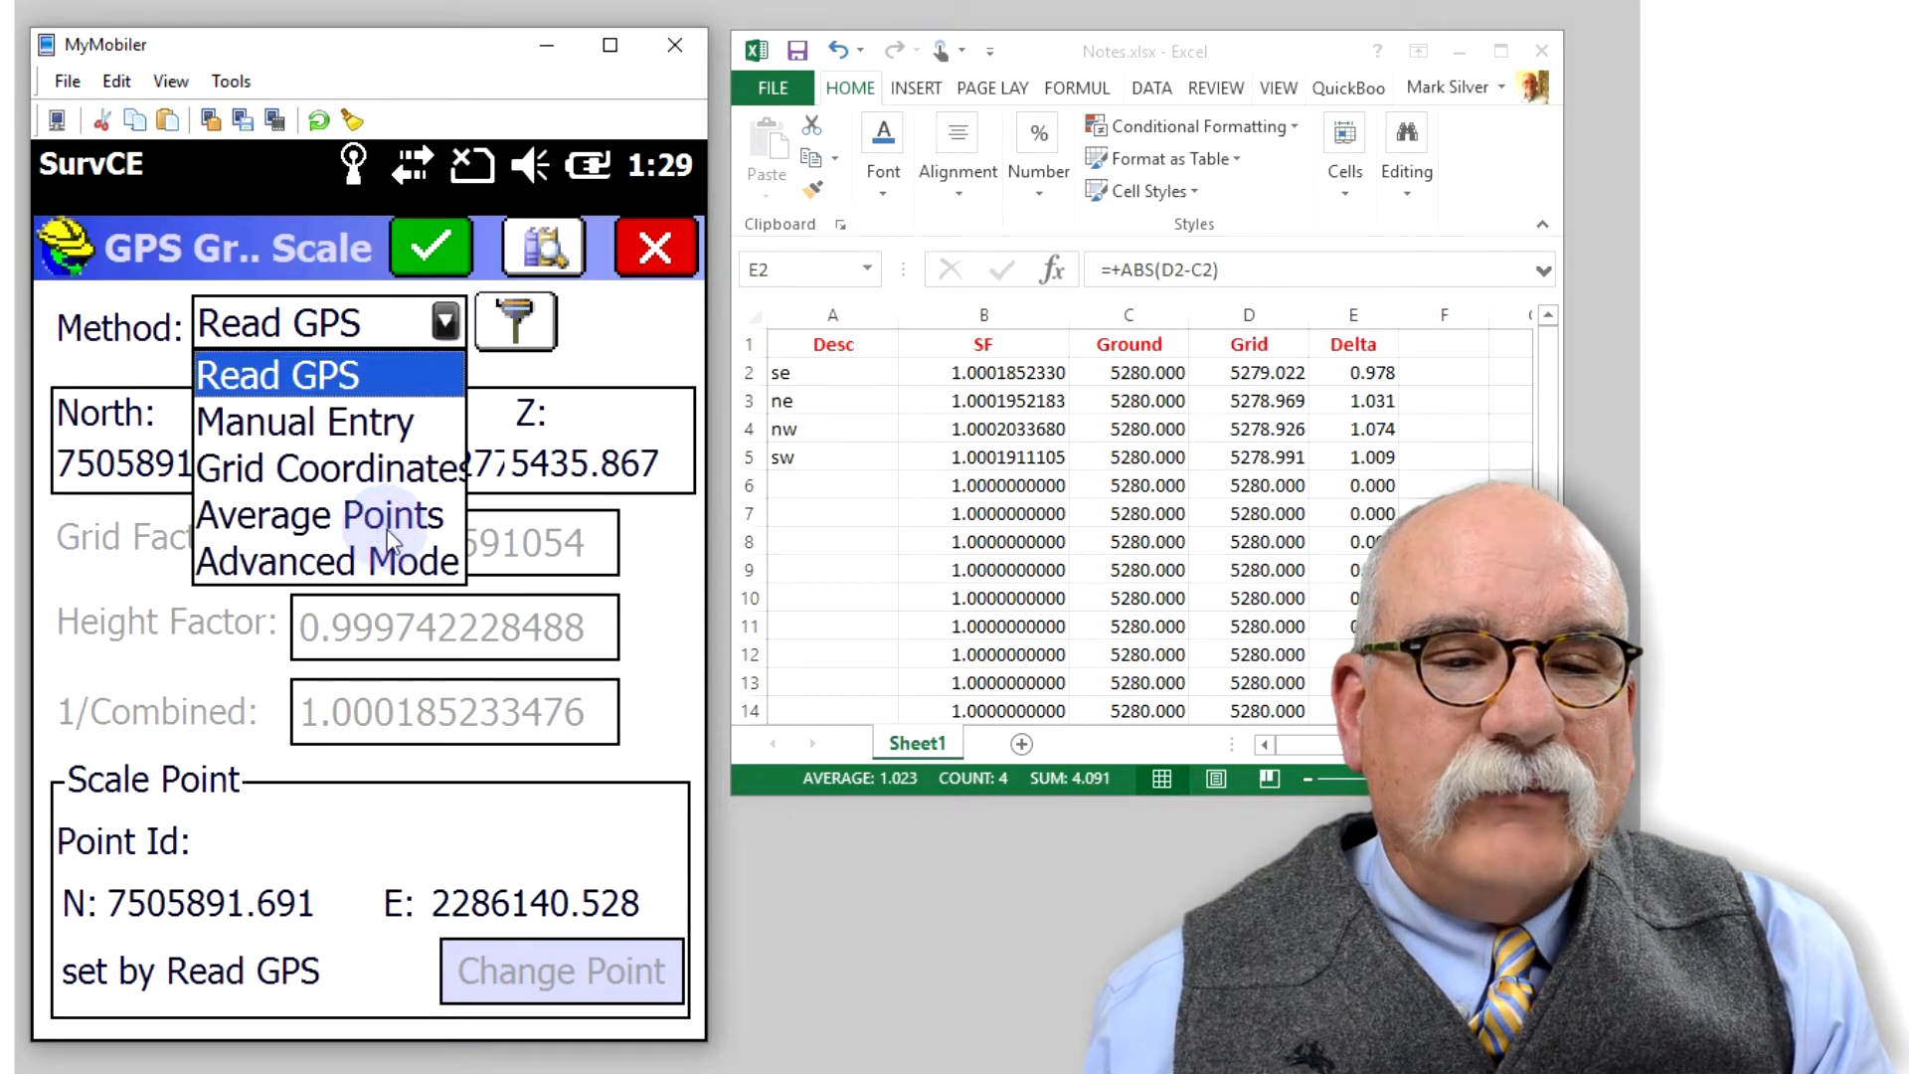
left_click(318, 513)
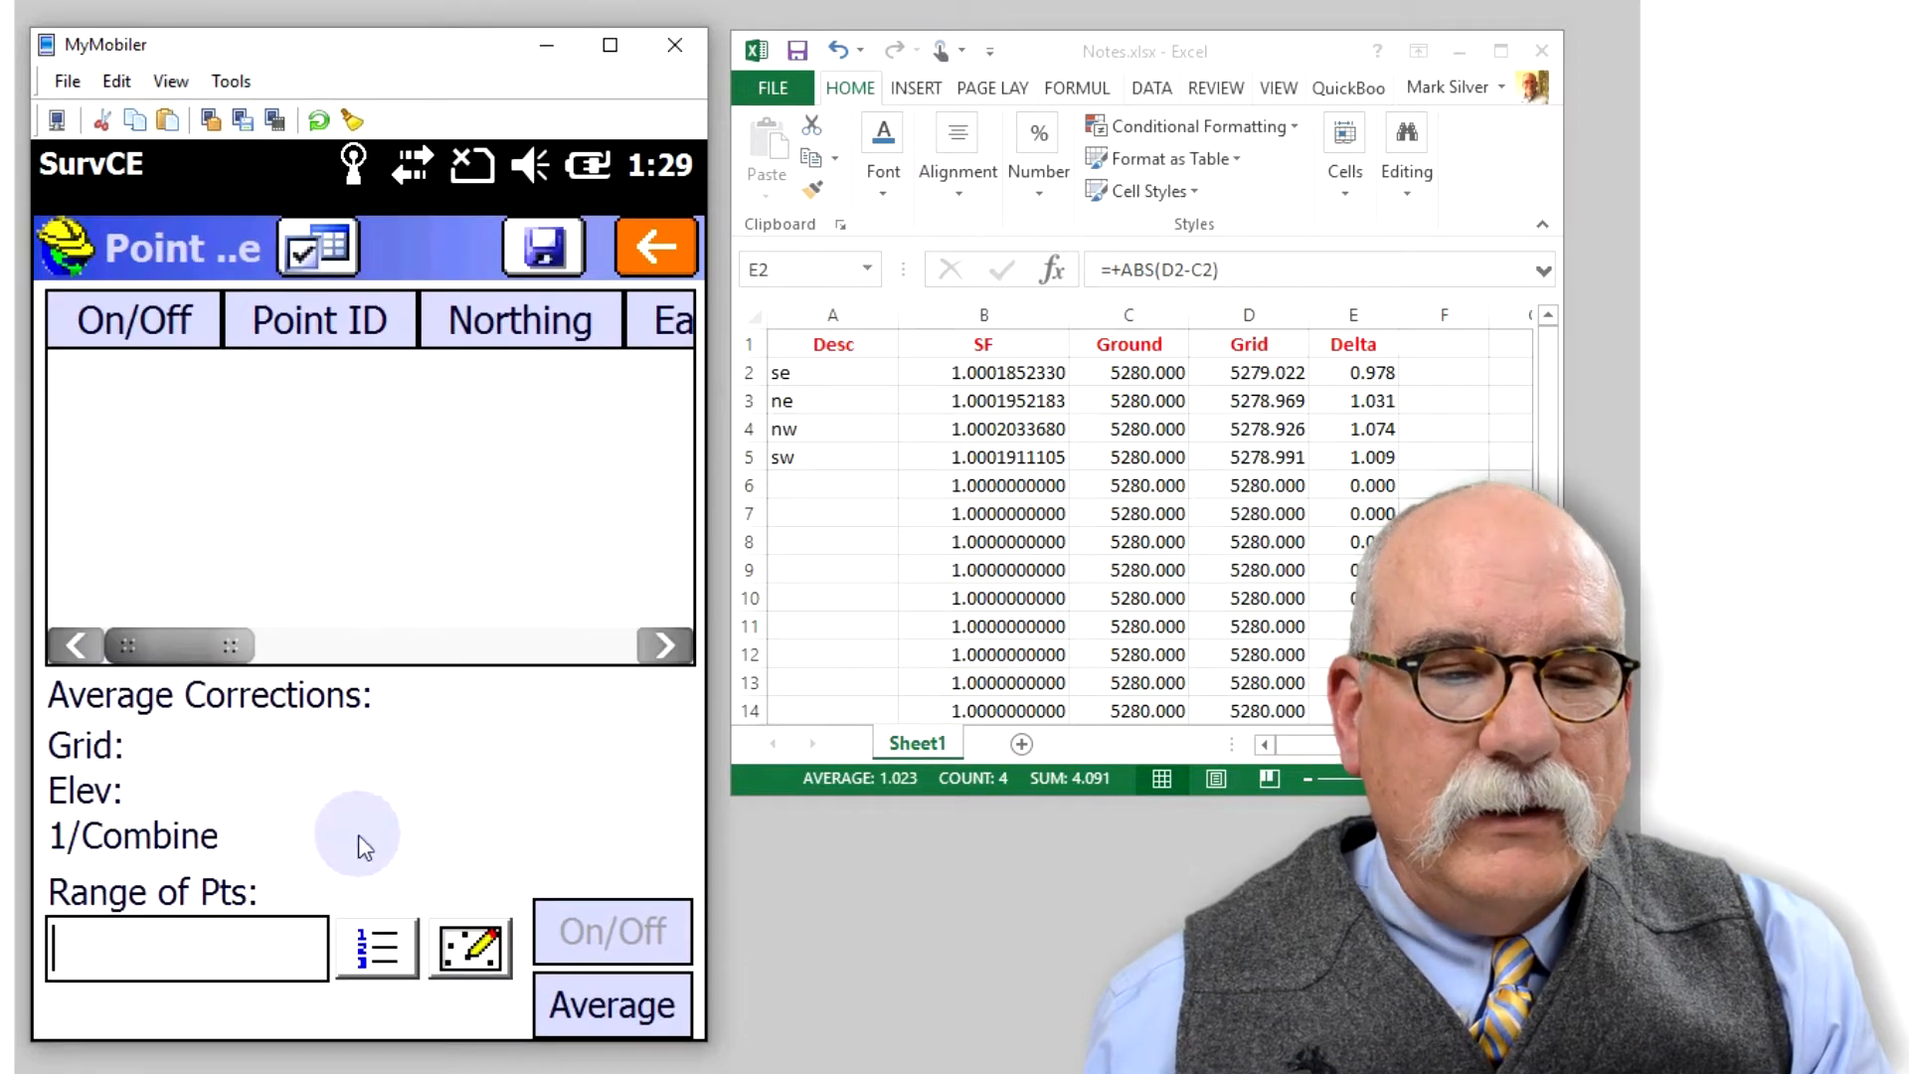
type("1-4")
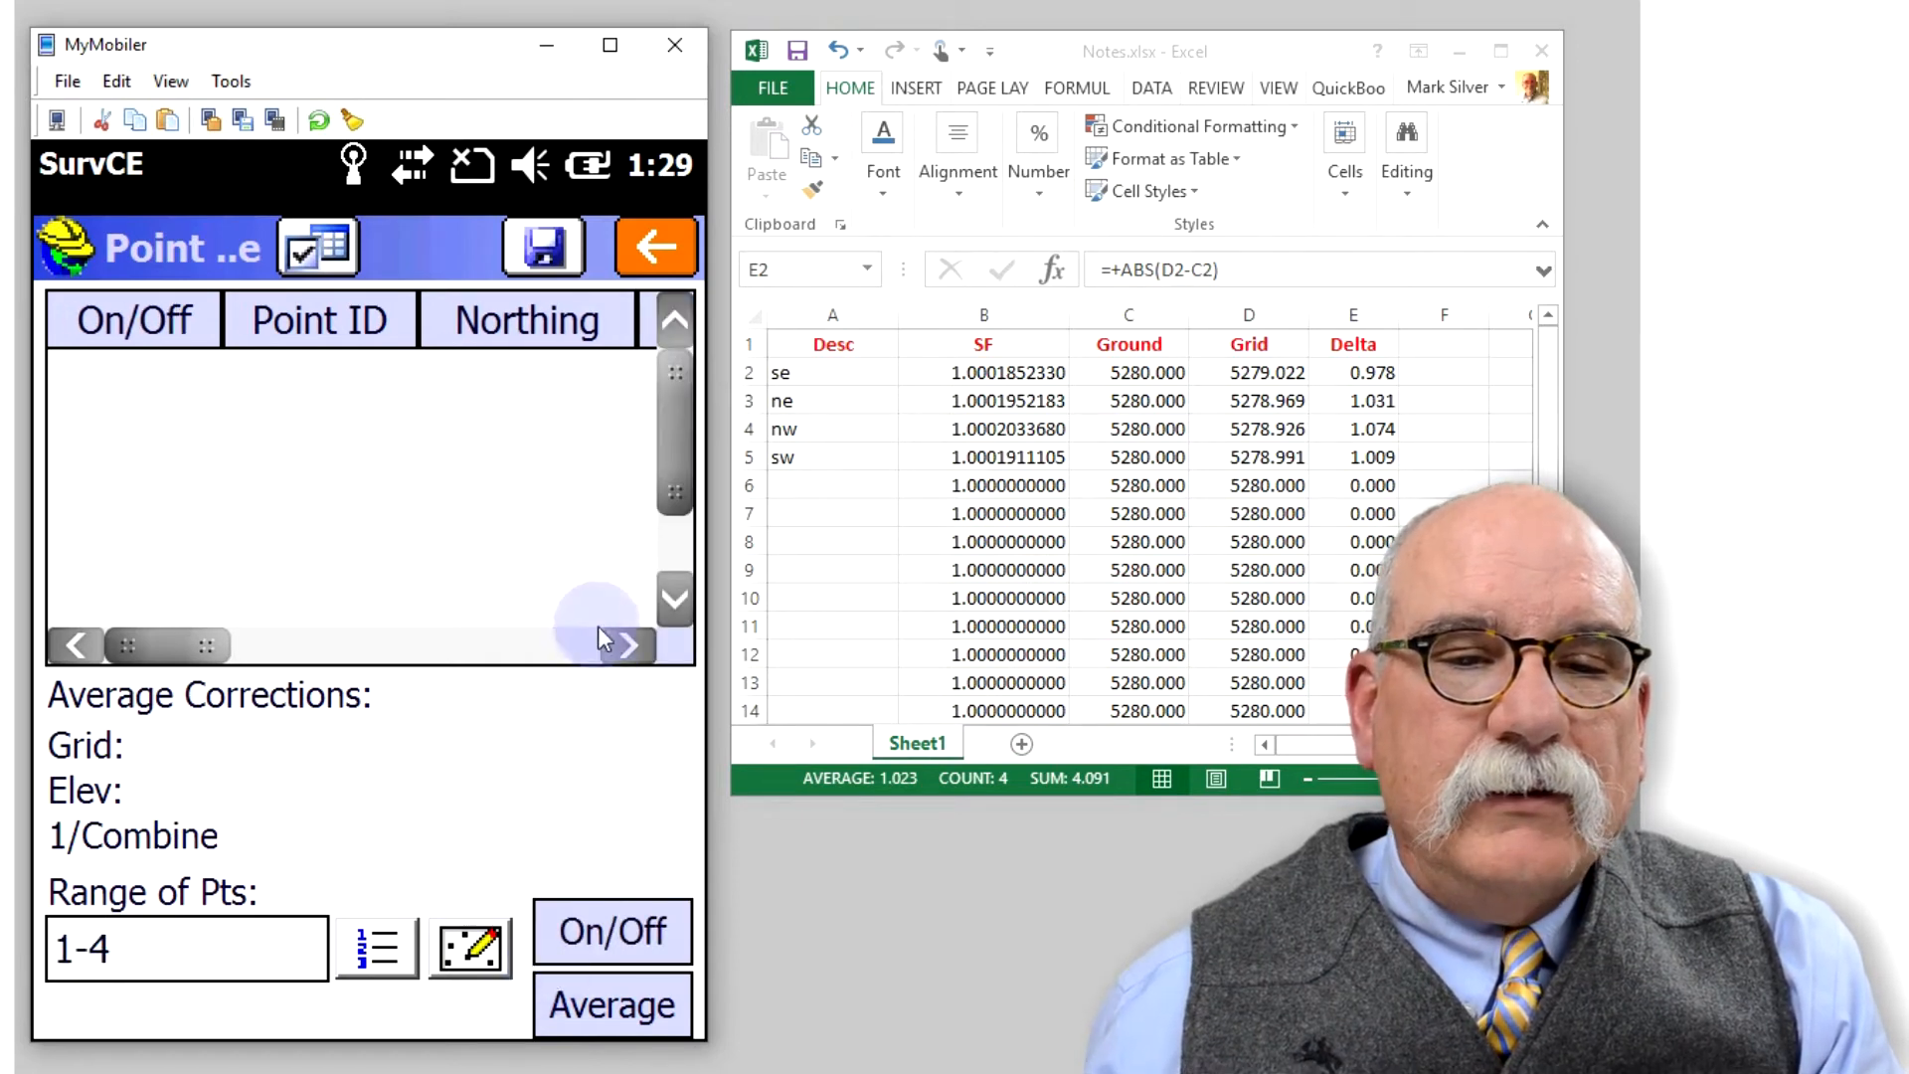
left_click(613, 1005)
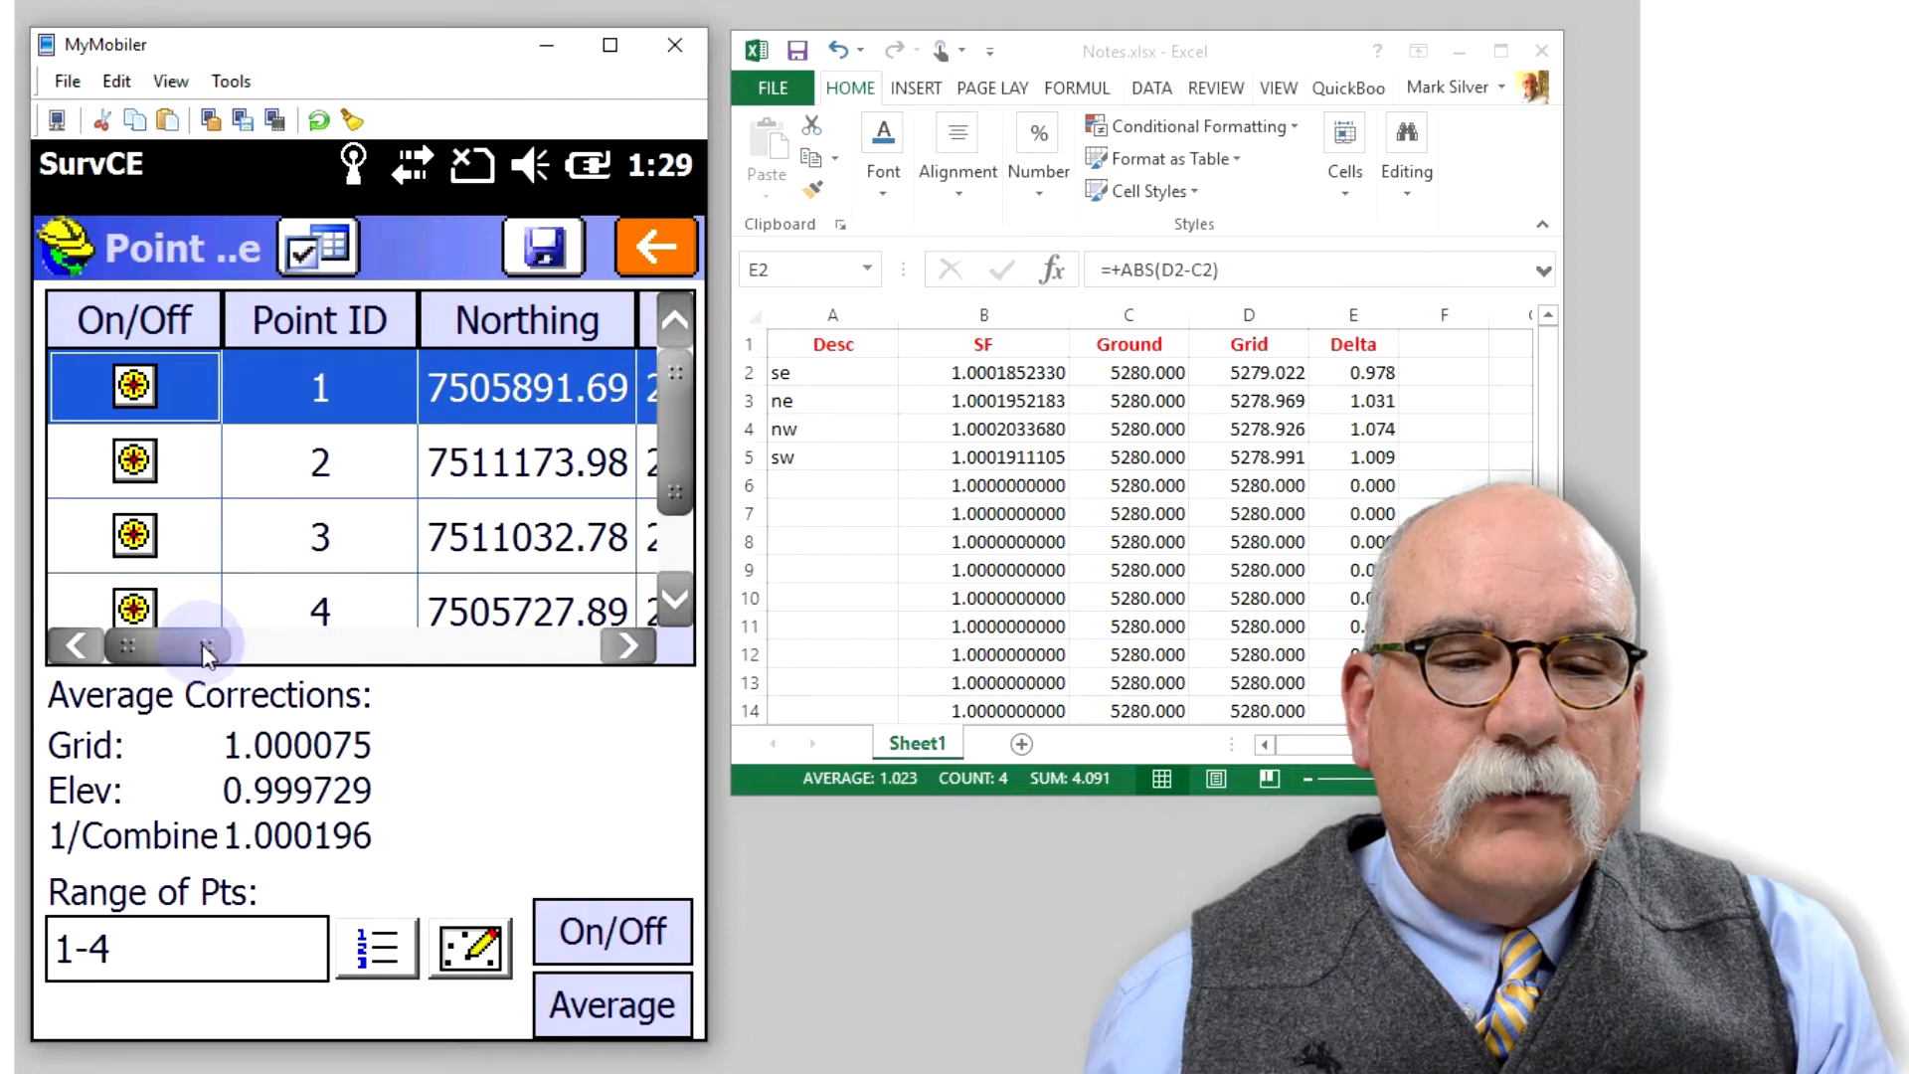
left_click(627, 645)
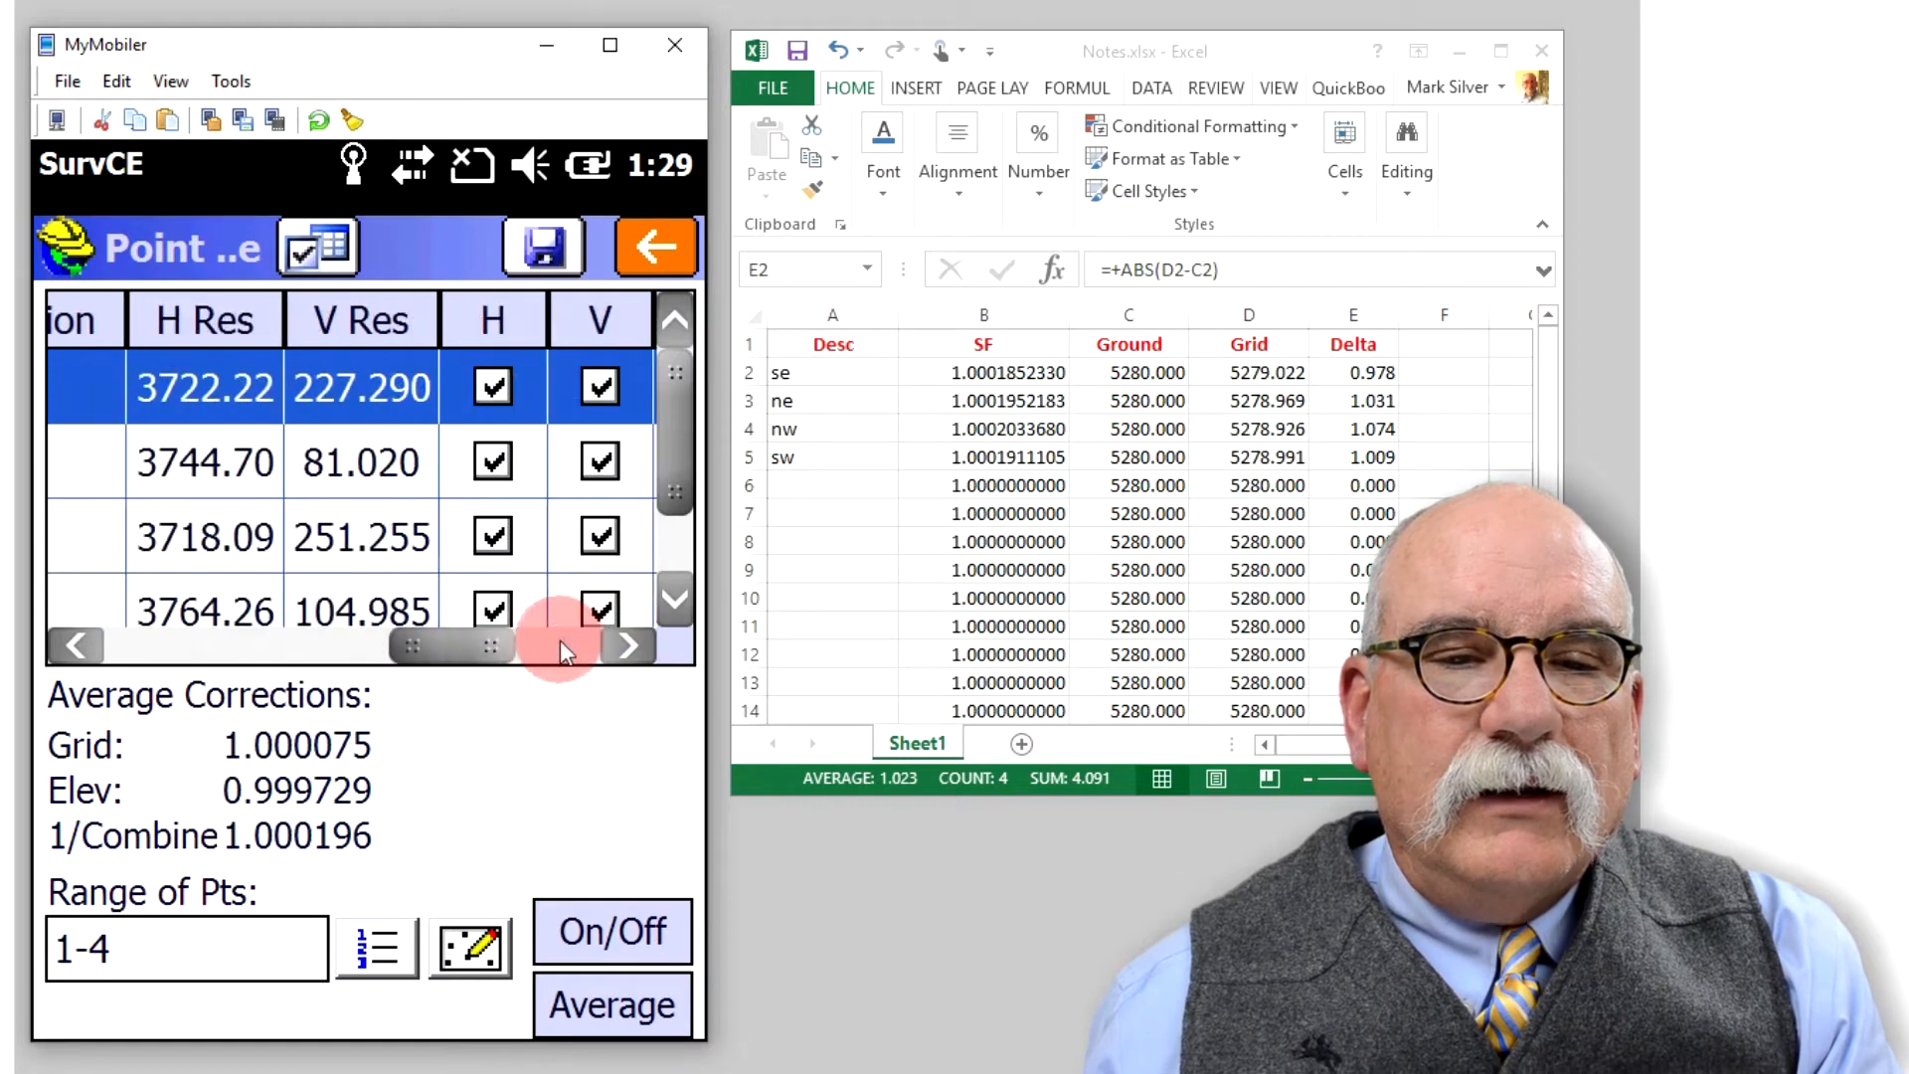
left_click(626, 647)
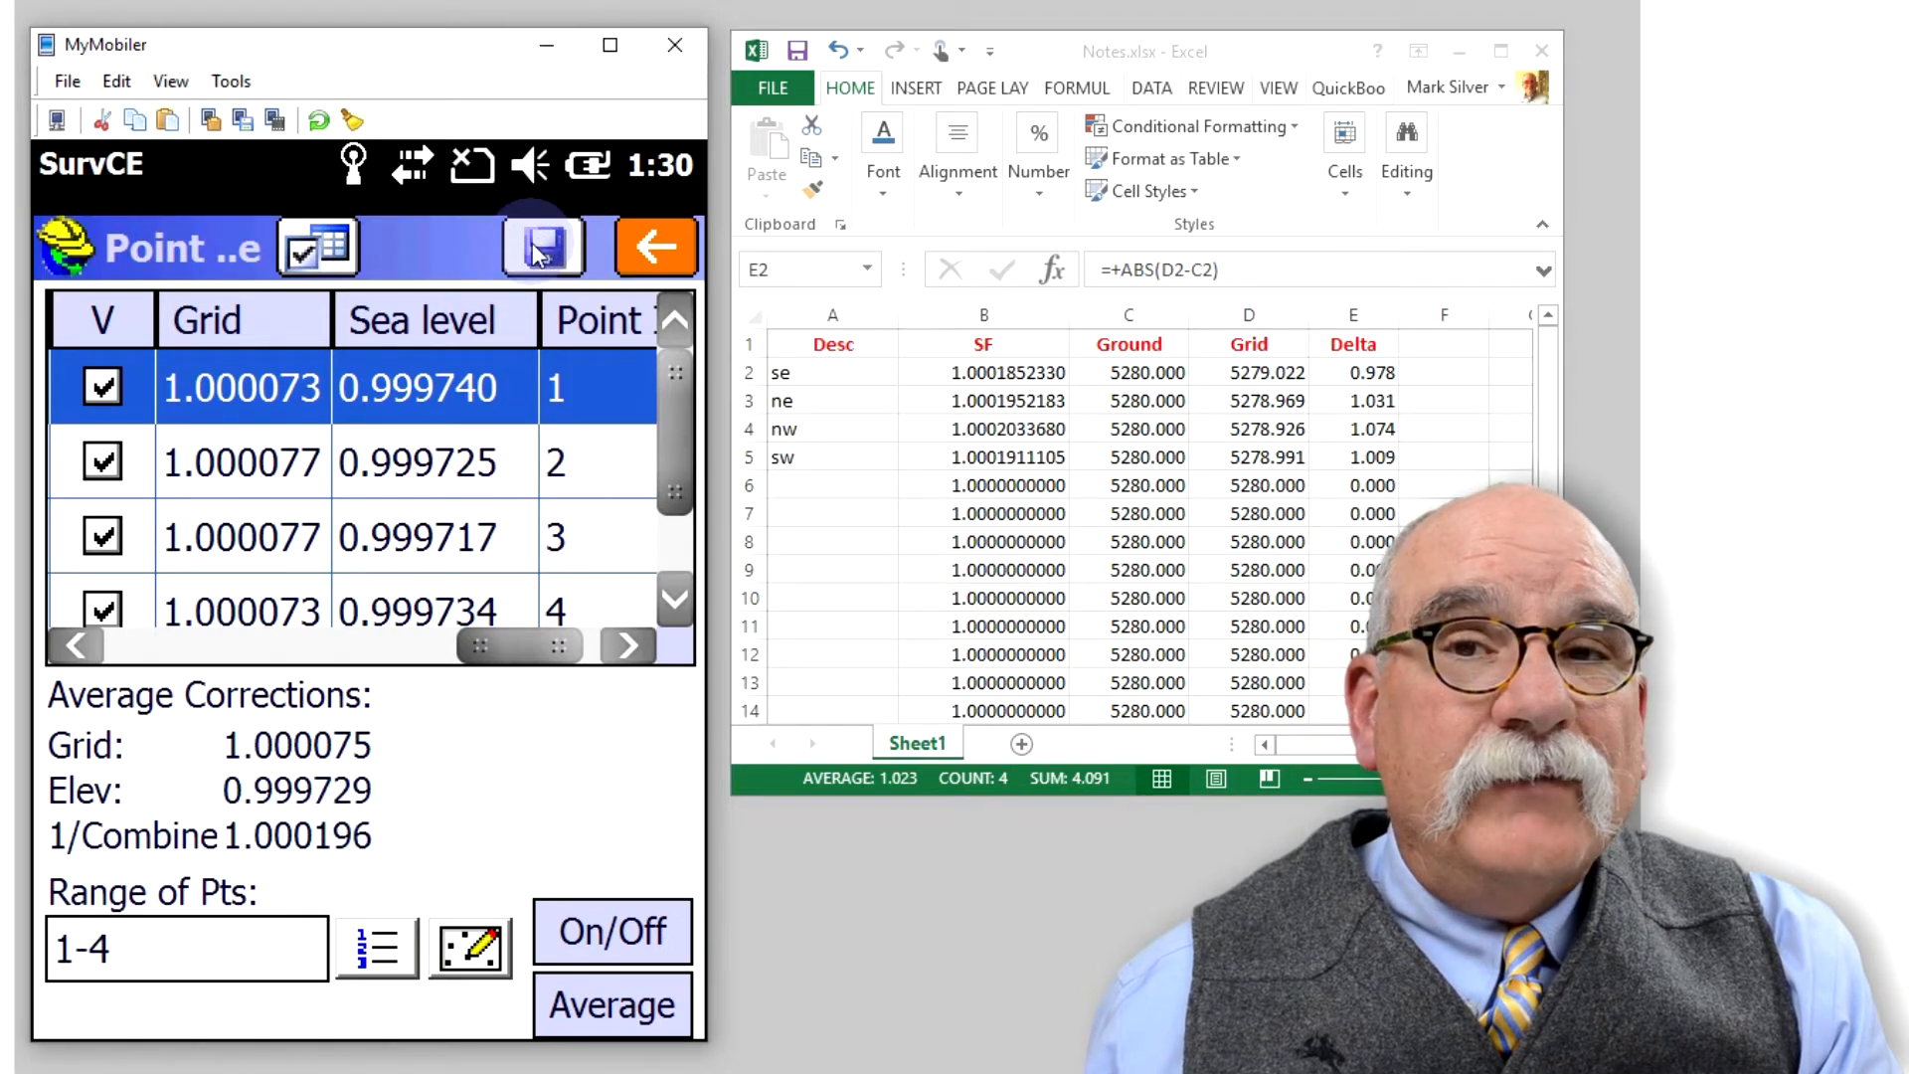
Store the averaged position as point 5 described AVERAGED PT.
left_click(543, 246)
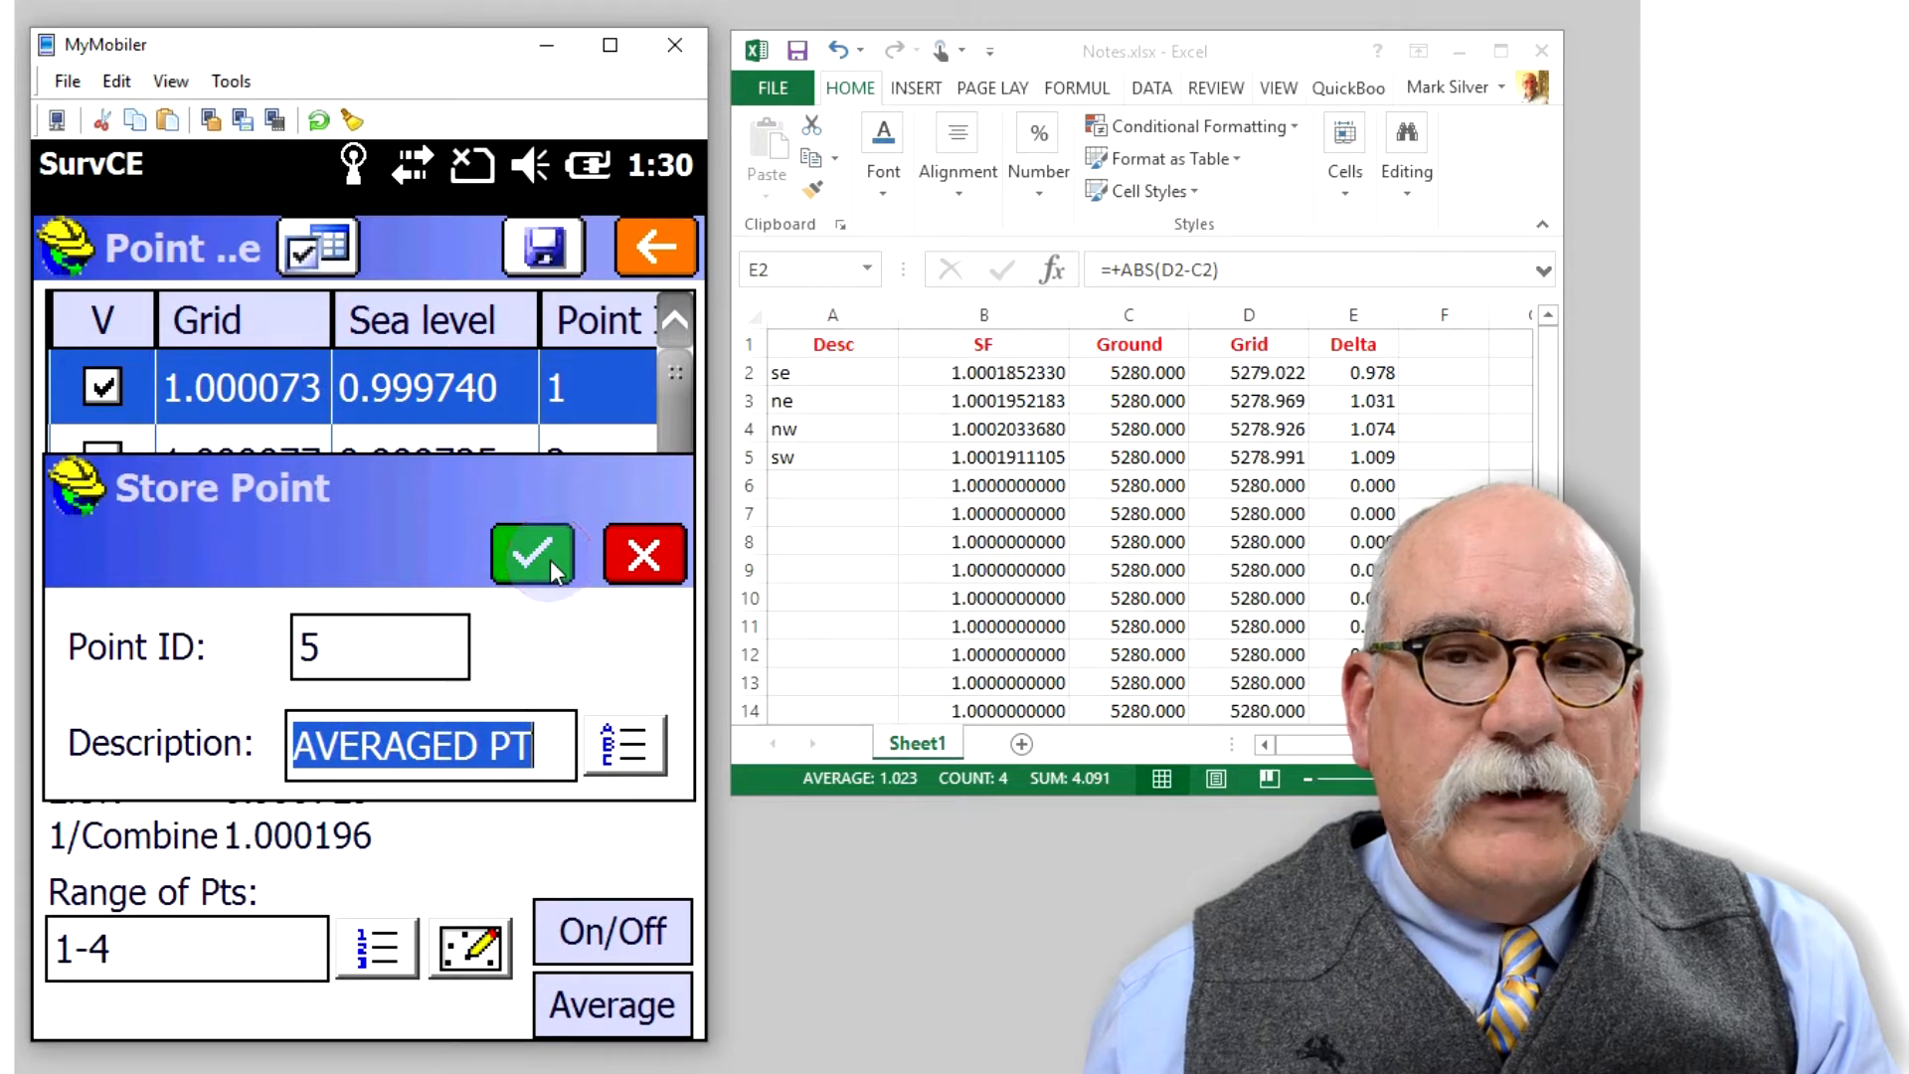
left_click(531, 555)
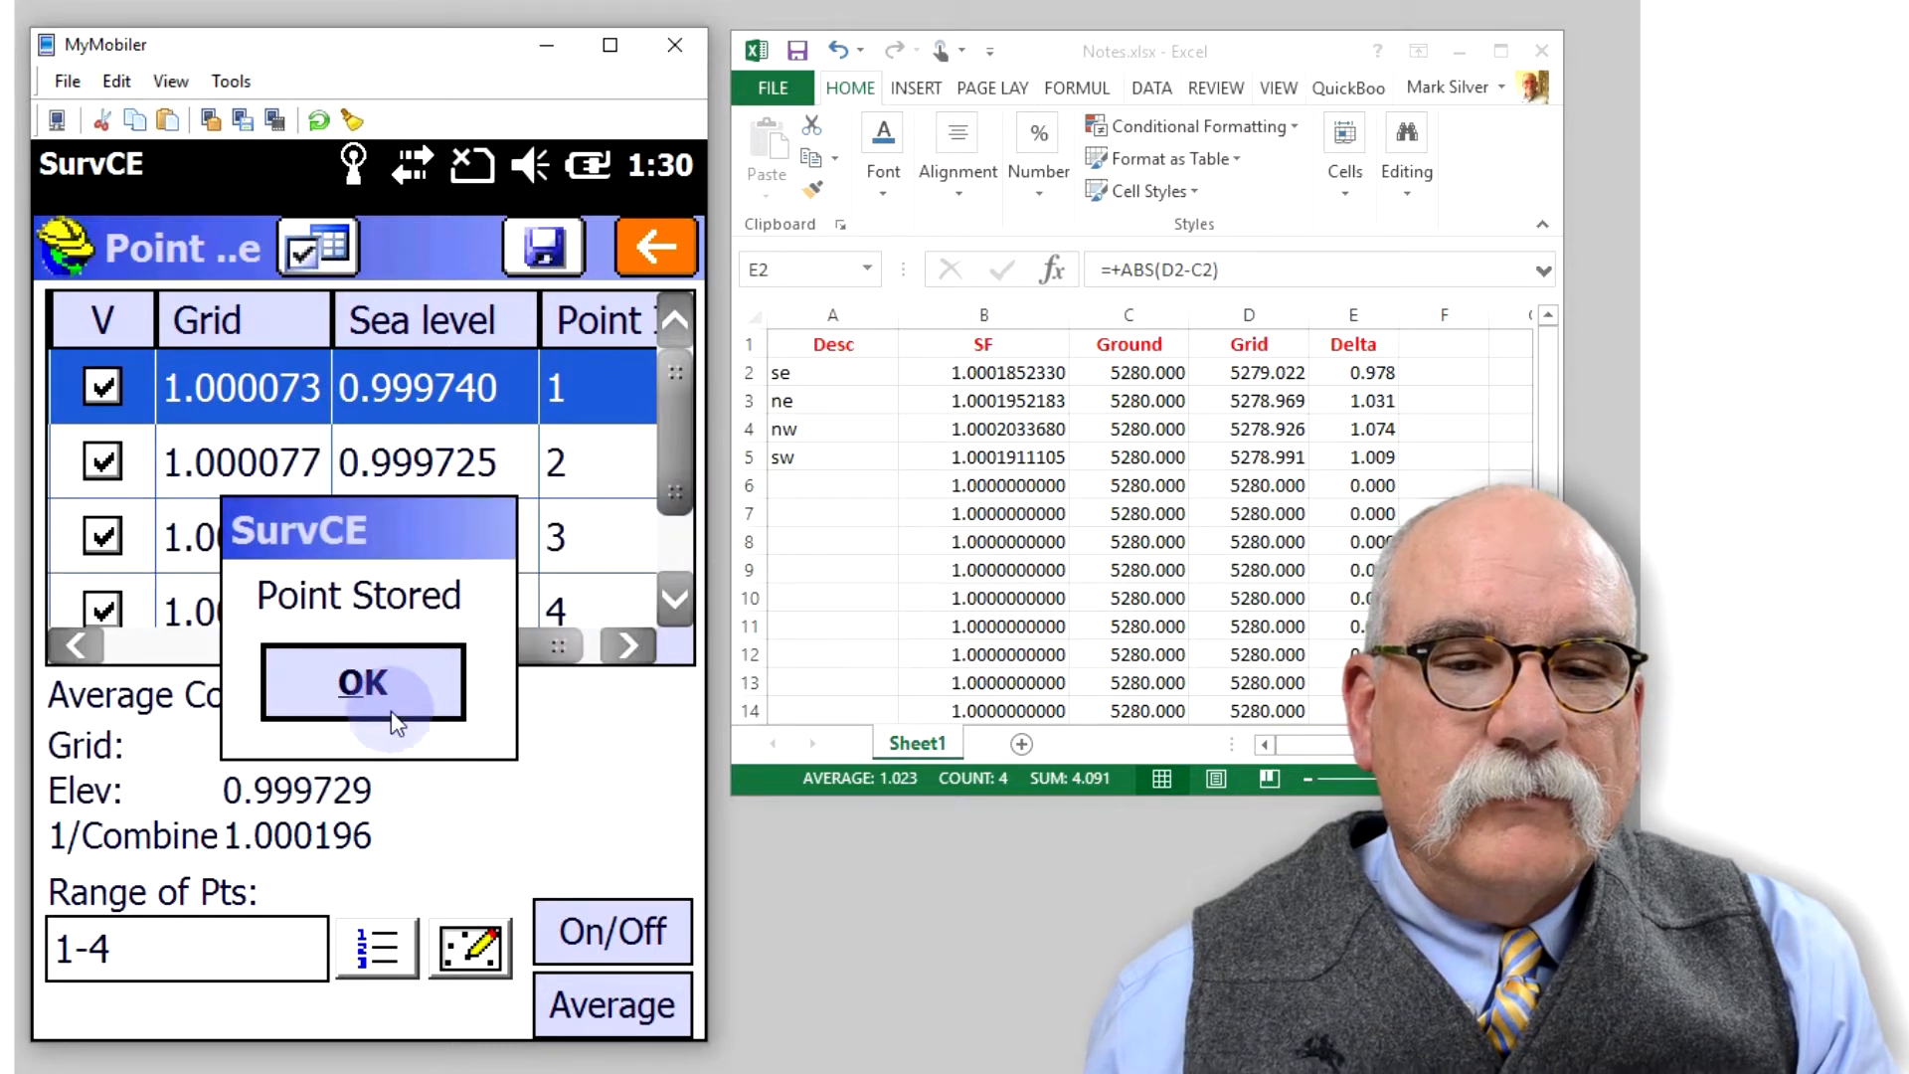
left_click(362, 683)
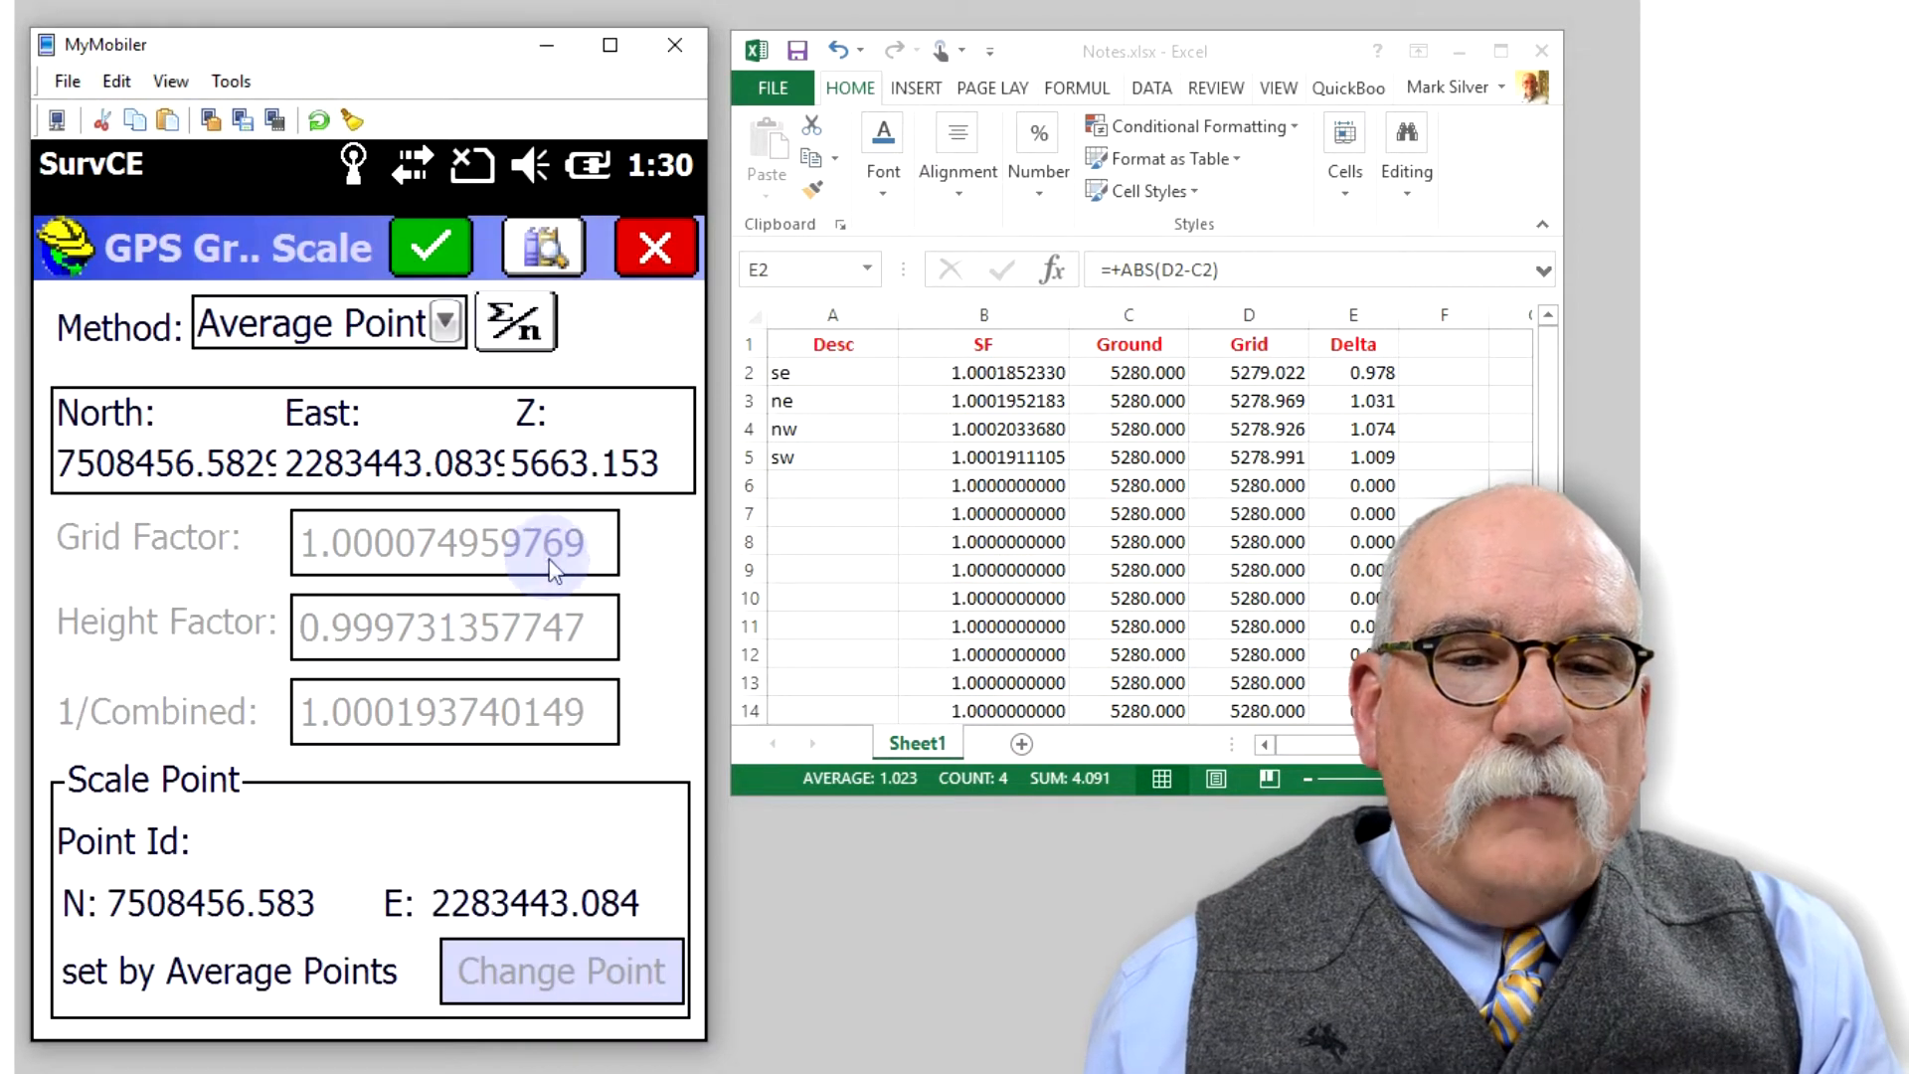
mouse_move(592, 780)
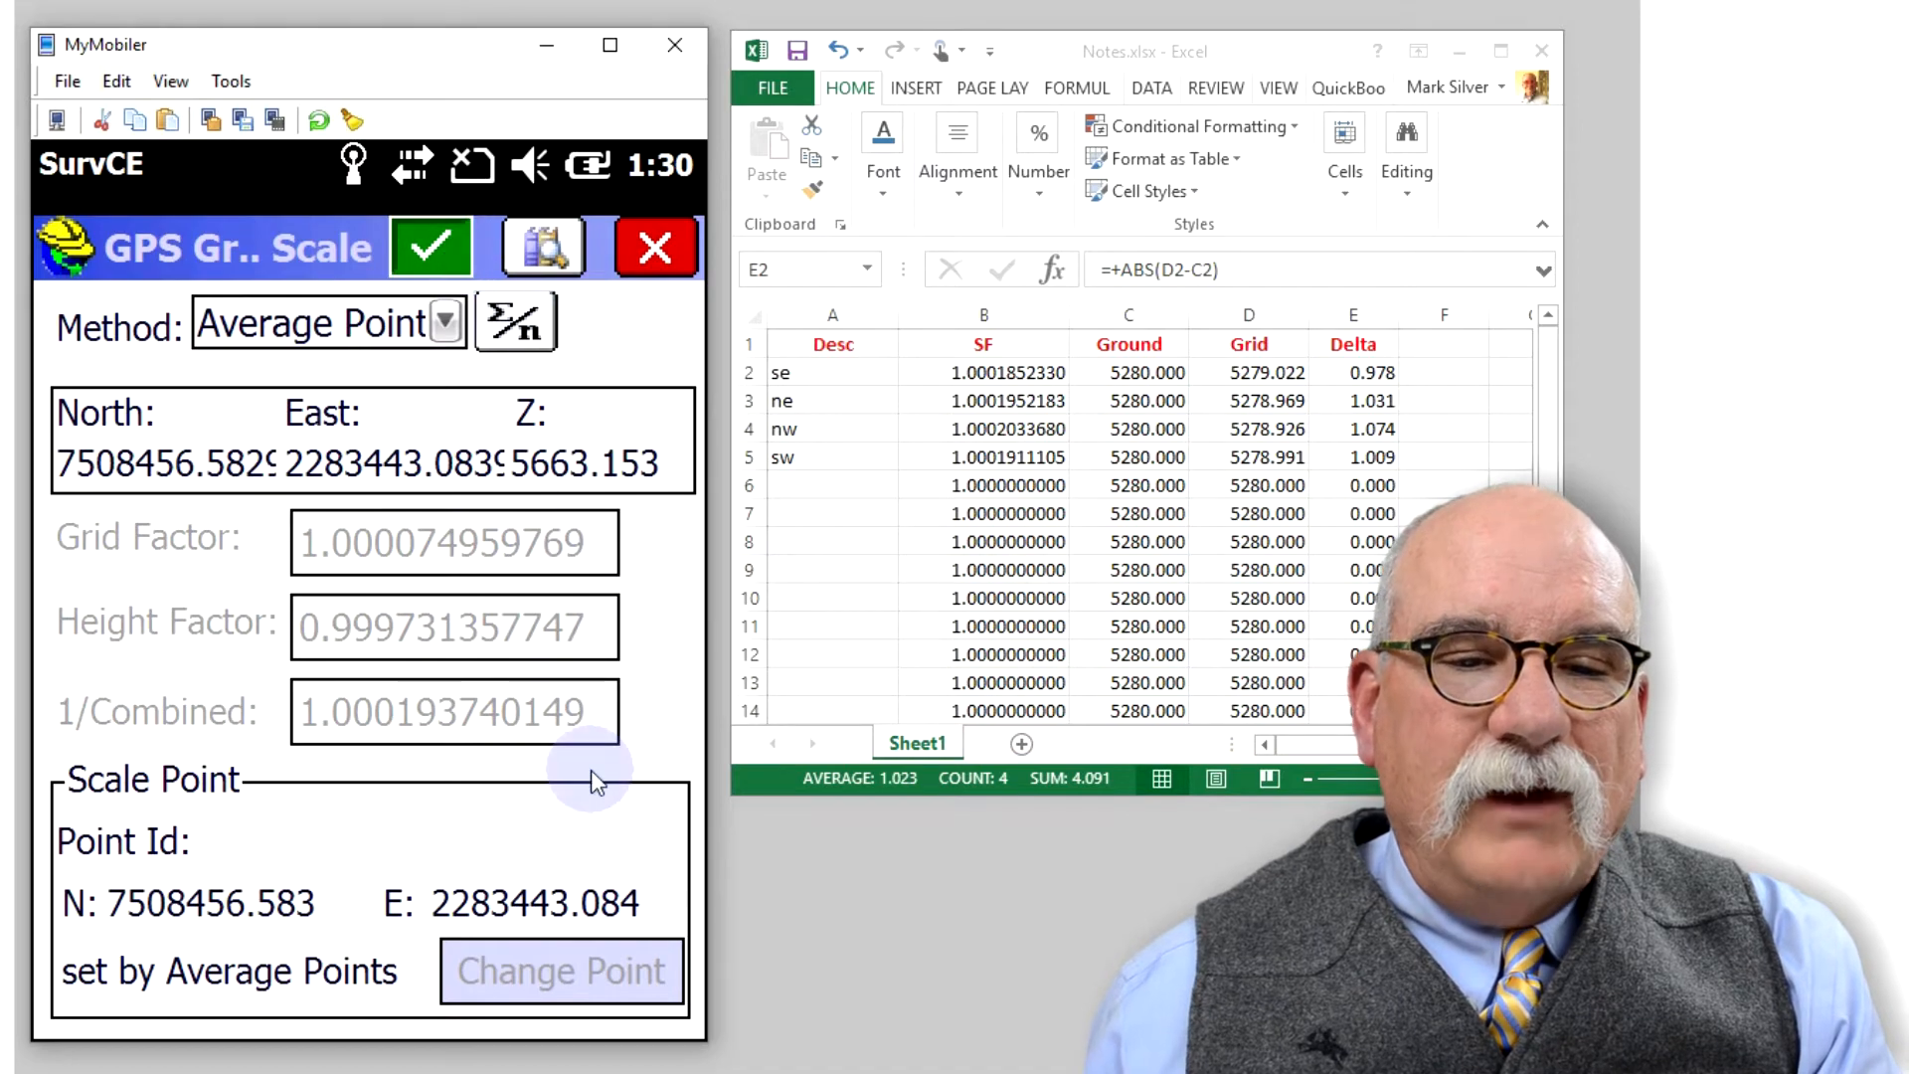
Apply the averaged grid-to-ground scale, combined factor 1.000193740149, by Average Points.
left_click(431, 247)
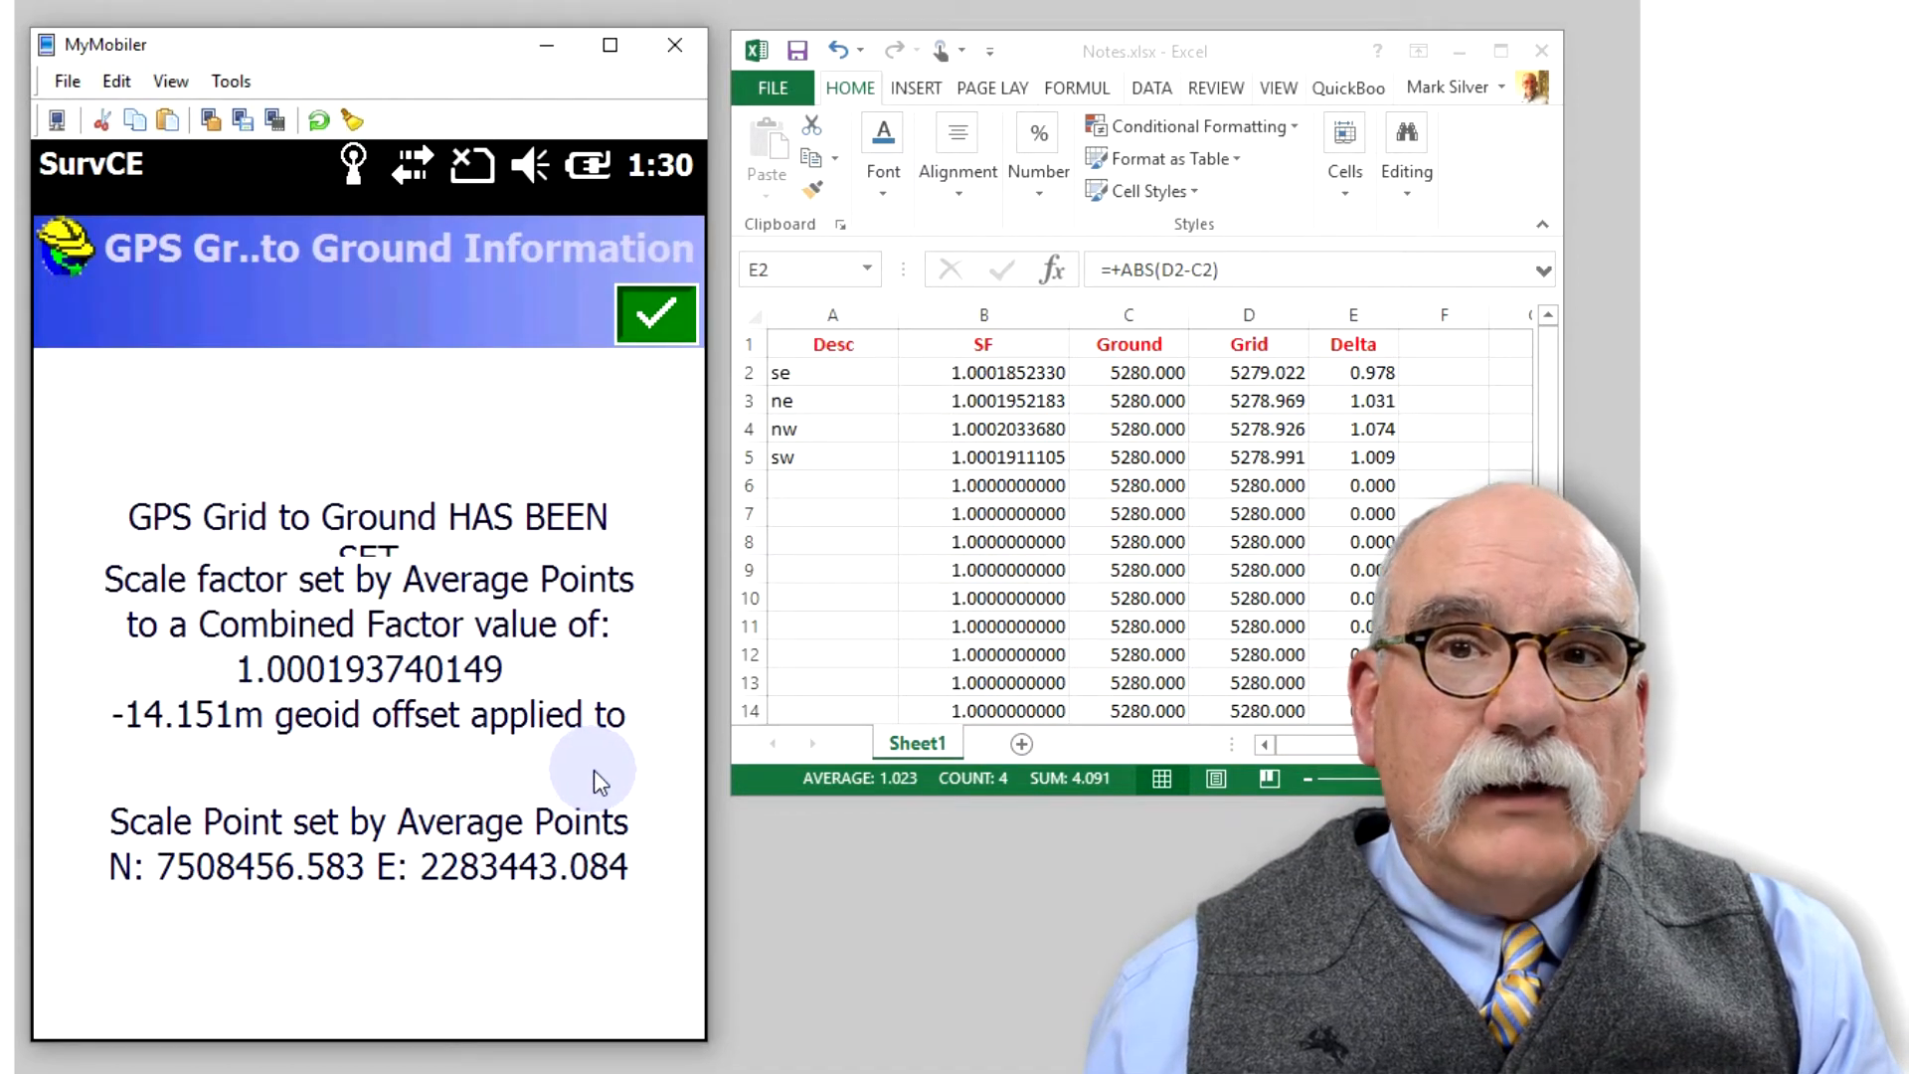
left_click(657, 314)
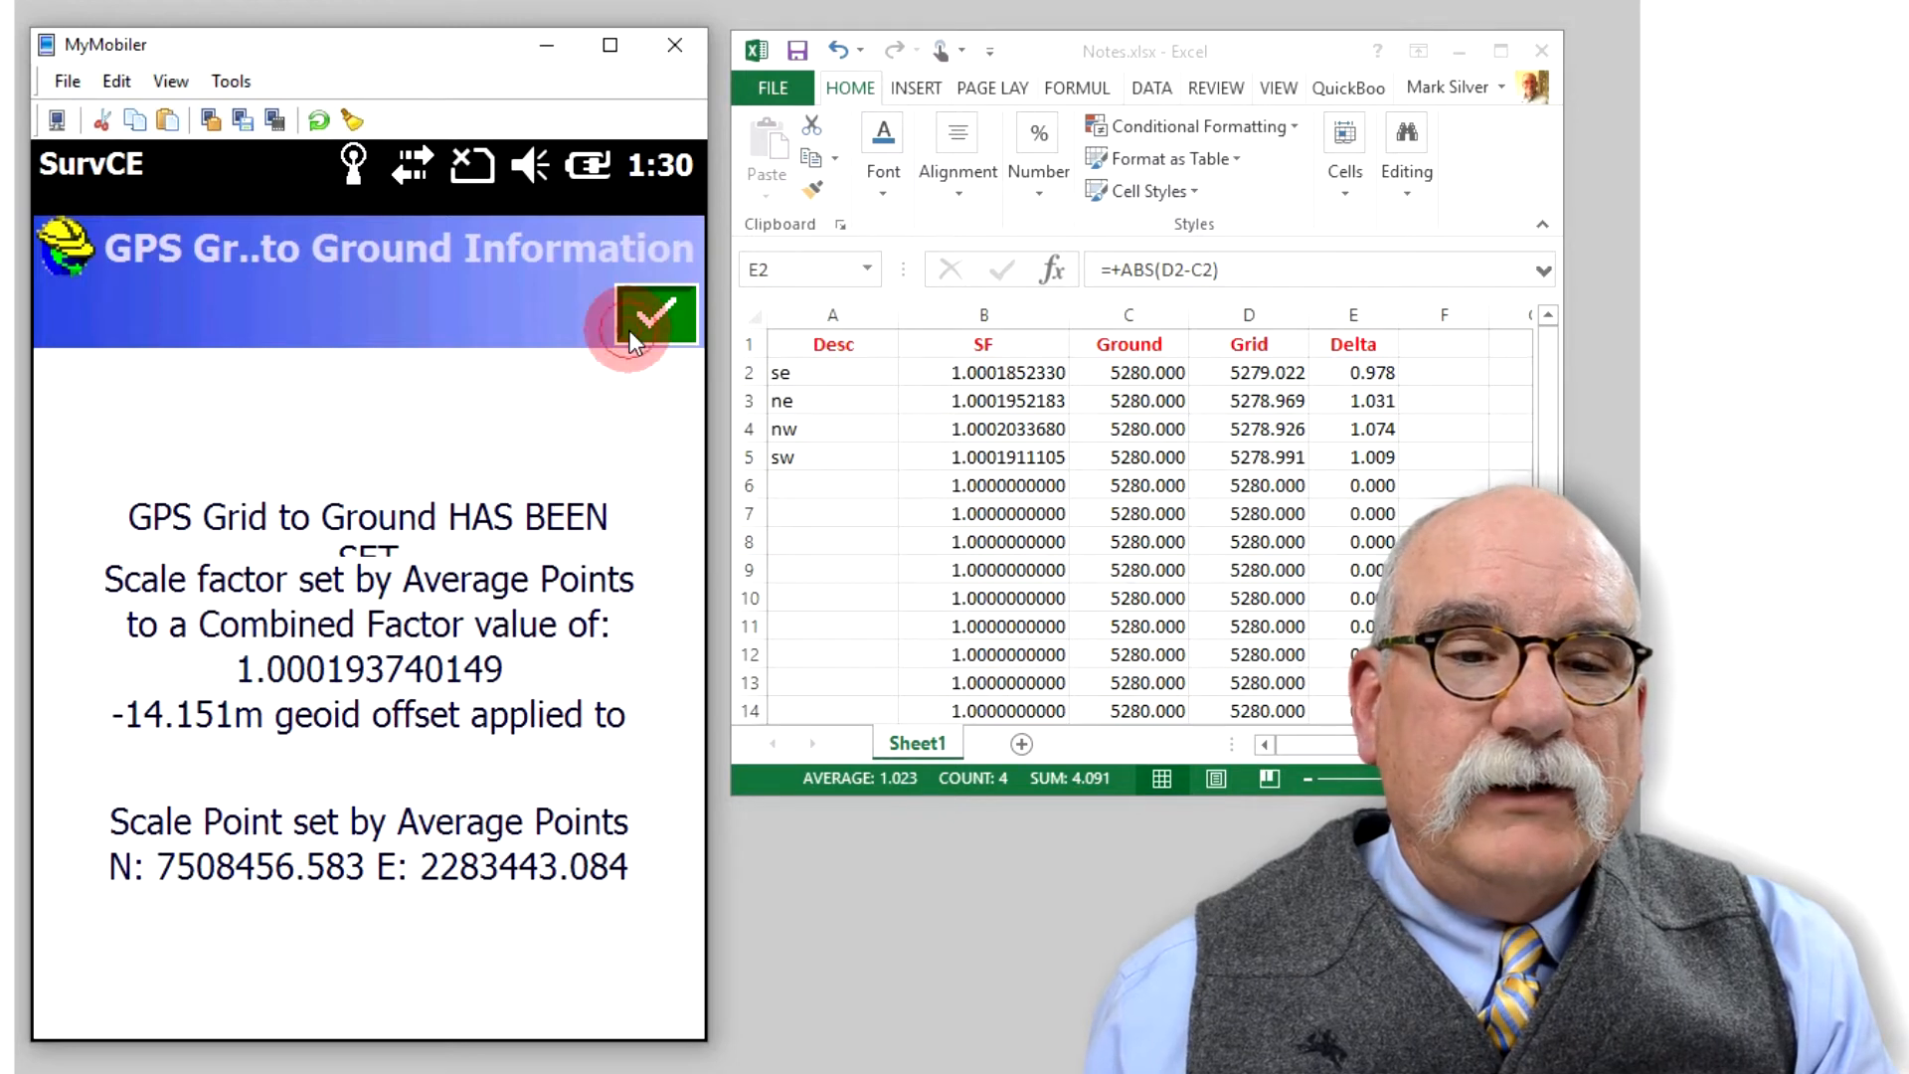
left_click(655, 314)
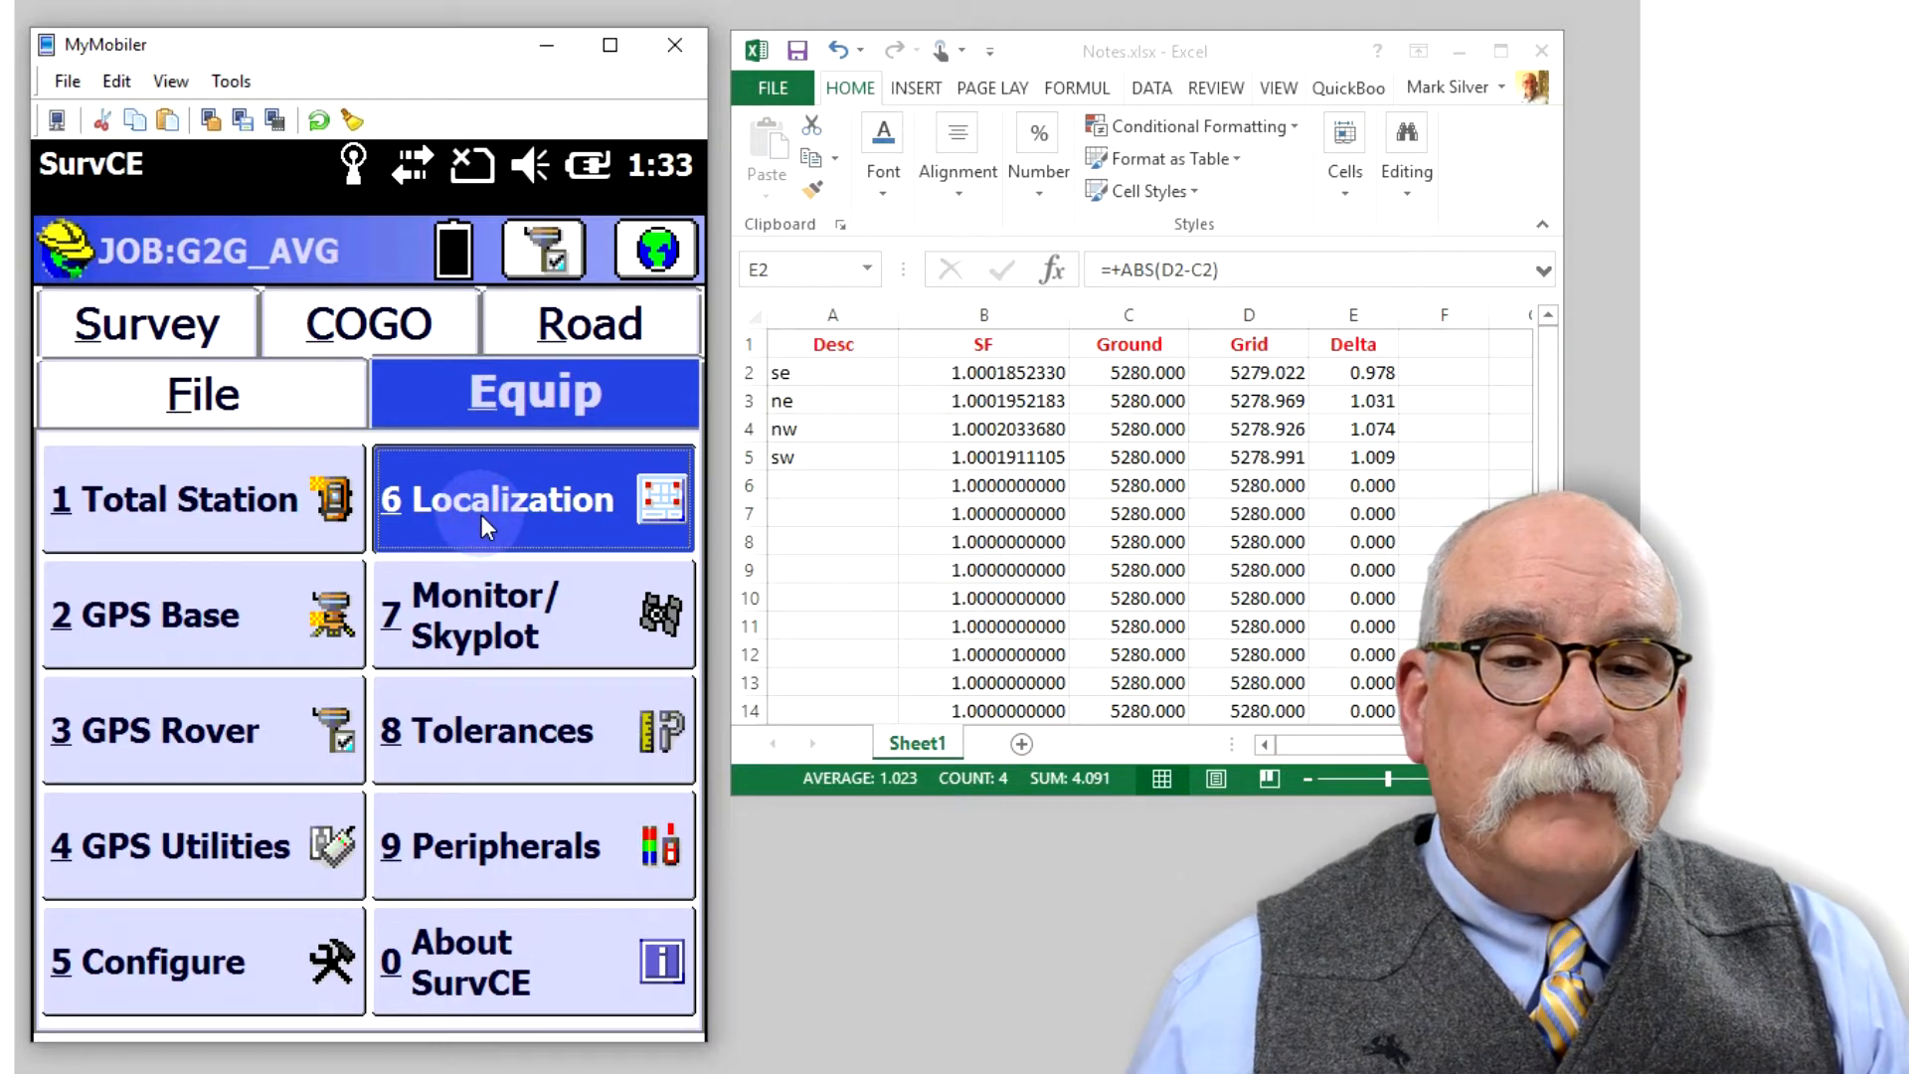
Start a new localization point with local northing 5891.688381, easting 2286140.52835, elevation 5435.863408.
left_click(533, 499)
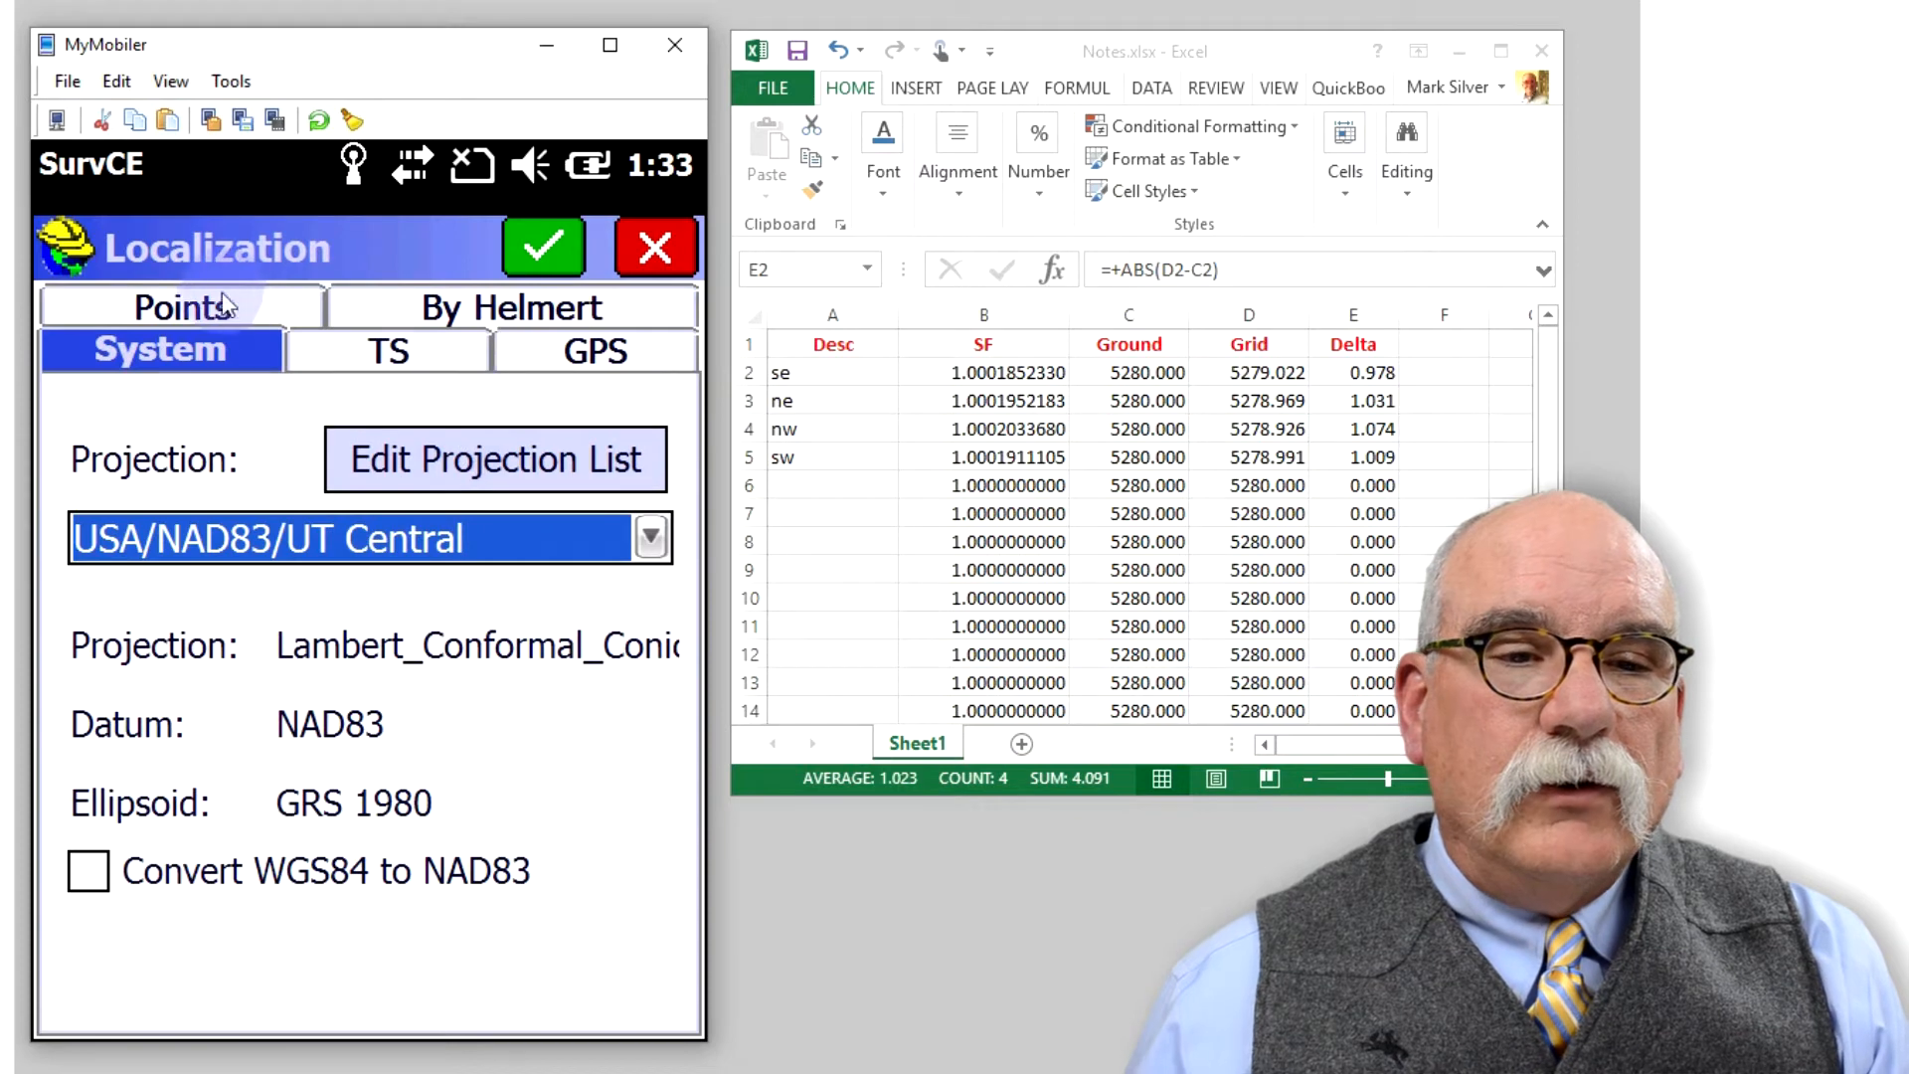
left_click(181, 306)
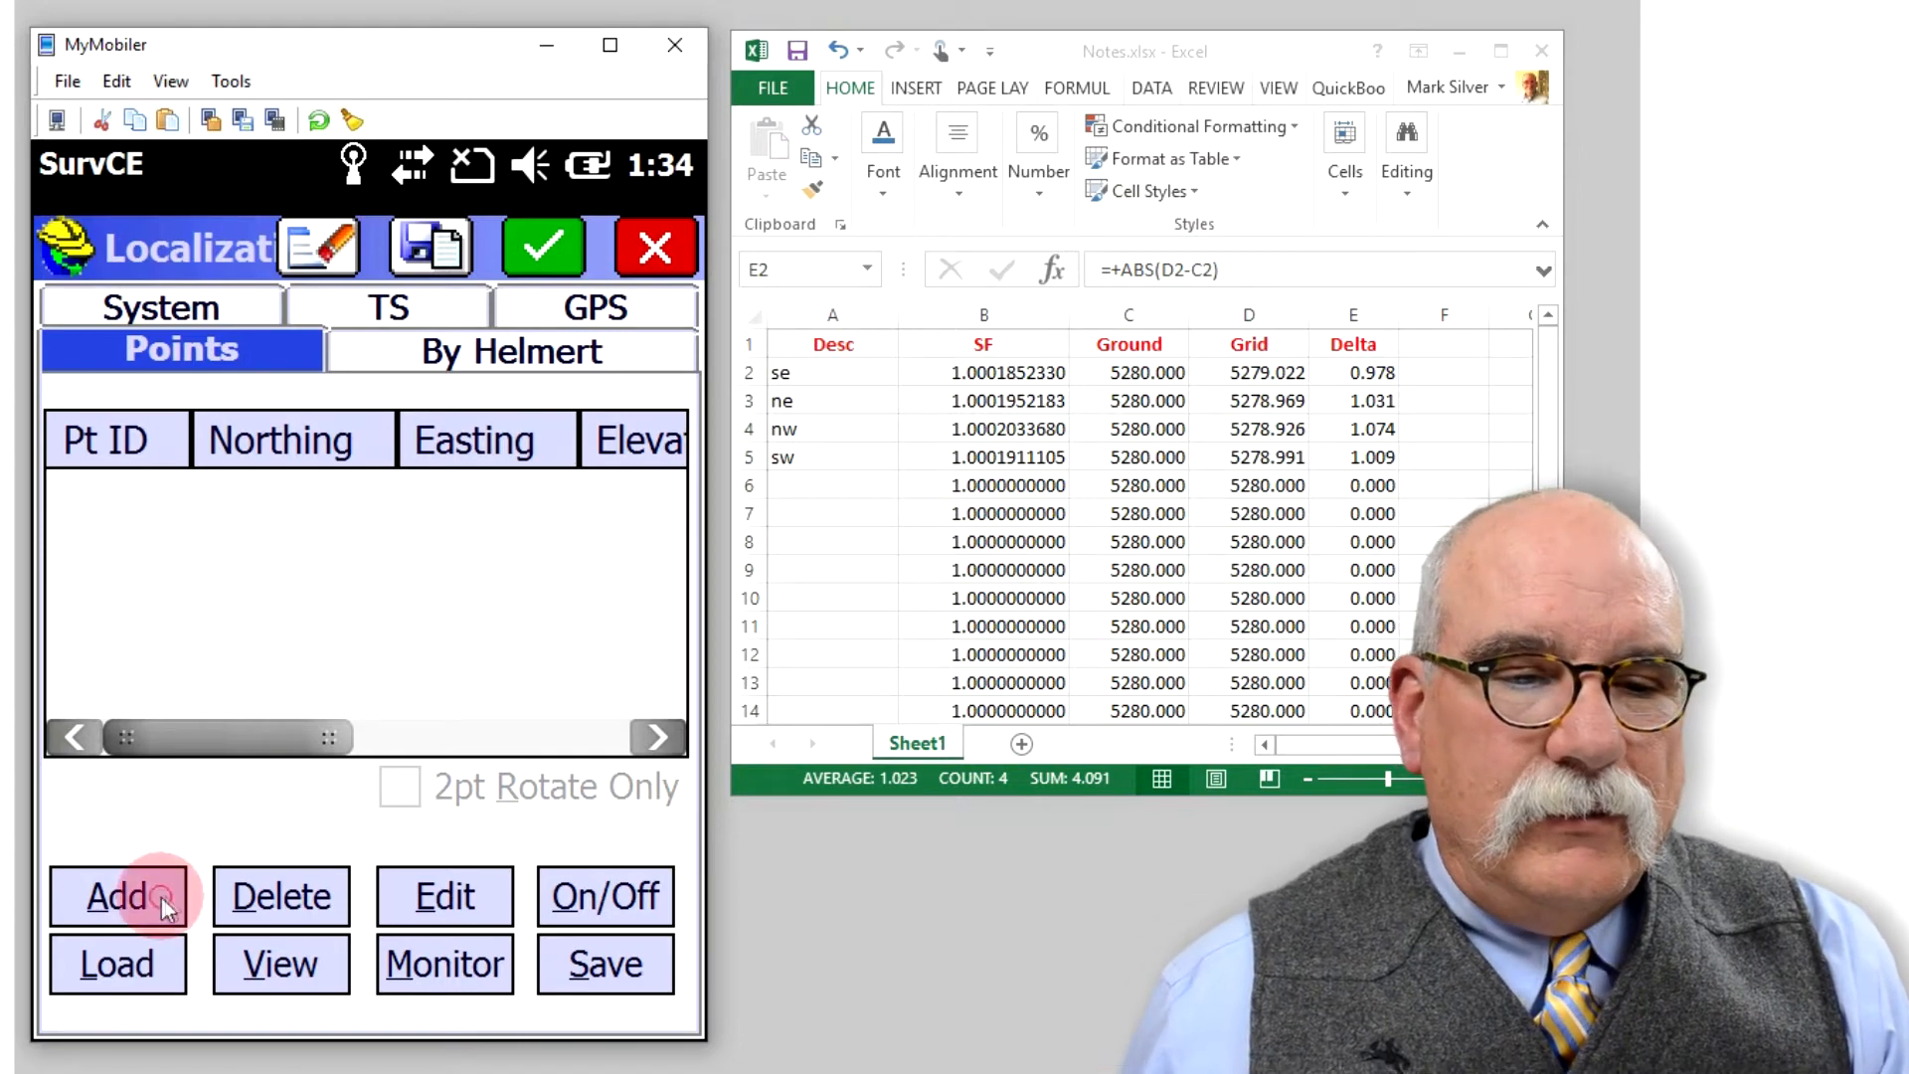
left_click(119, 897)
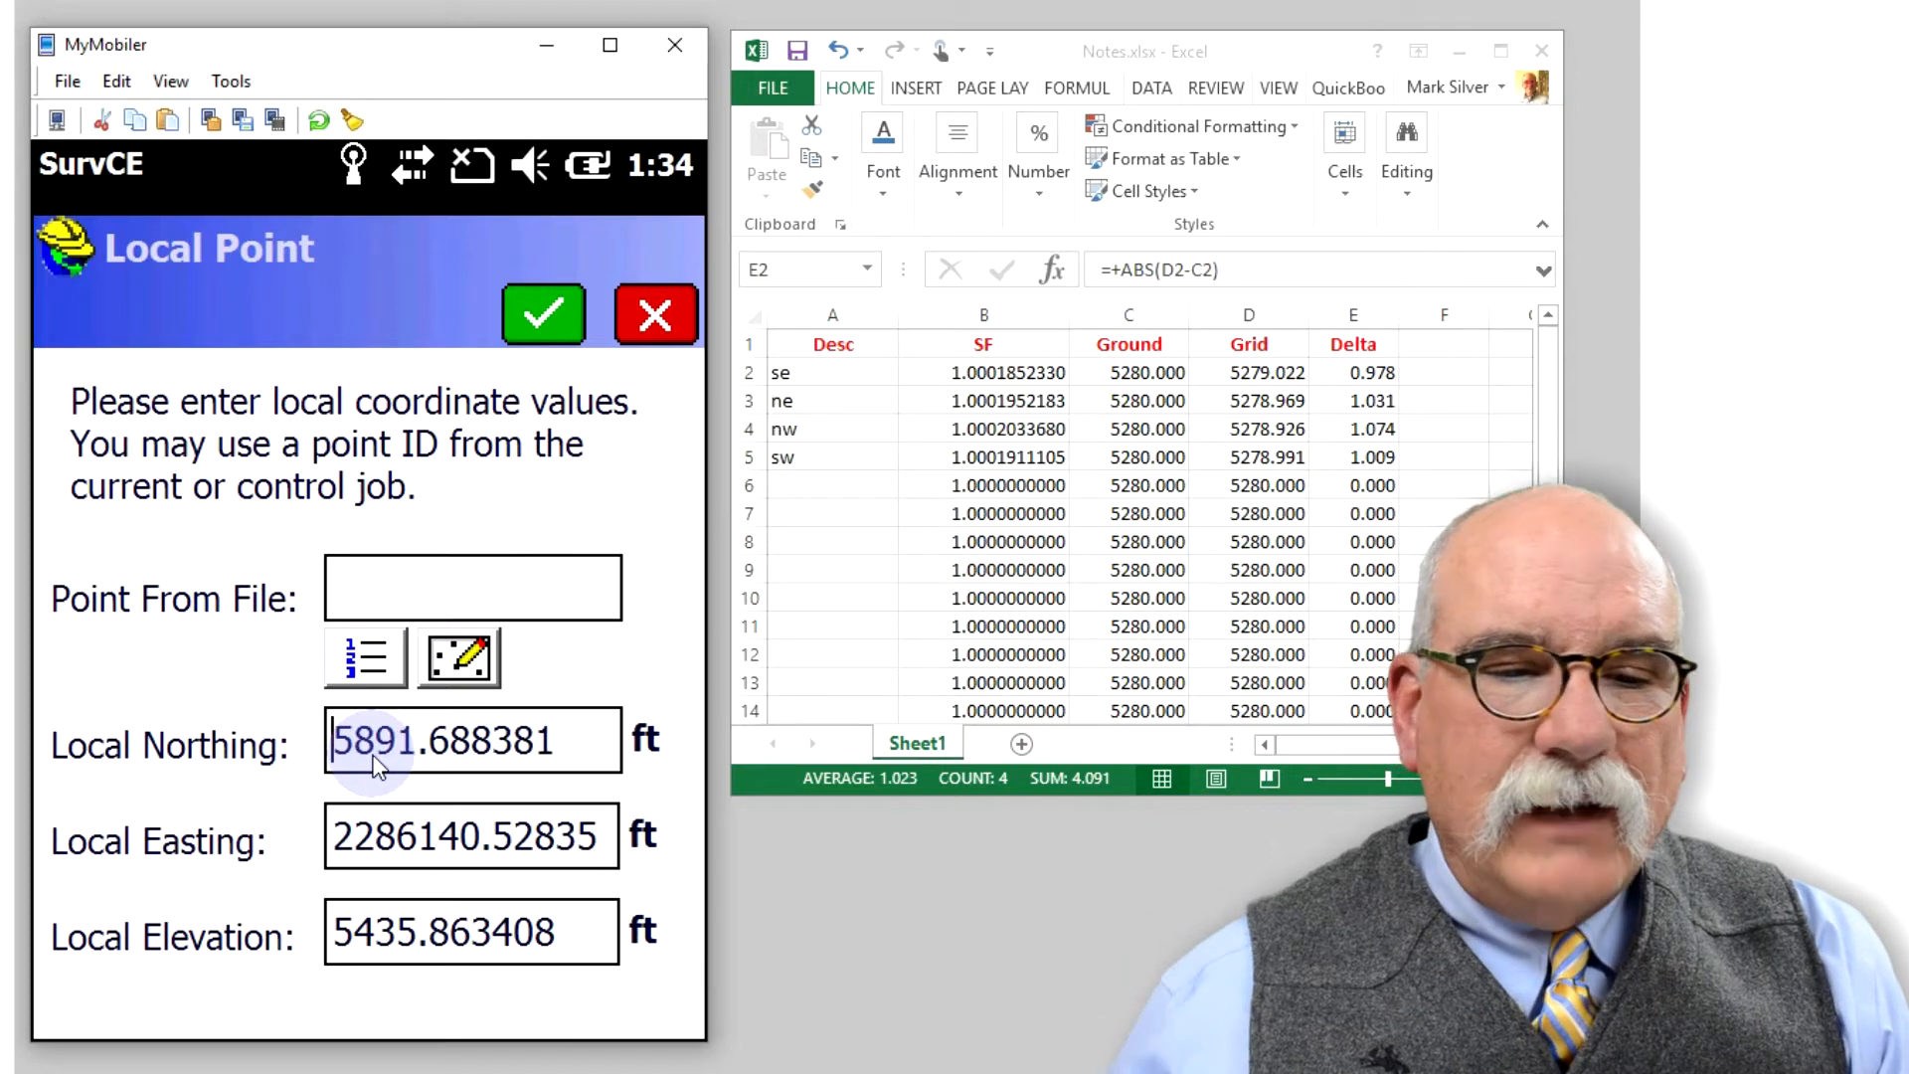
Accept the local coordinates and pair them with raw-file GPS point 1.
left_click(474, 837)
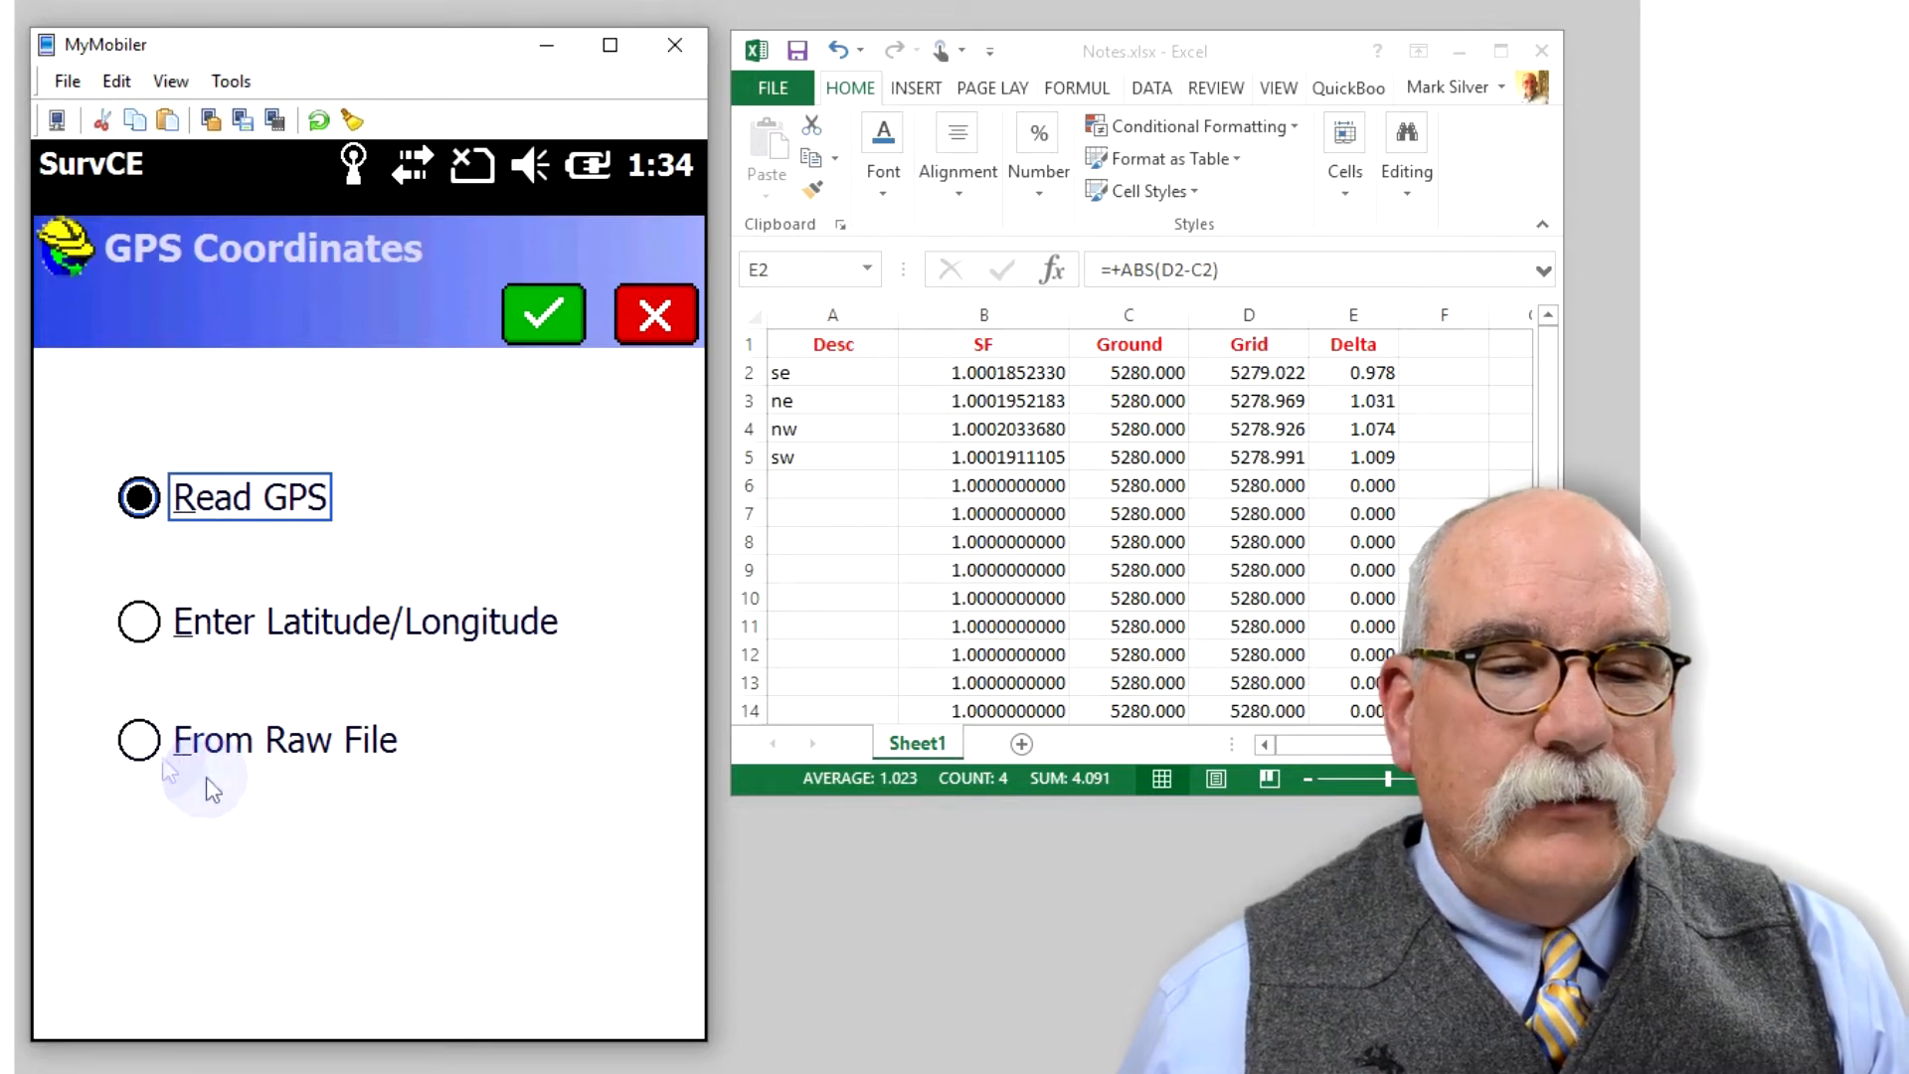
left_click(138, 740)
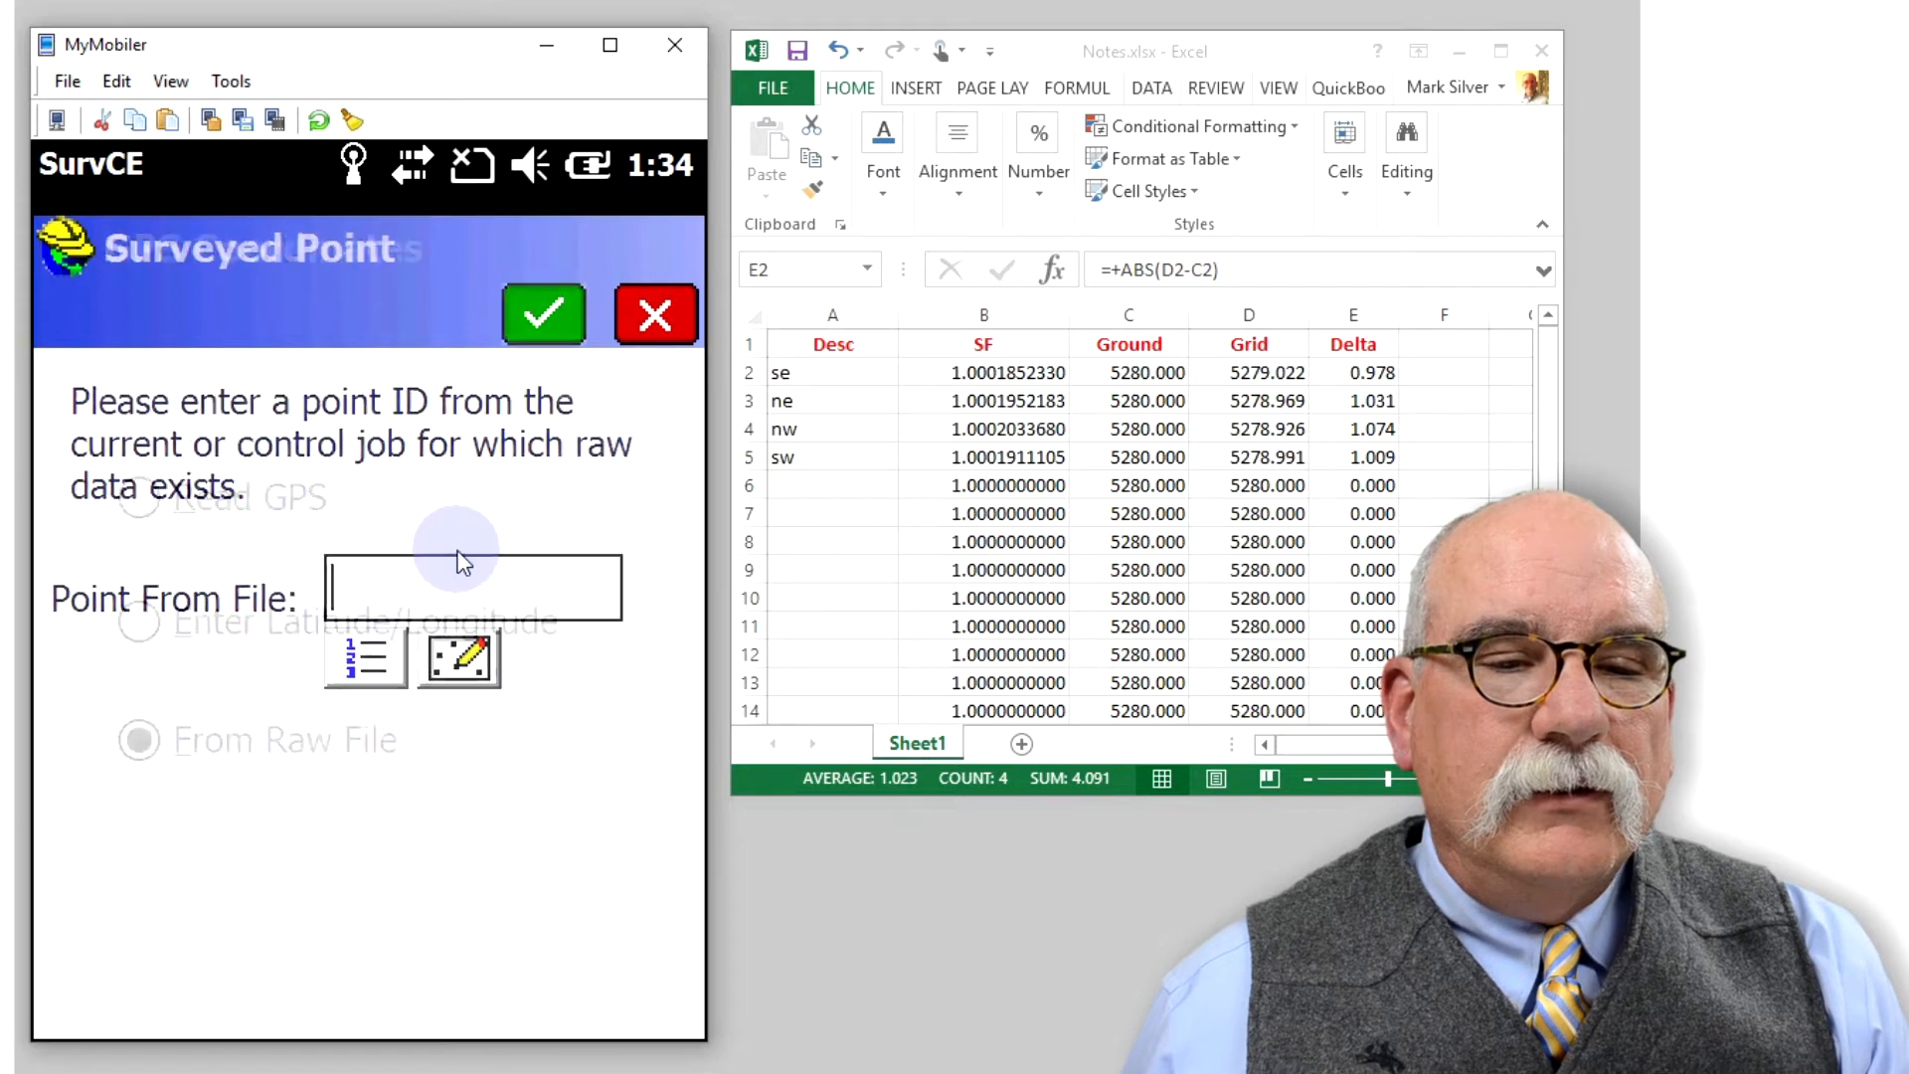
type("1")
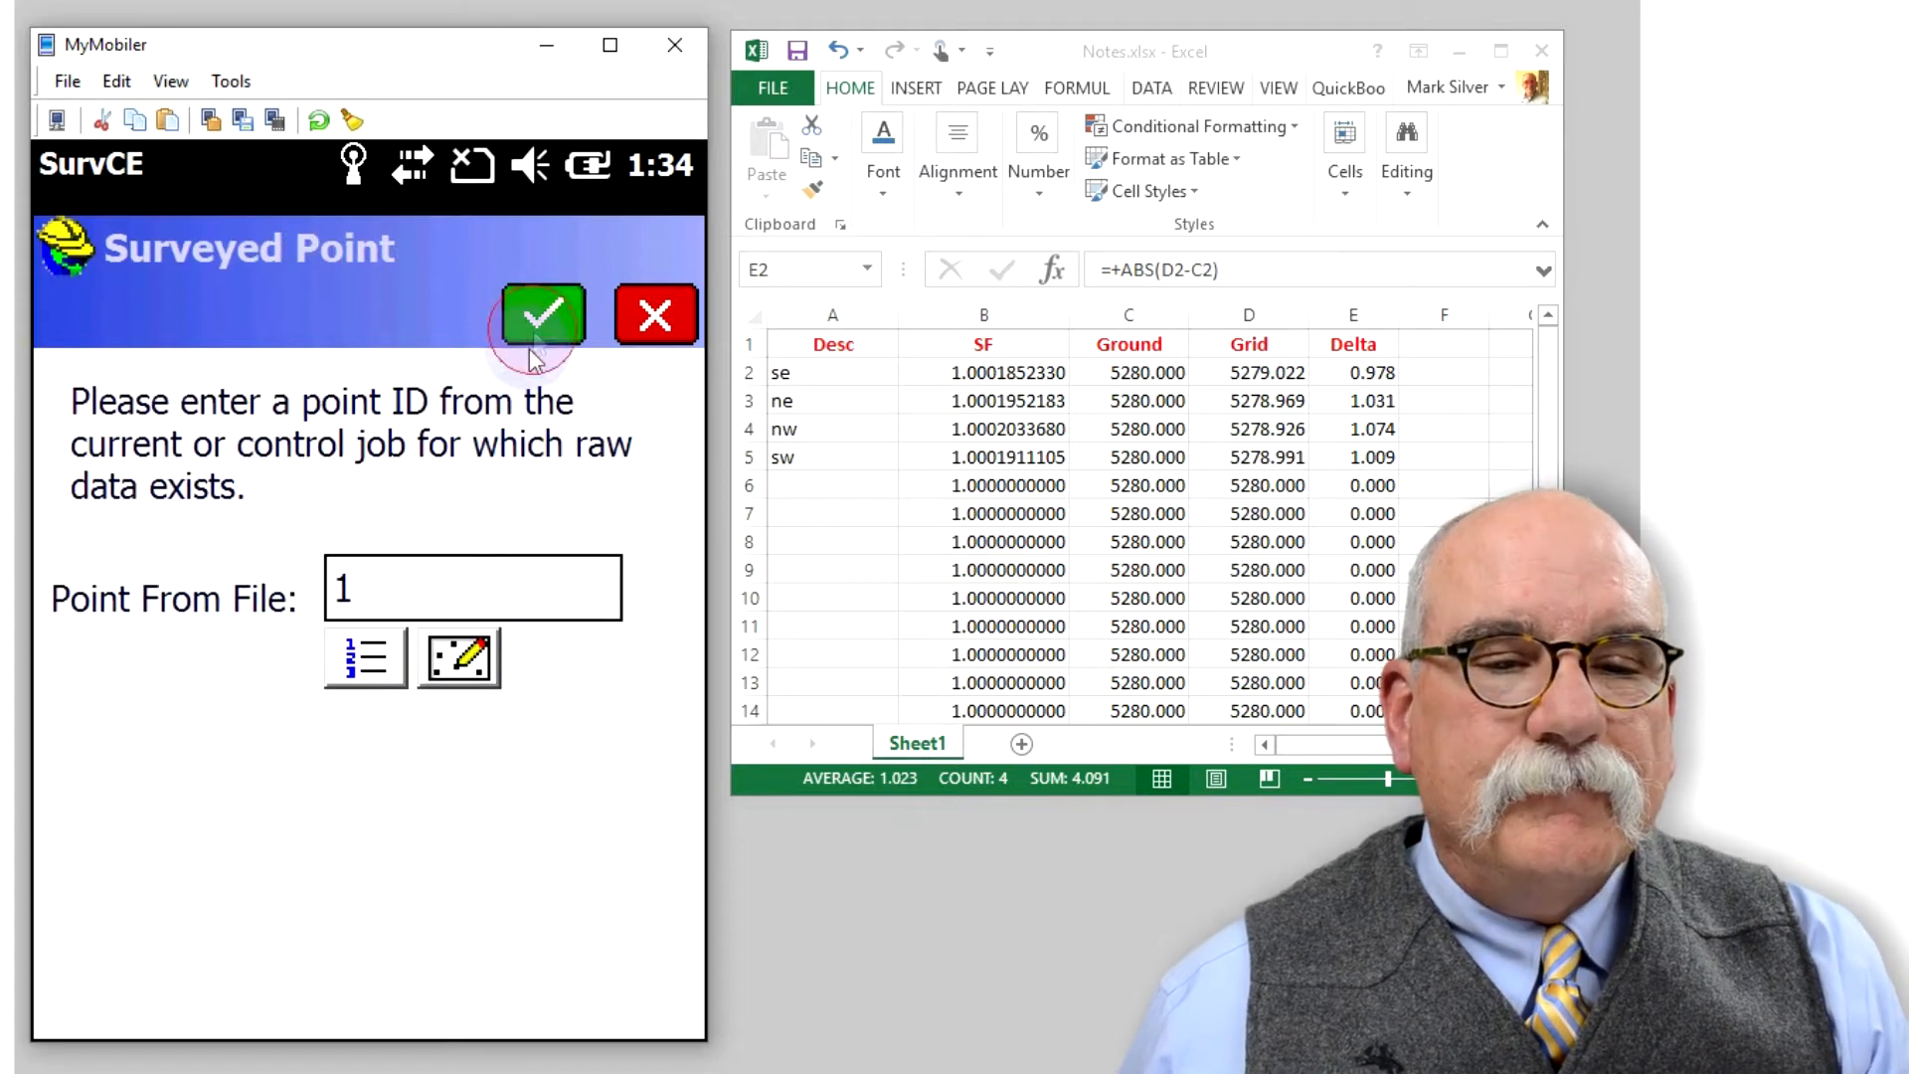
left_click(541, 314)
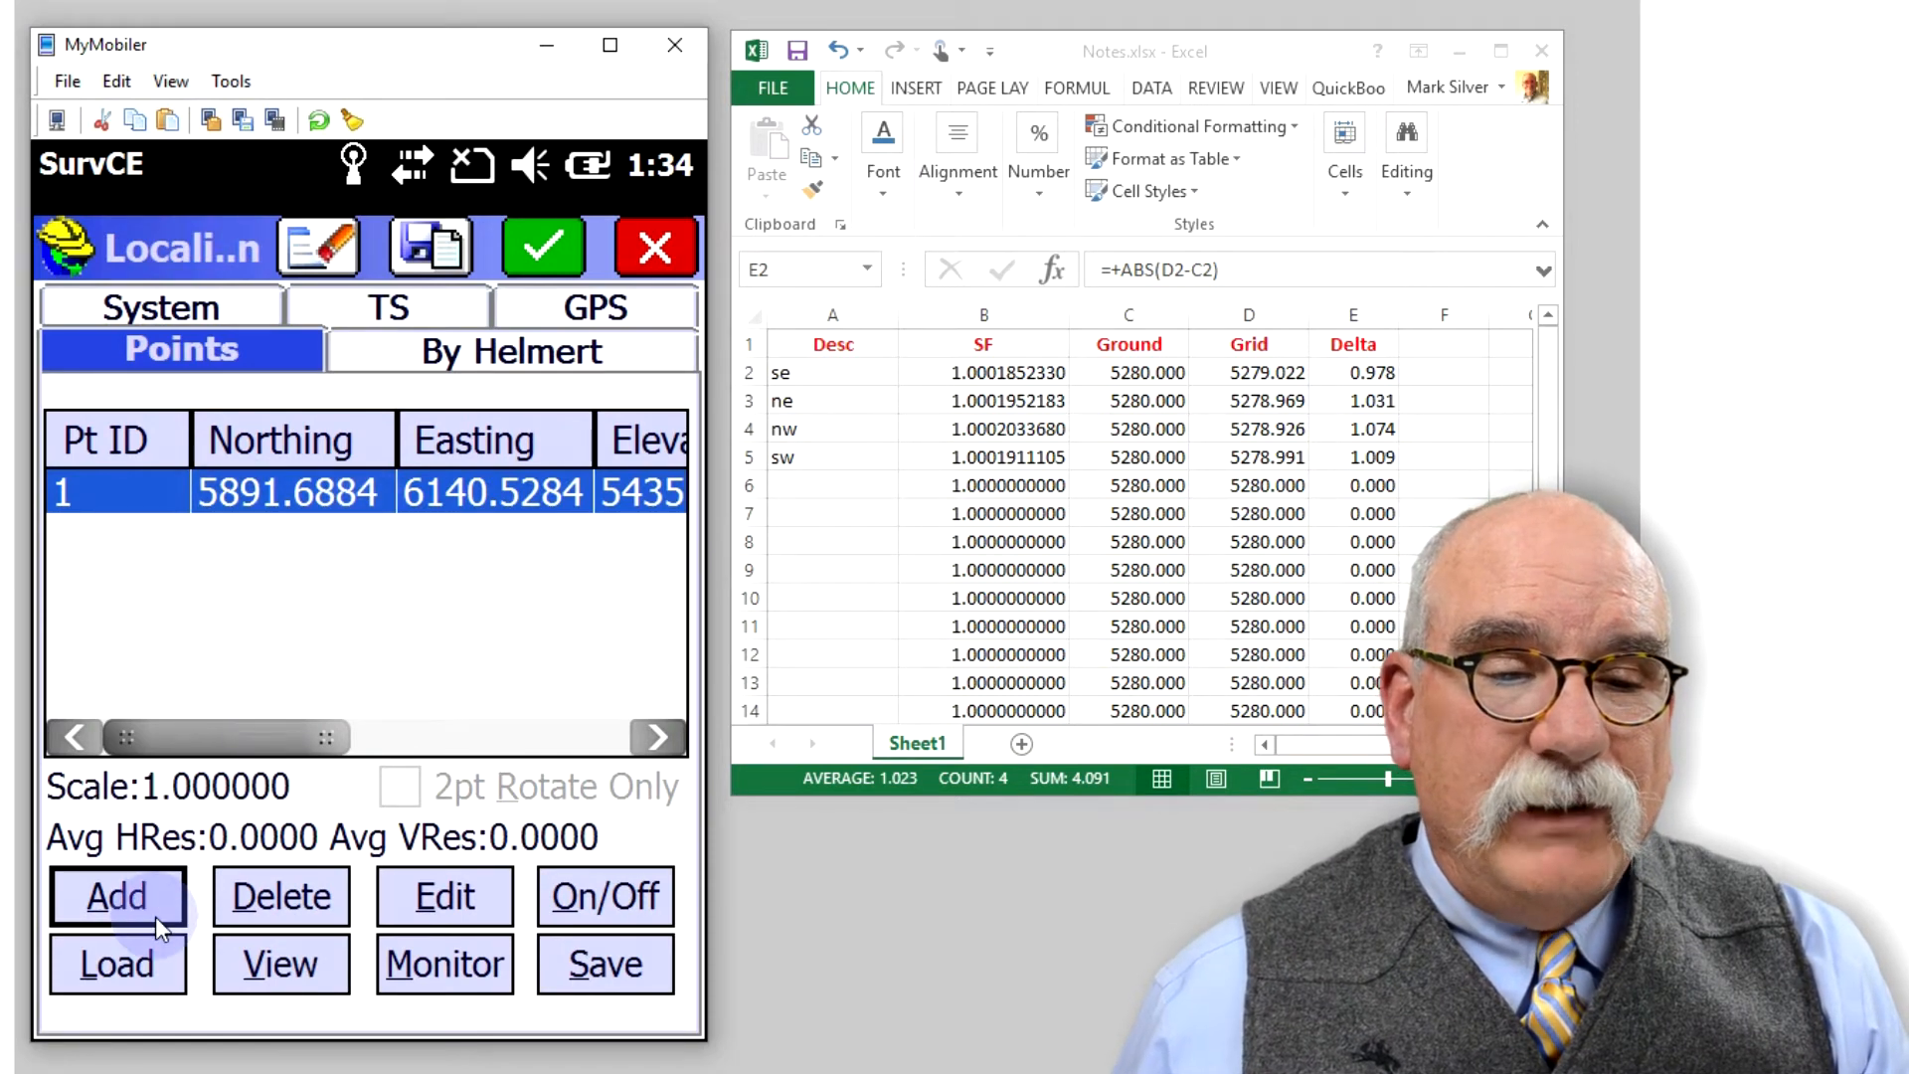
Enter the second local point at northing 11171.688381 (5891.688381+5280), easting 6140.528354, elevation 5435.863408.
left_click(117, 897)
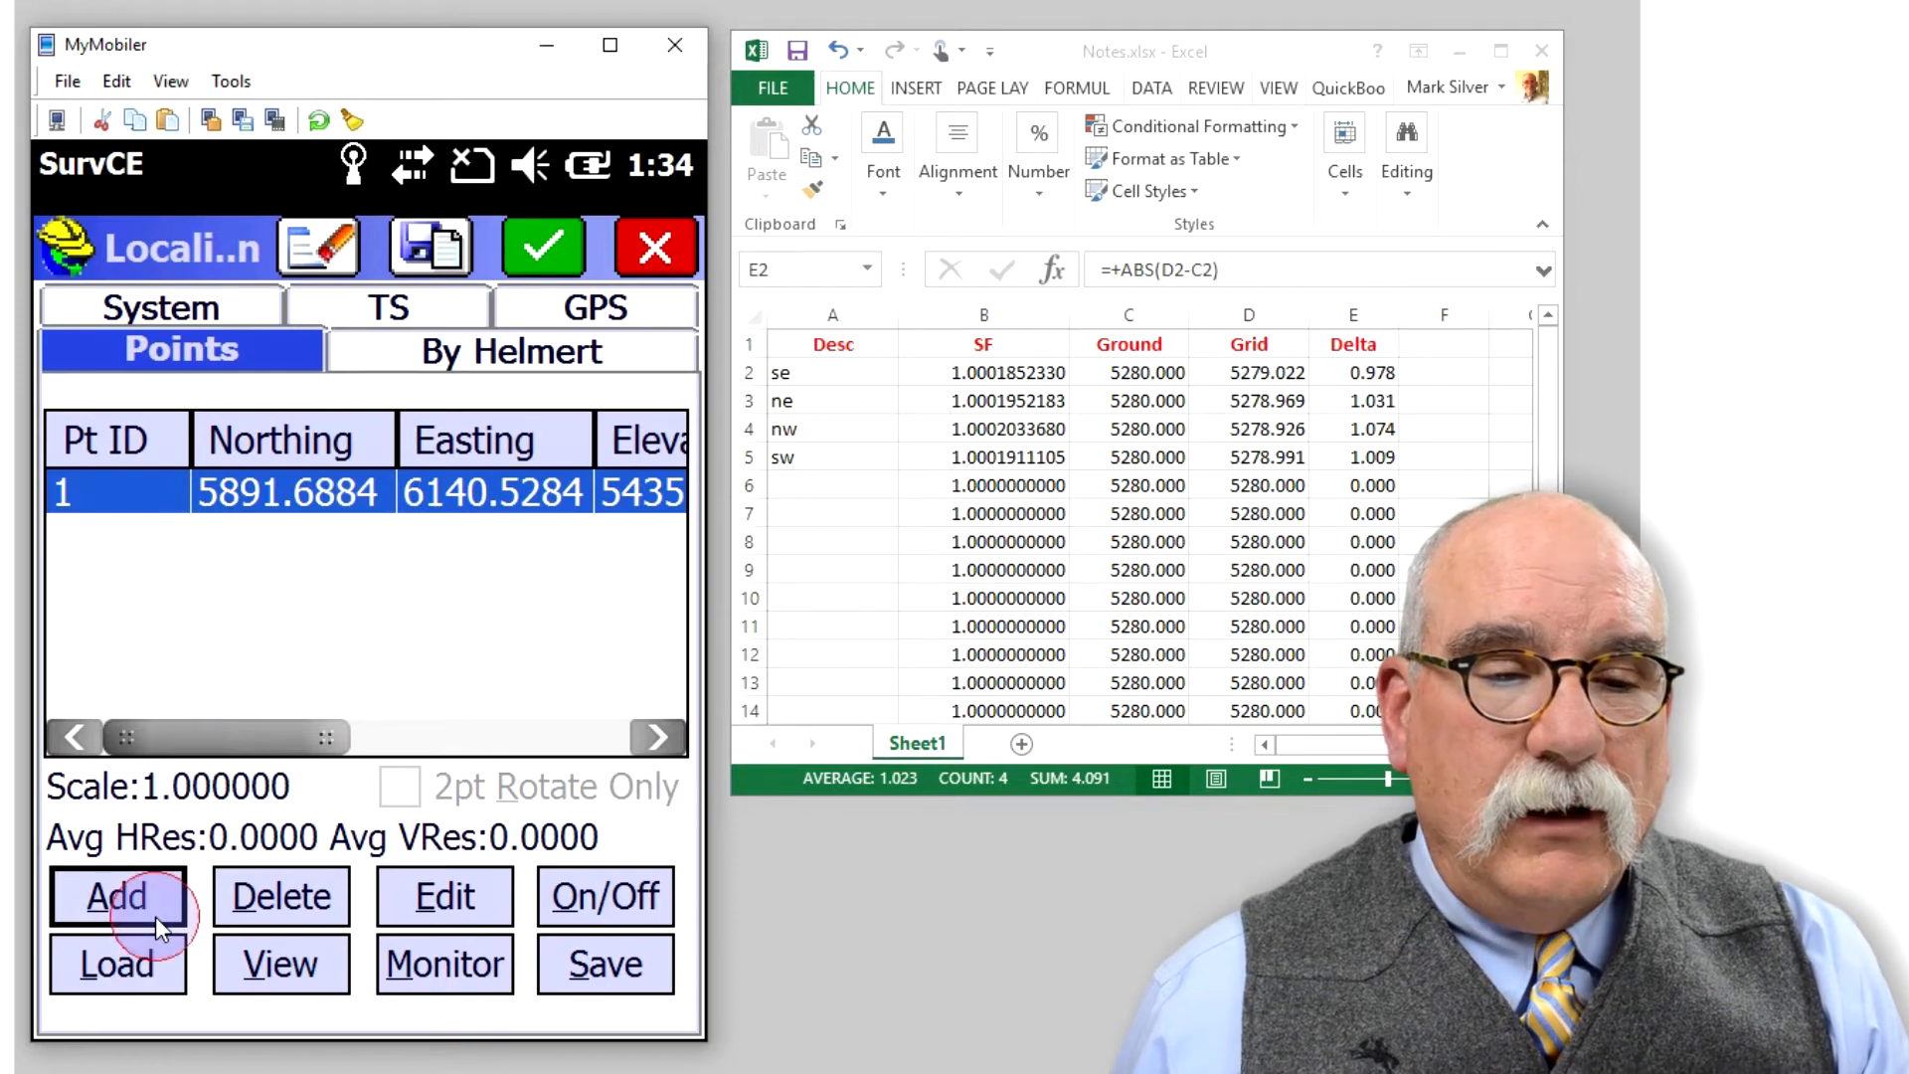
left_click(117, 897)
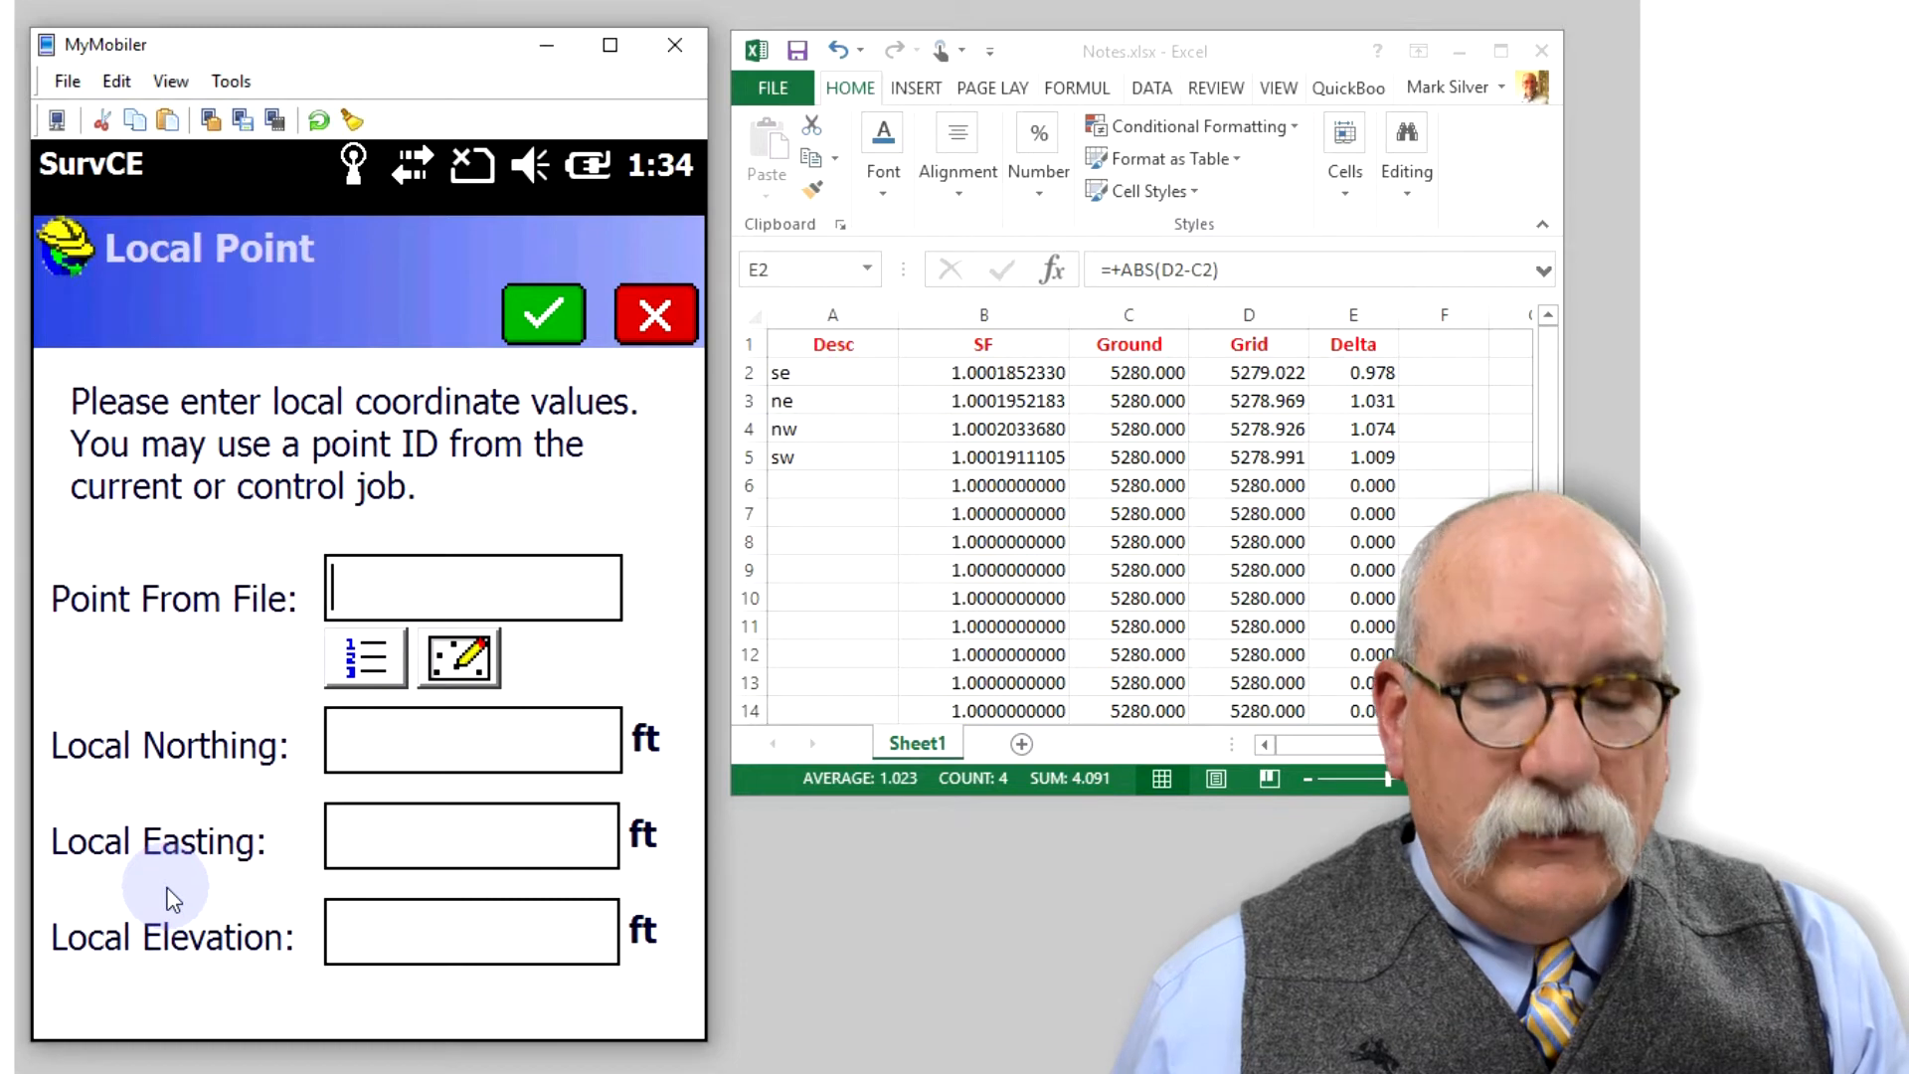
type("2")
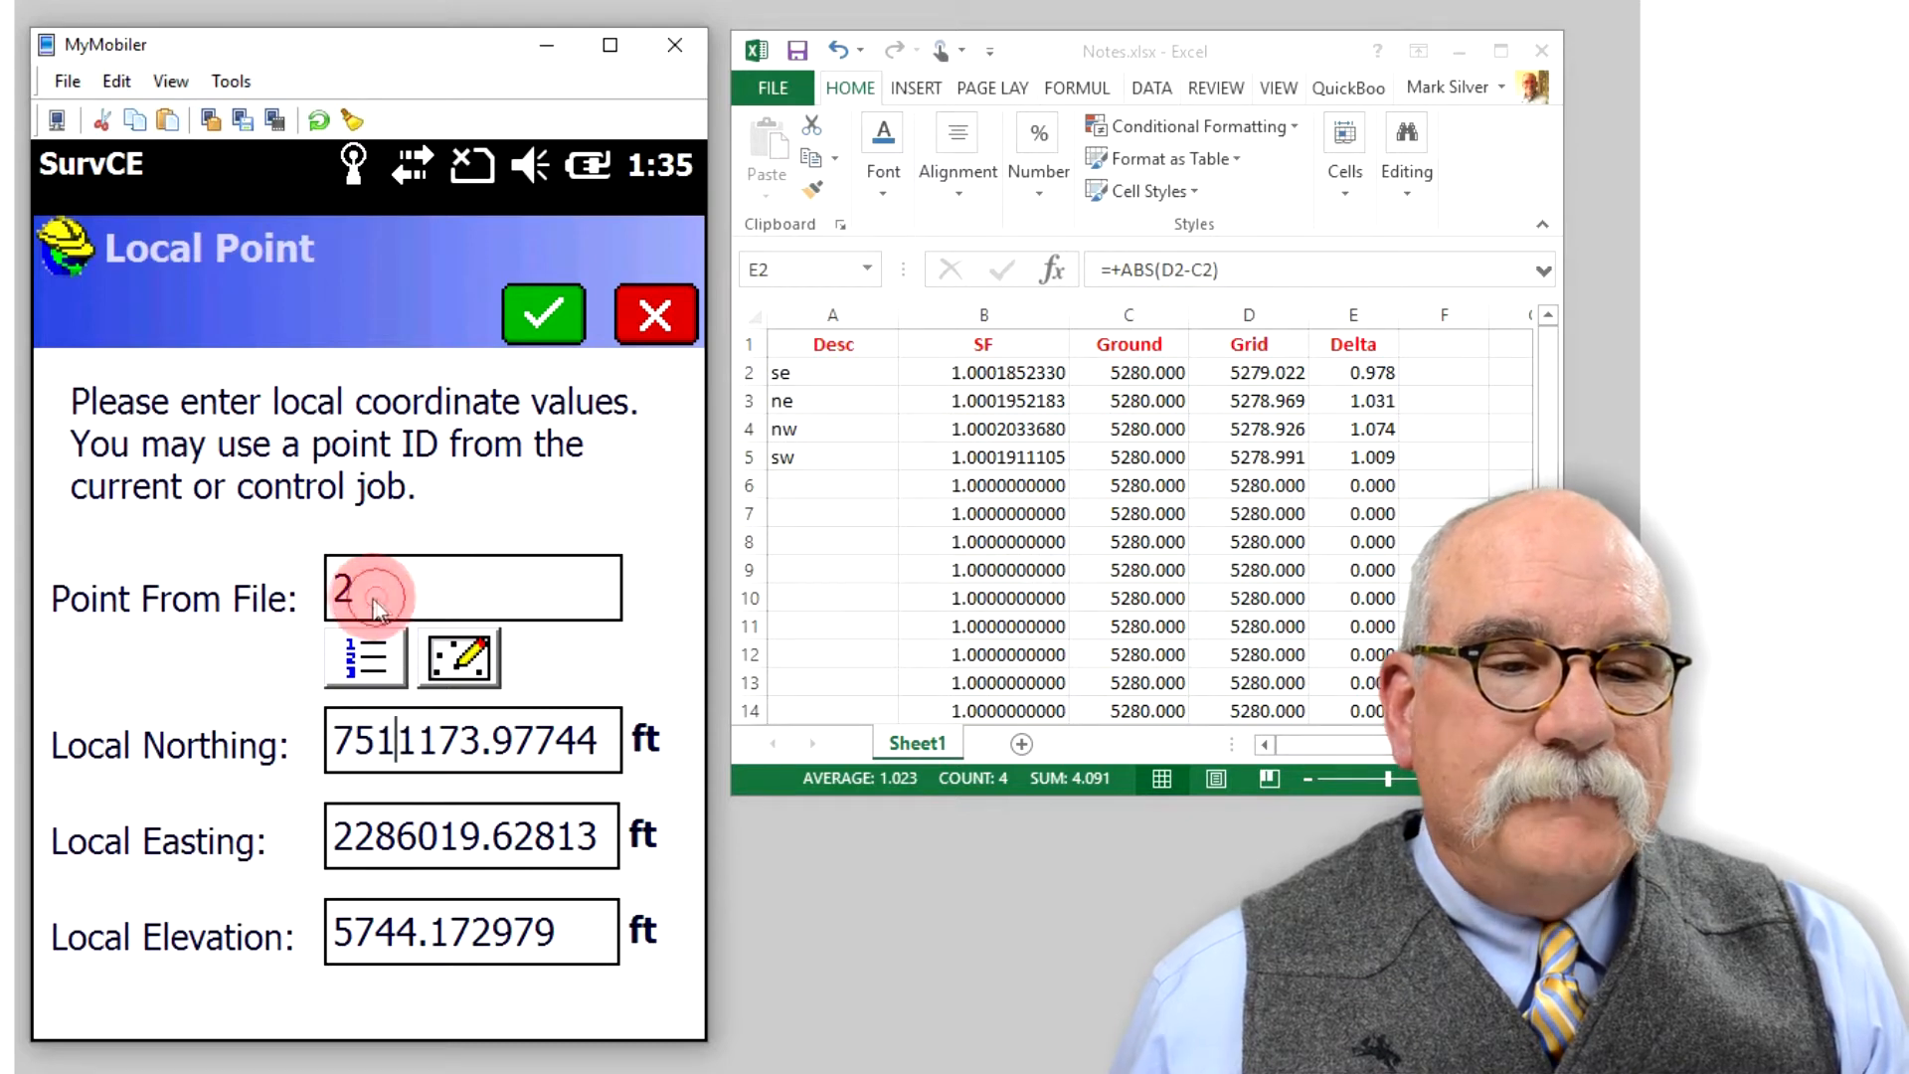
type("1")
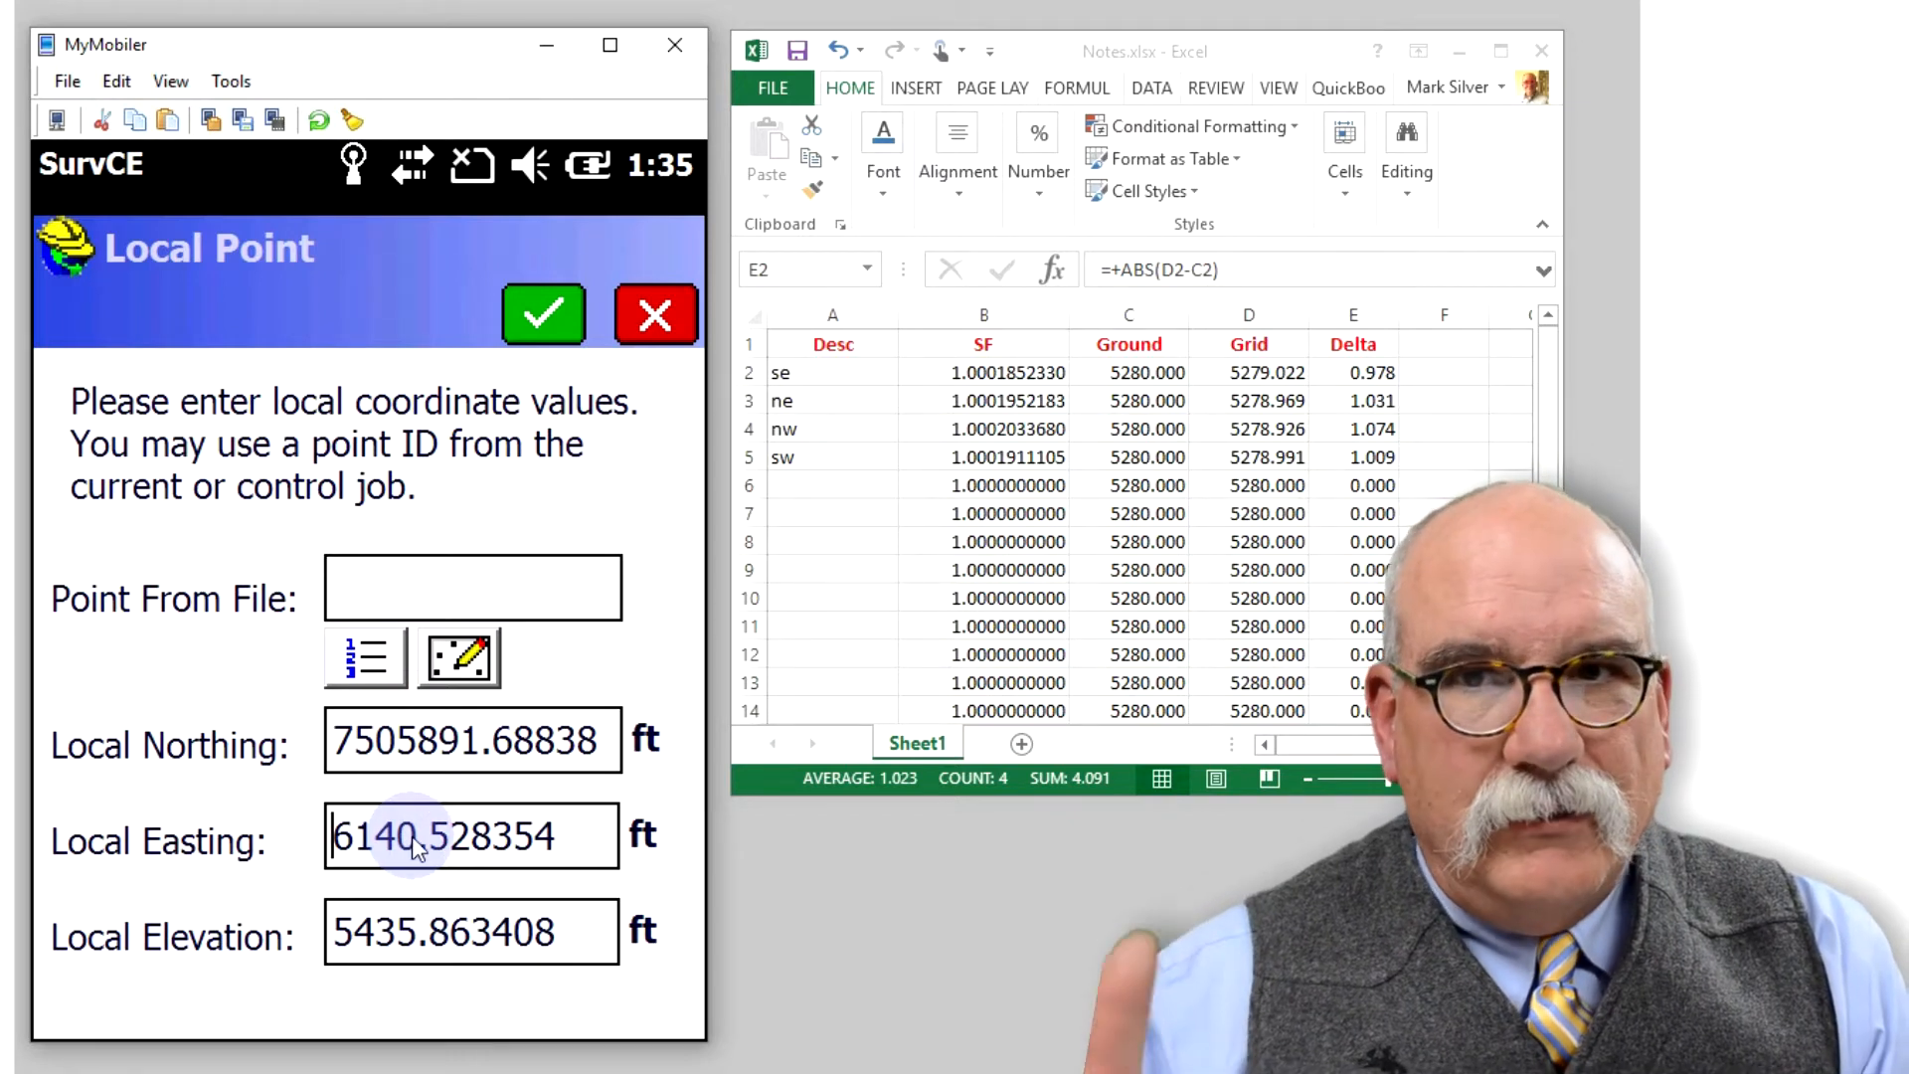
left_click(414, 837)
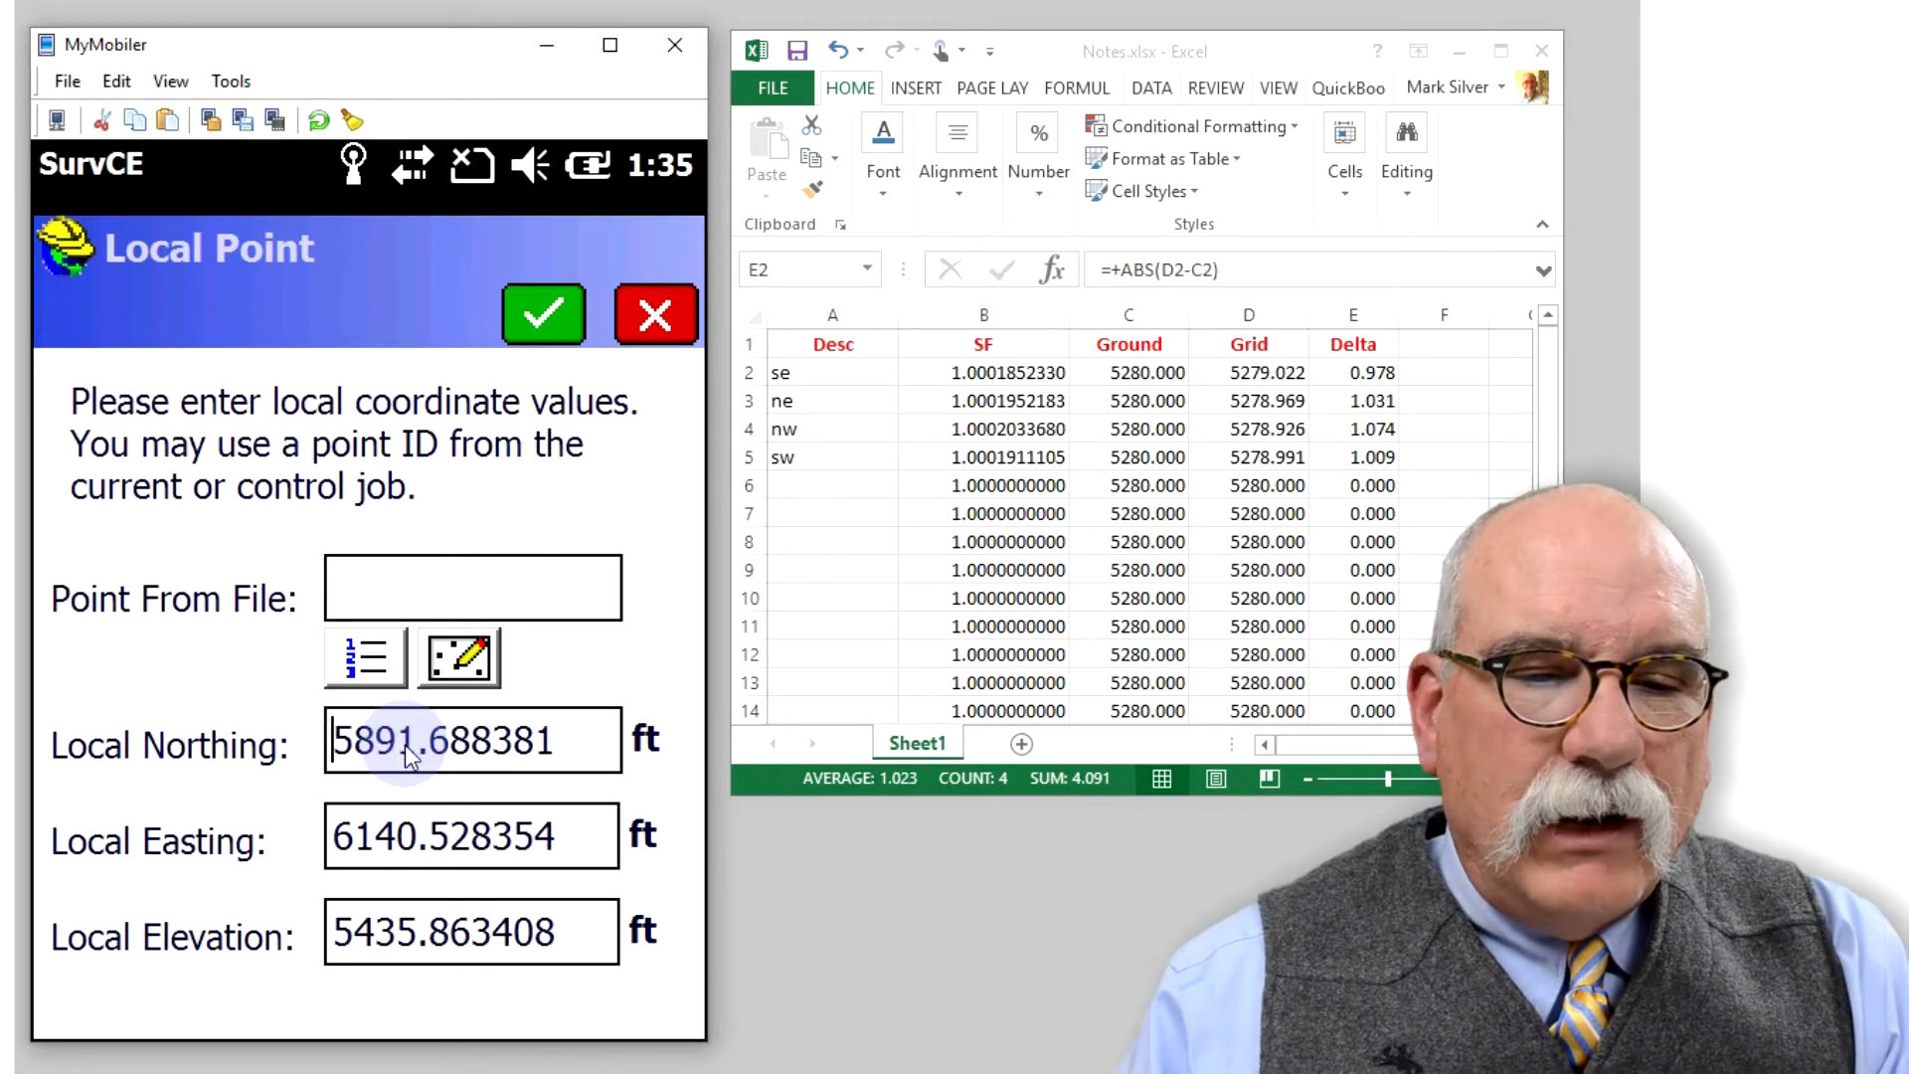
left_click(573, 742)
type("-5280")
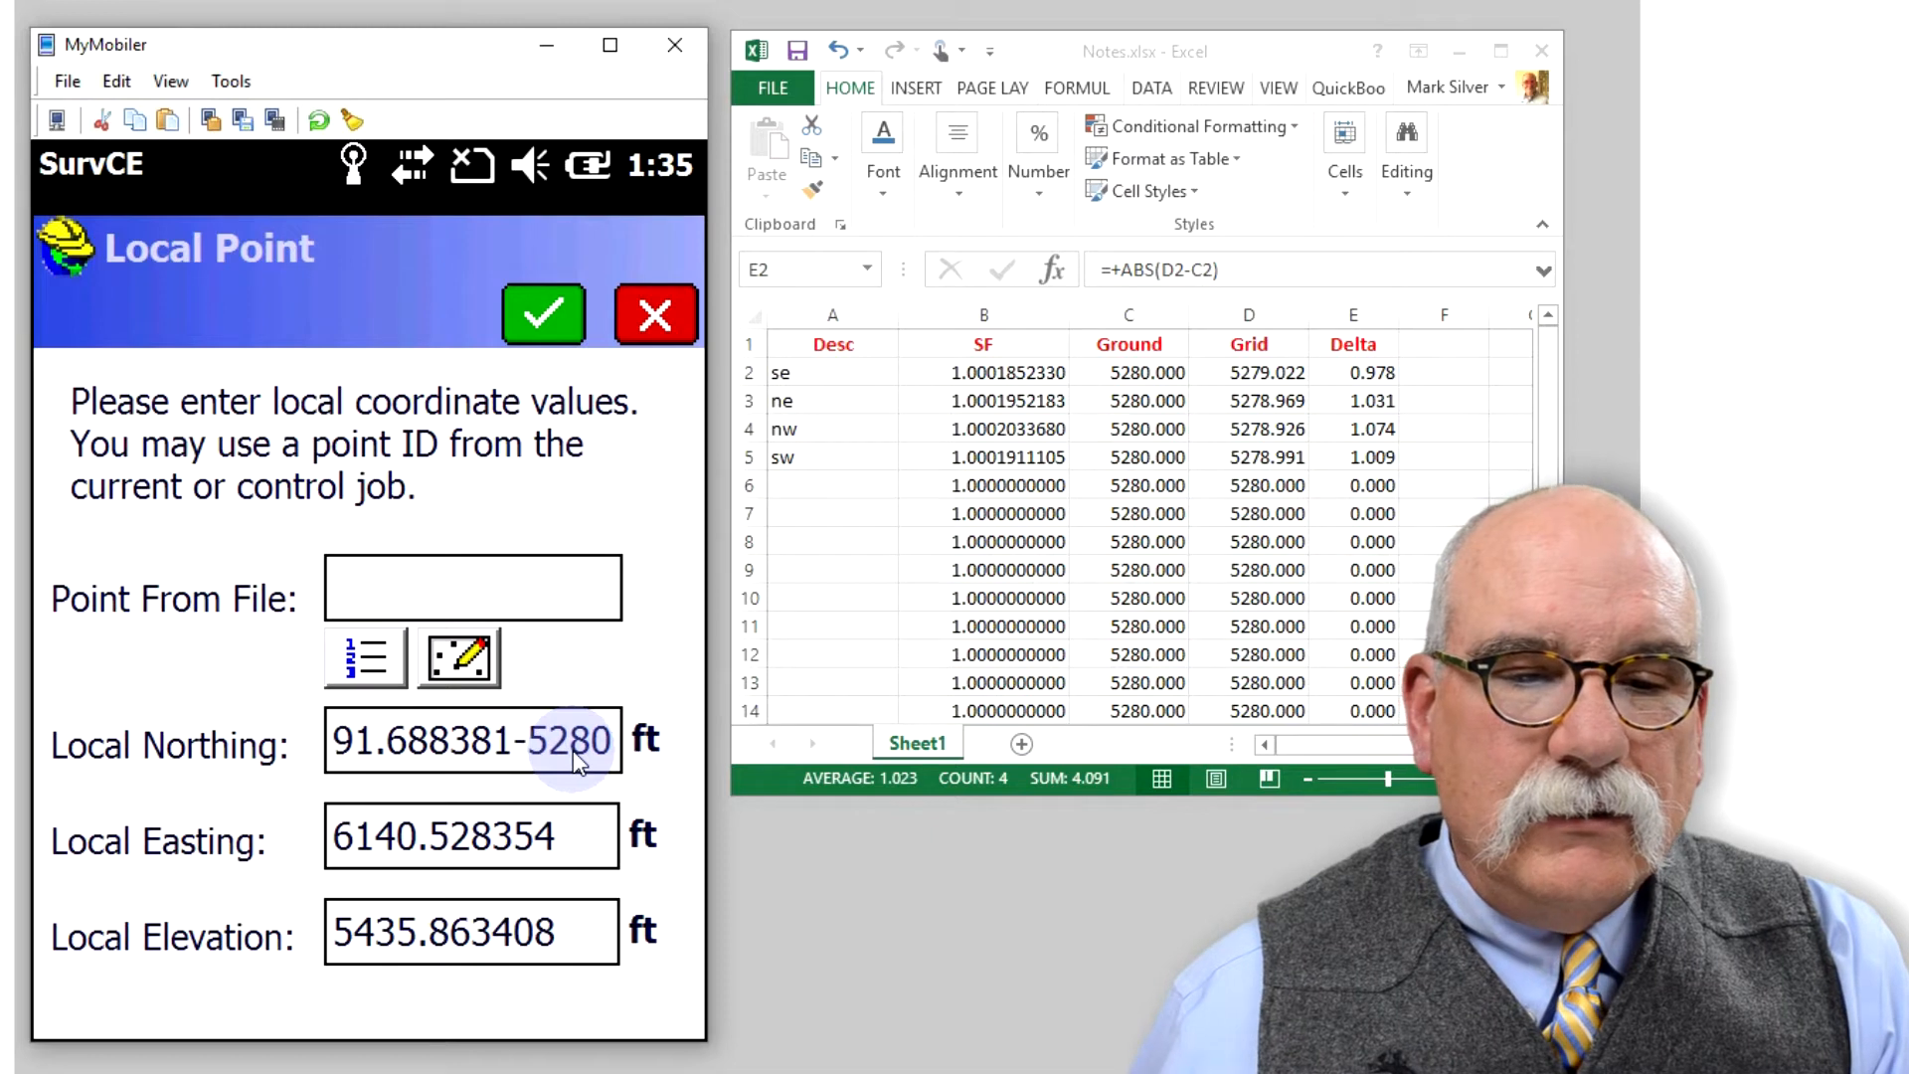
mouse_move(529, 756)
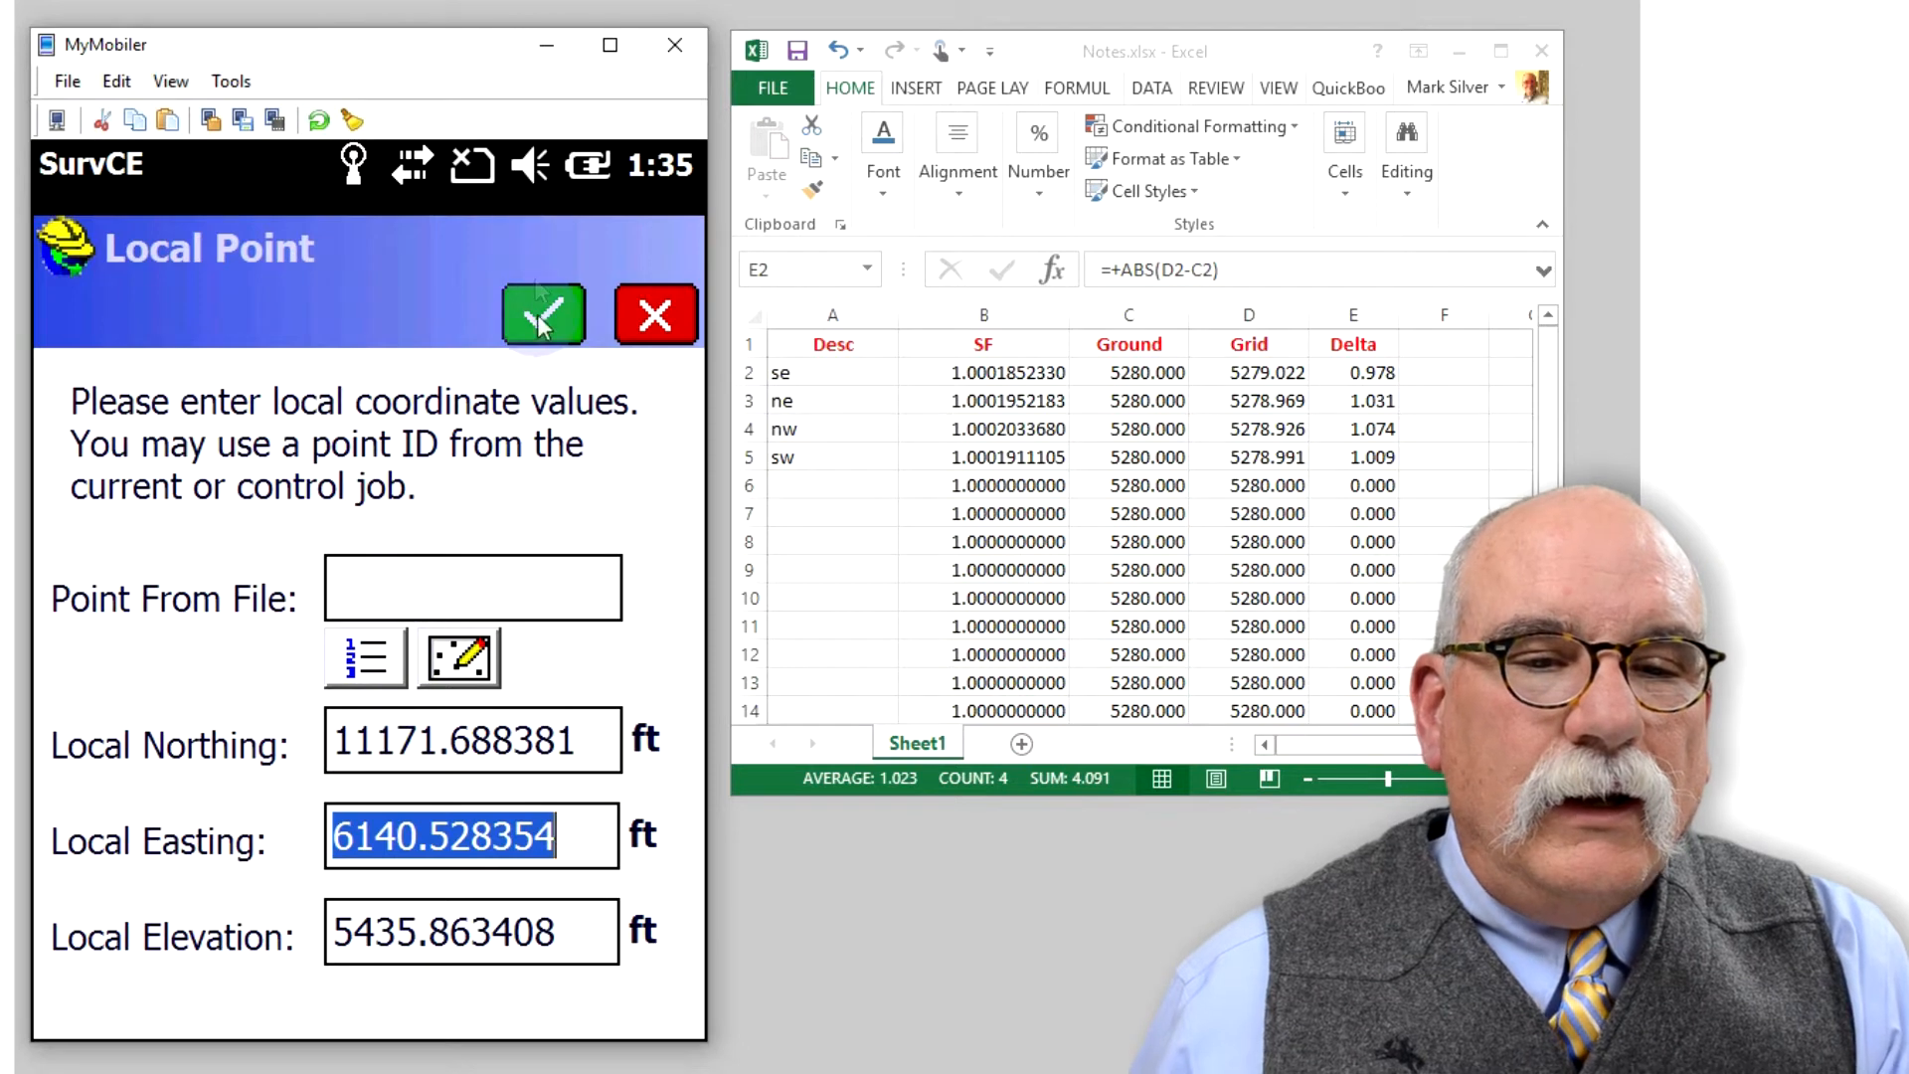
left_click(541, 314)
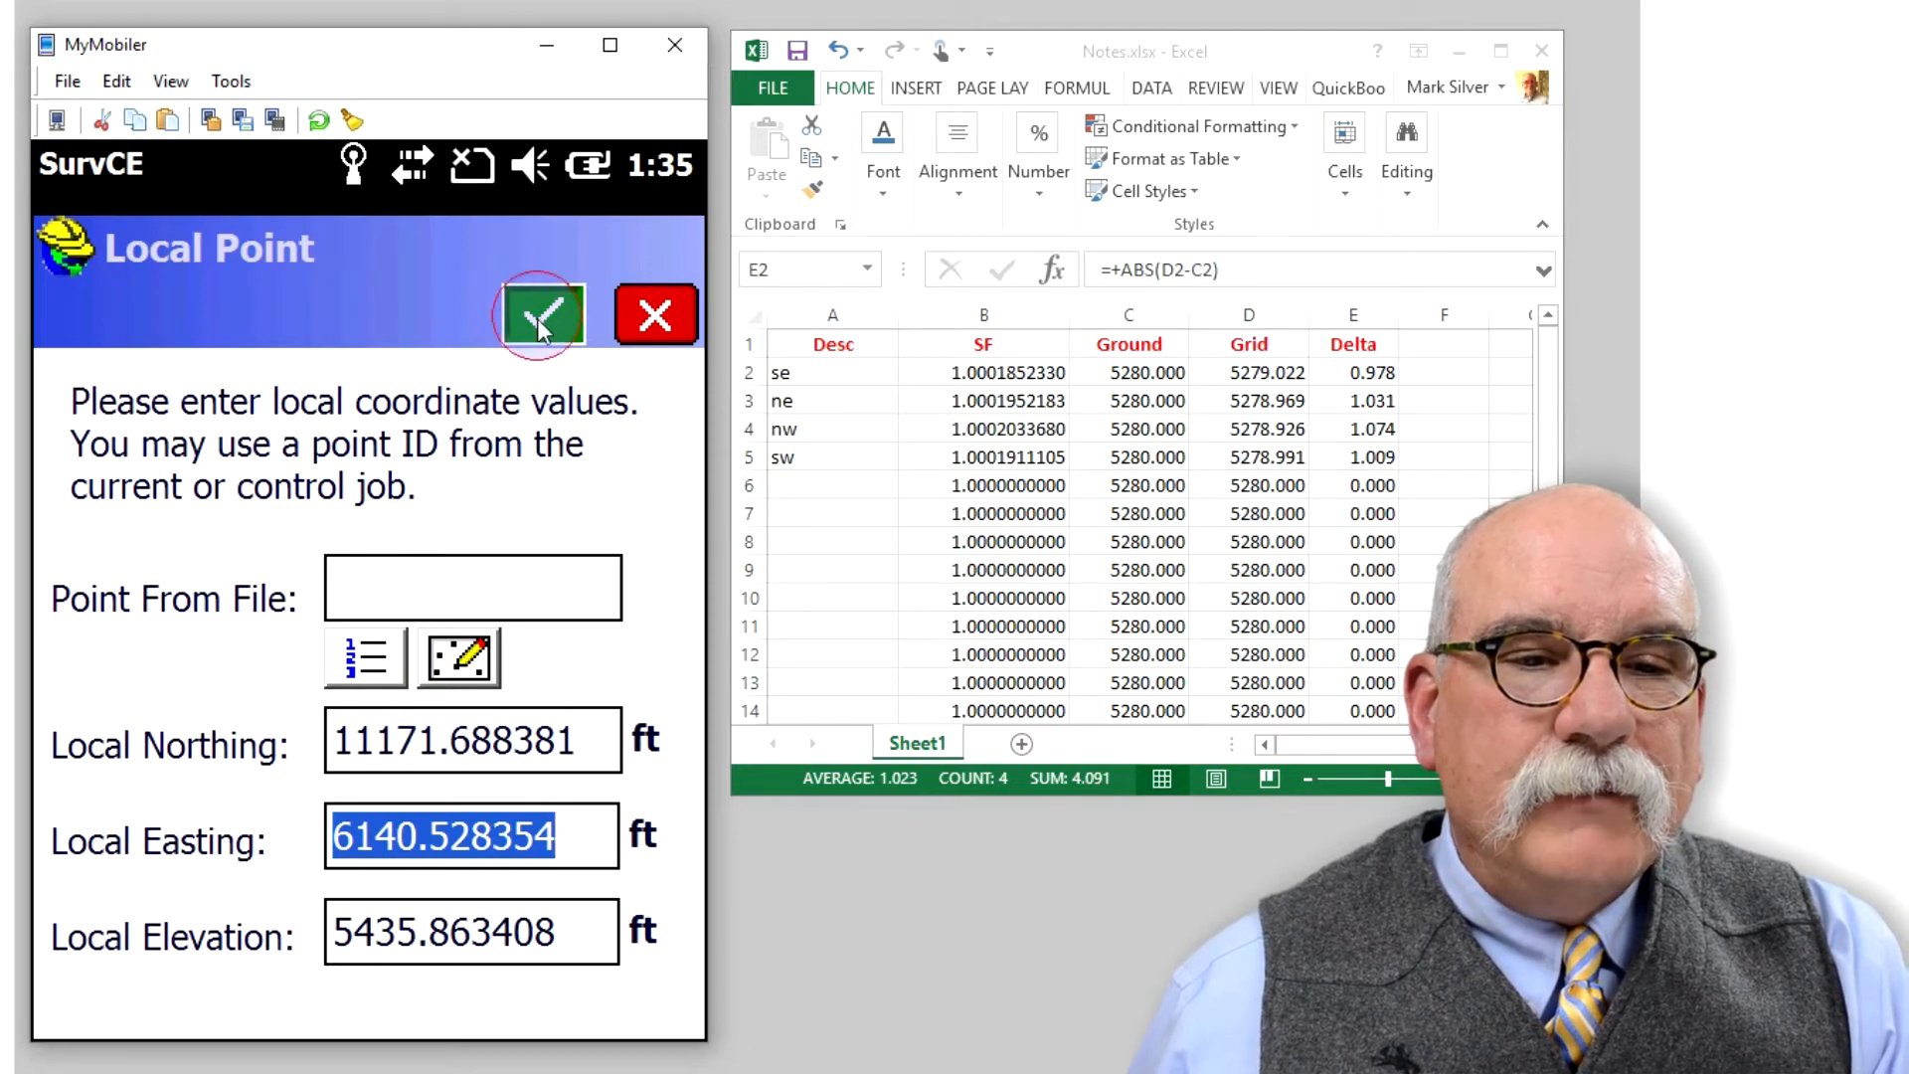
left_click(543, 314)
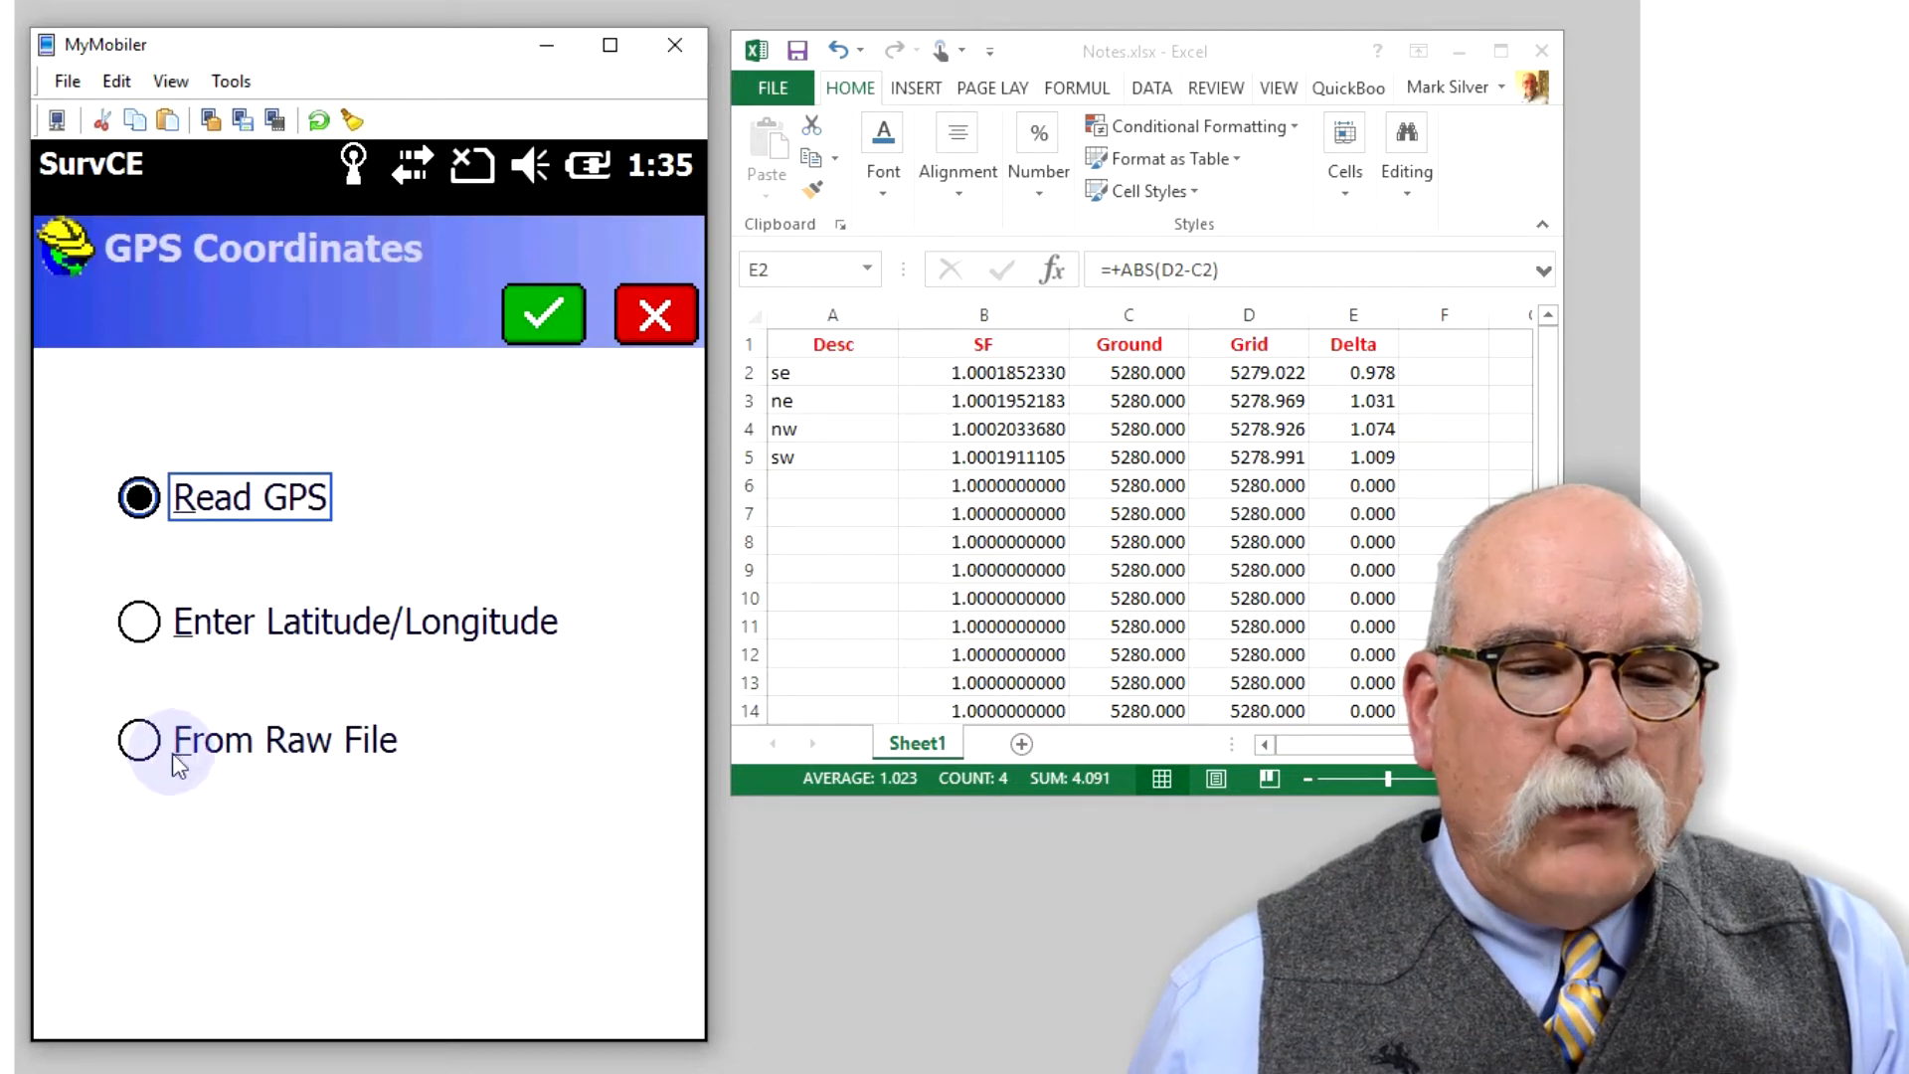
Take the second point's GPS position from raw-file point 2.
left_click(137, 740)
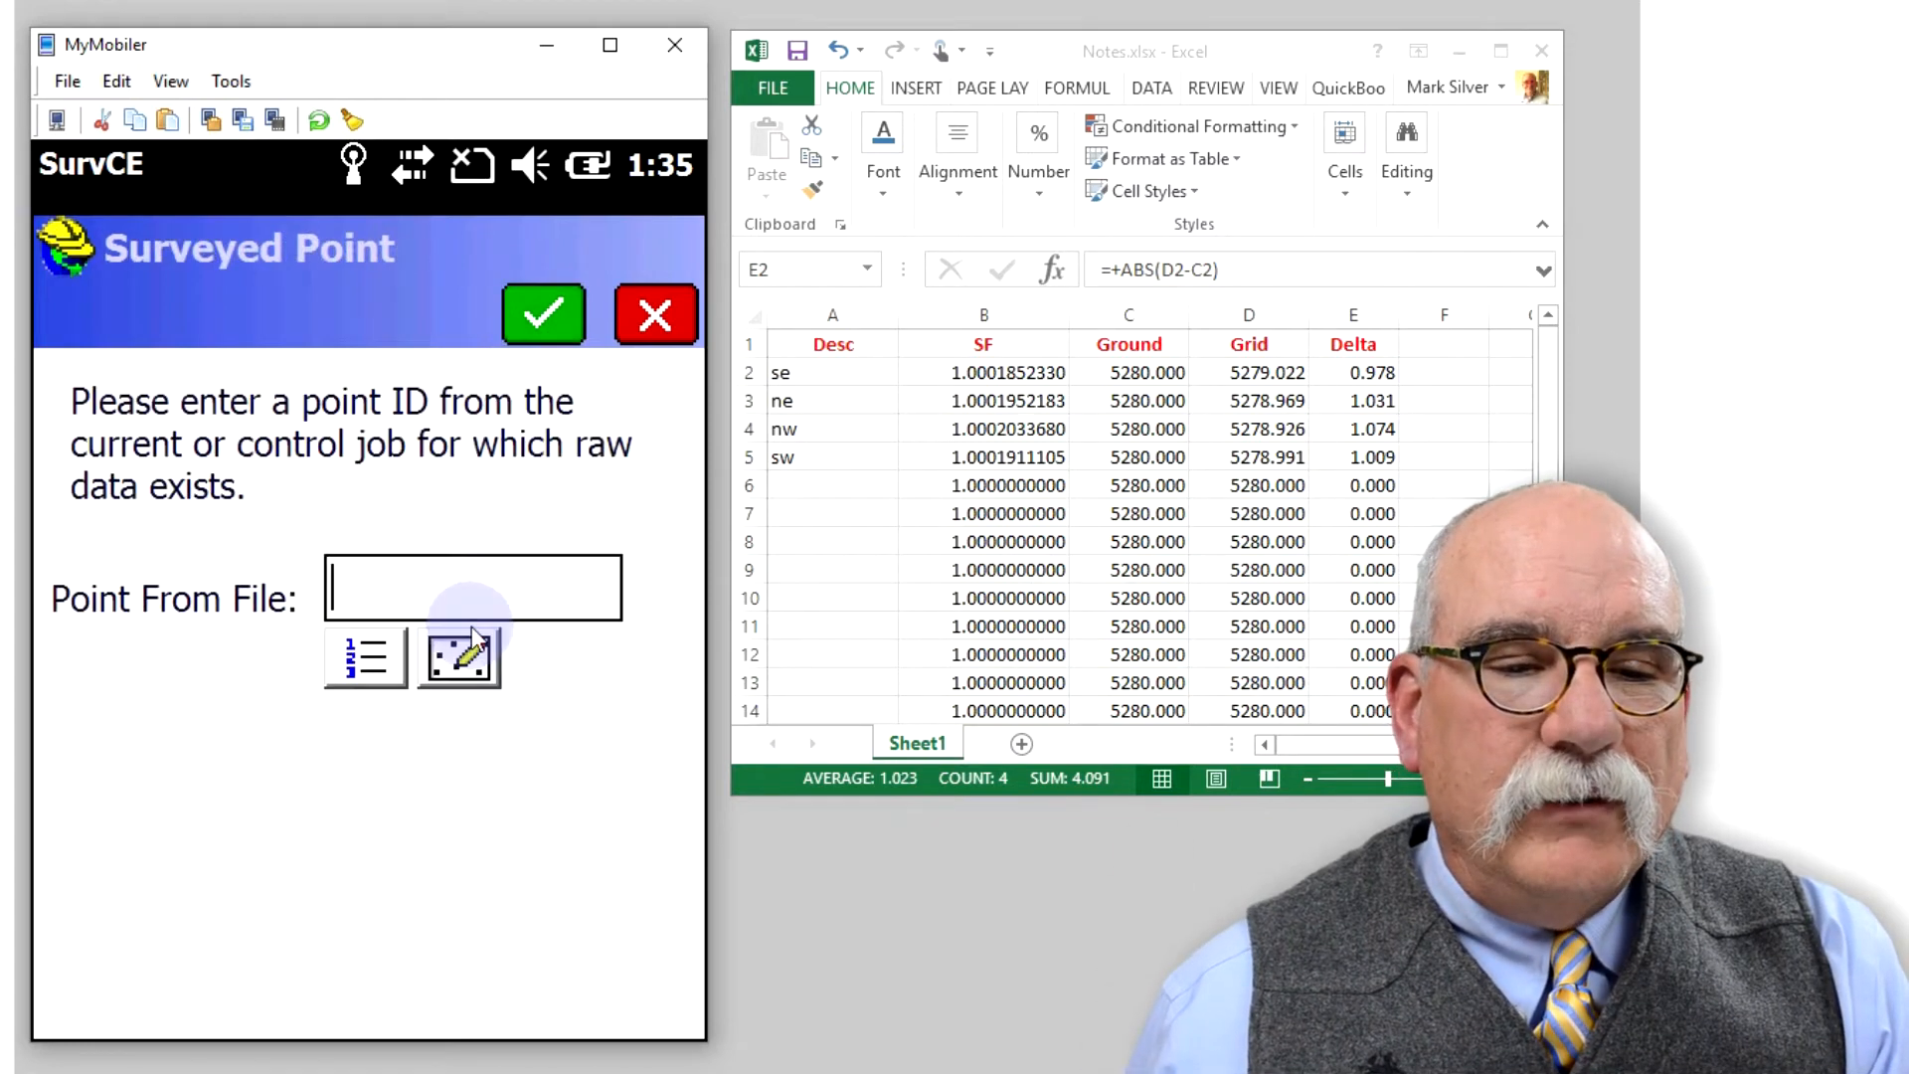
type("2")
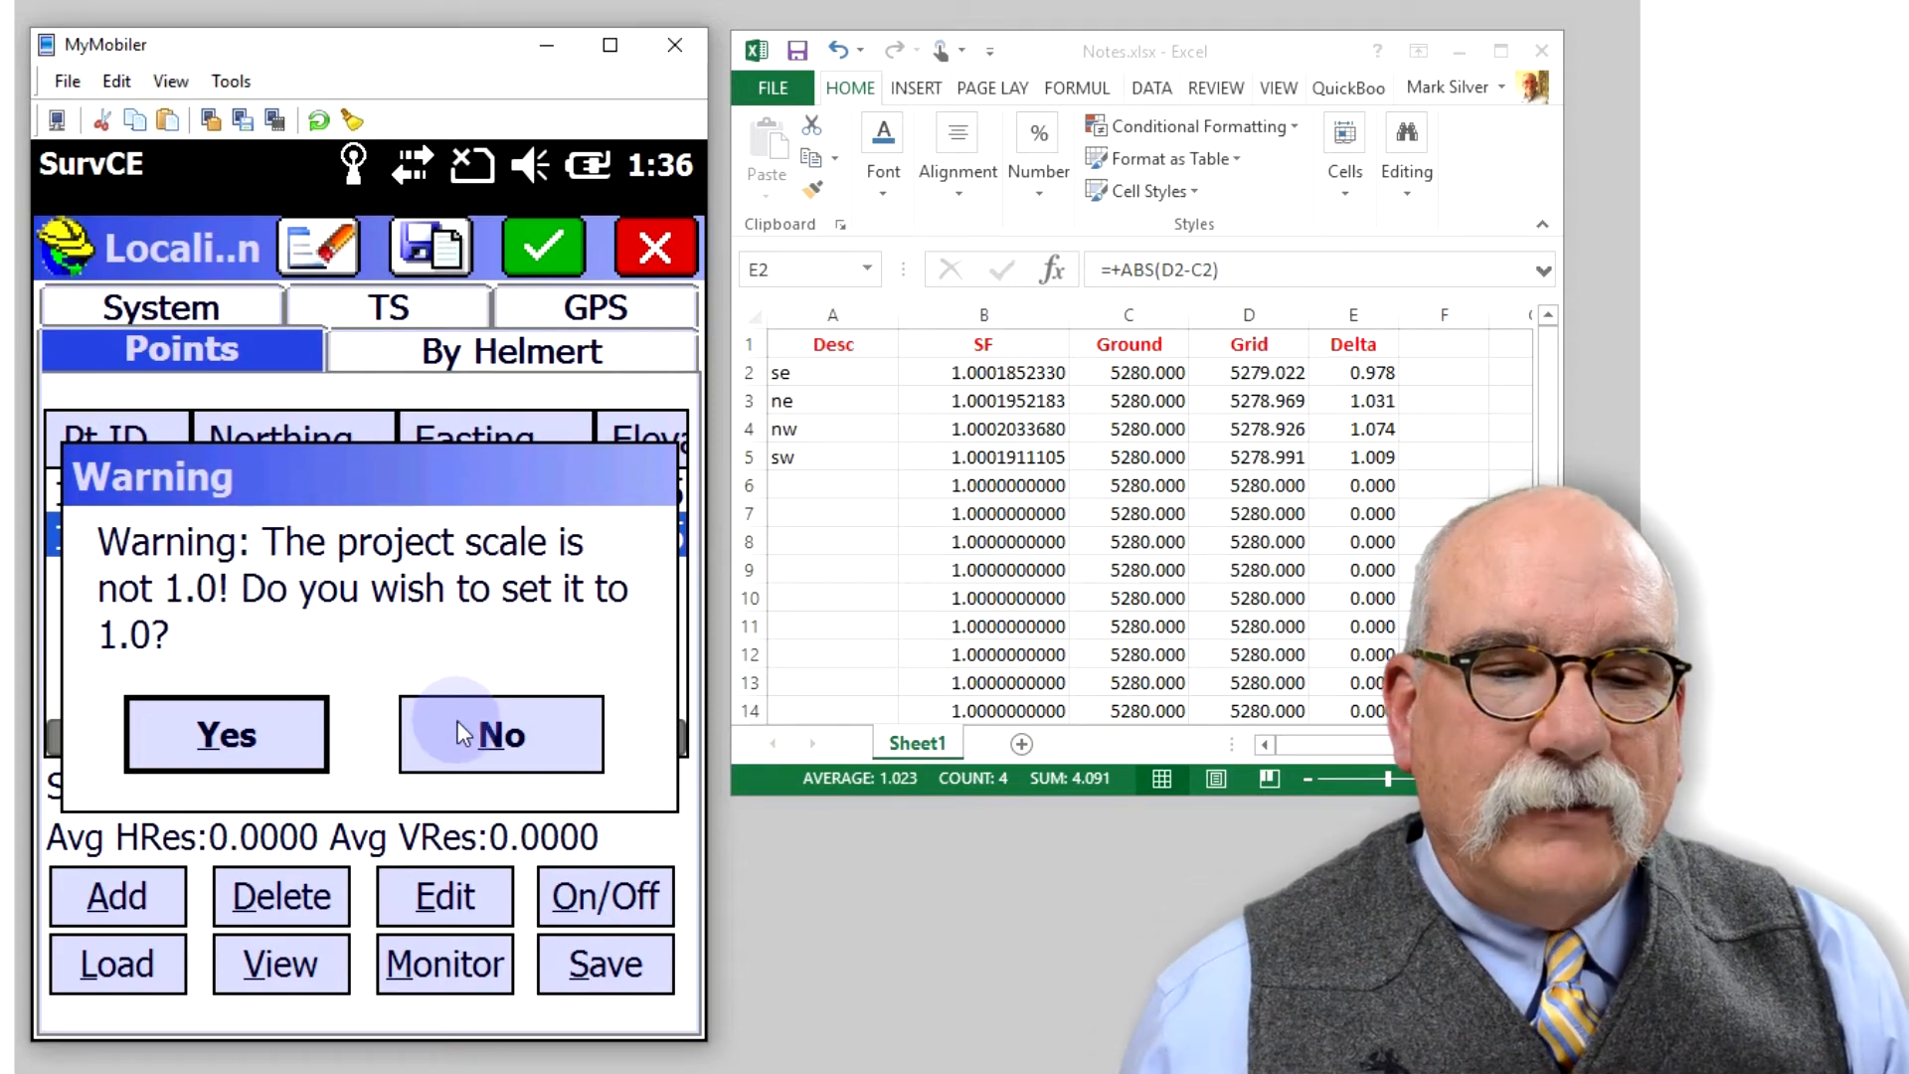
Keep the project scale and set the localization to 2pt Rotate Only, scale 1.000000.
left_click(499, 734)
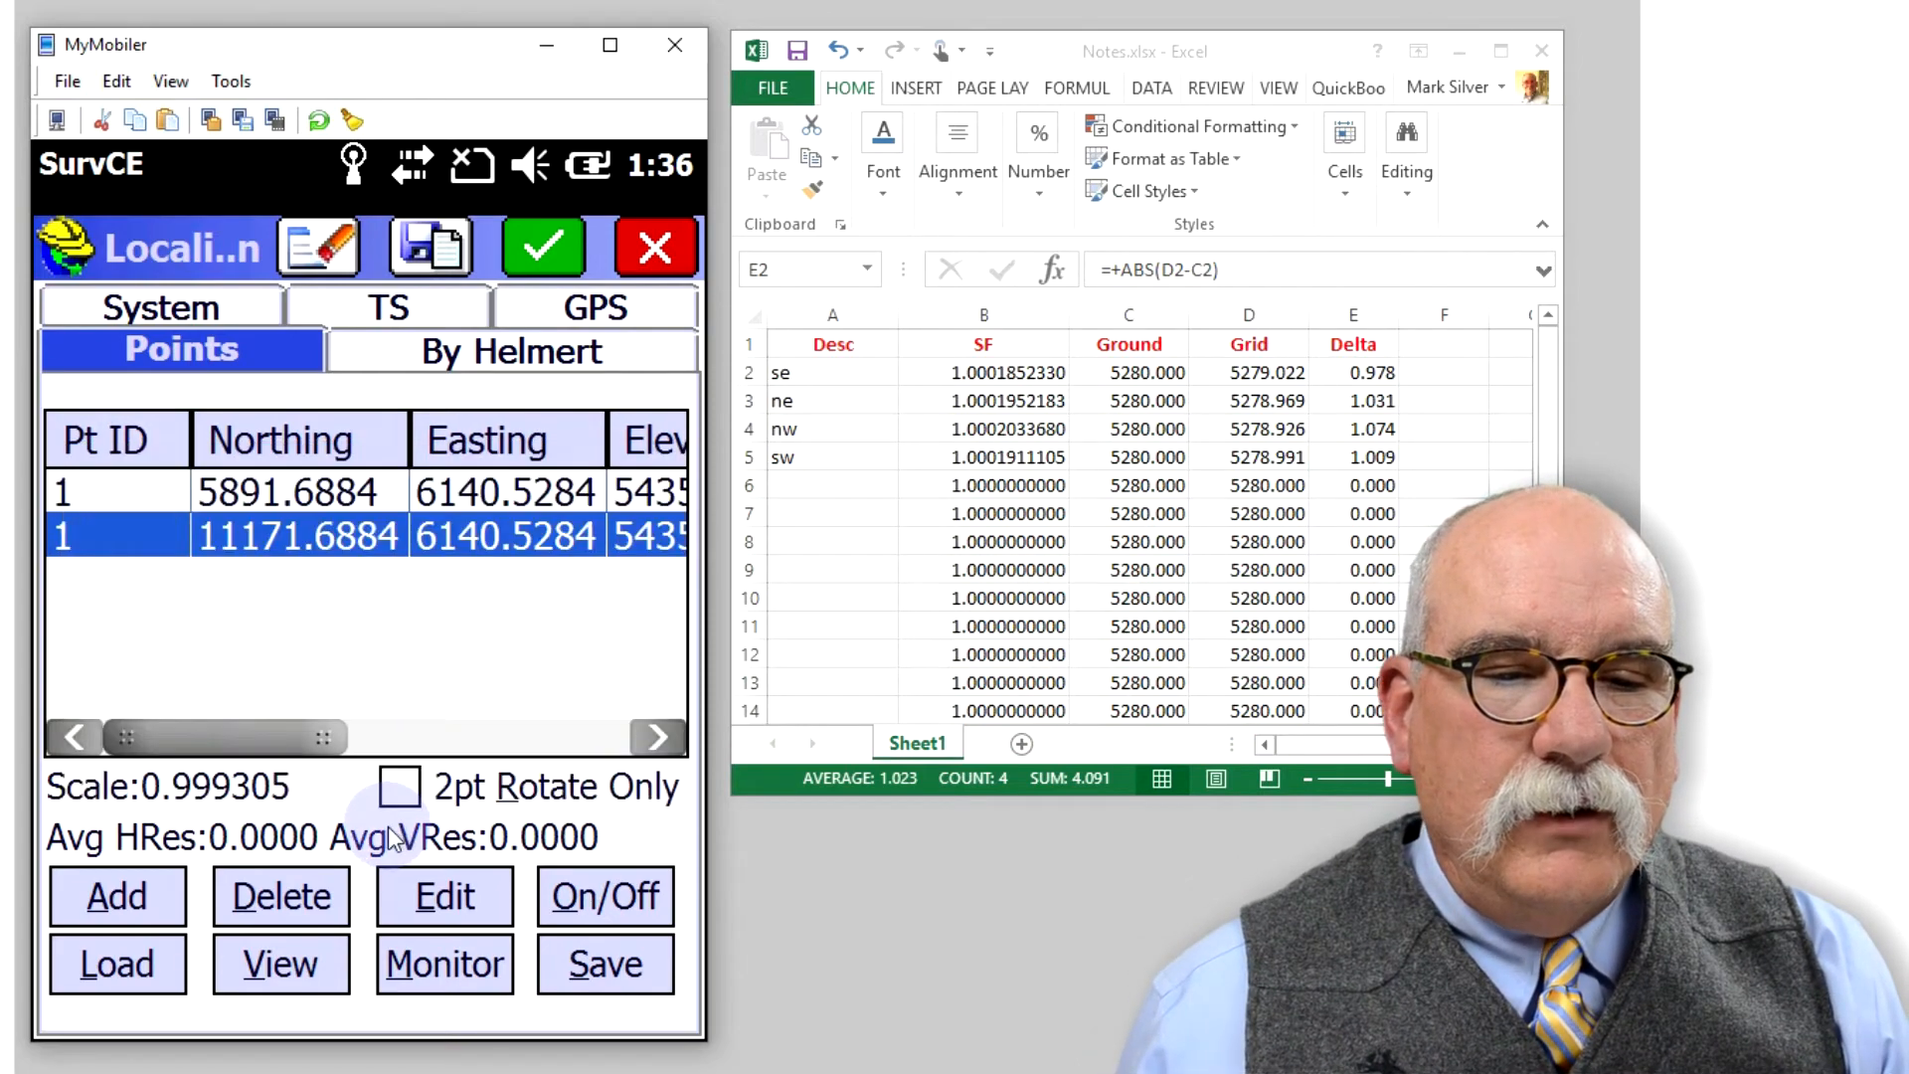
left_click(398, 786)
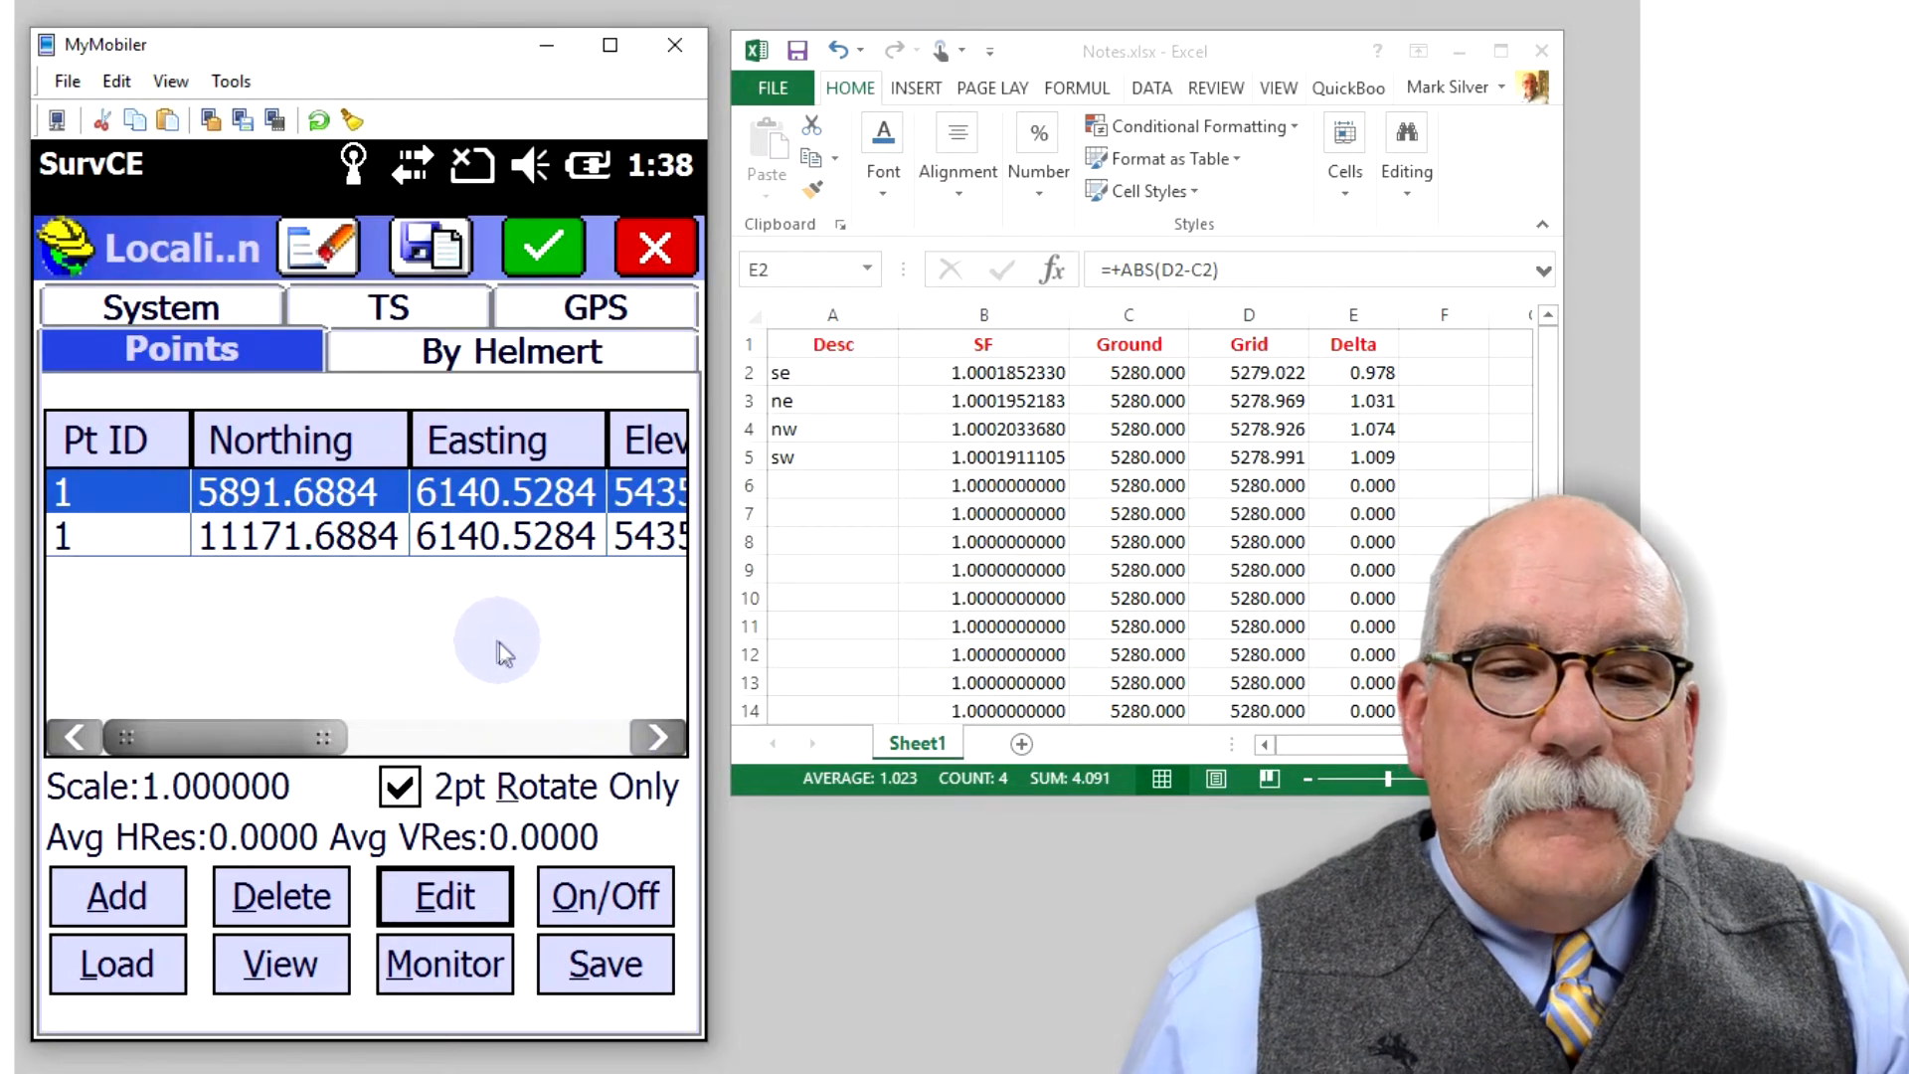
mouse_move(372, 517)
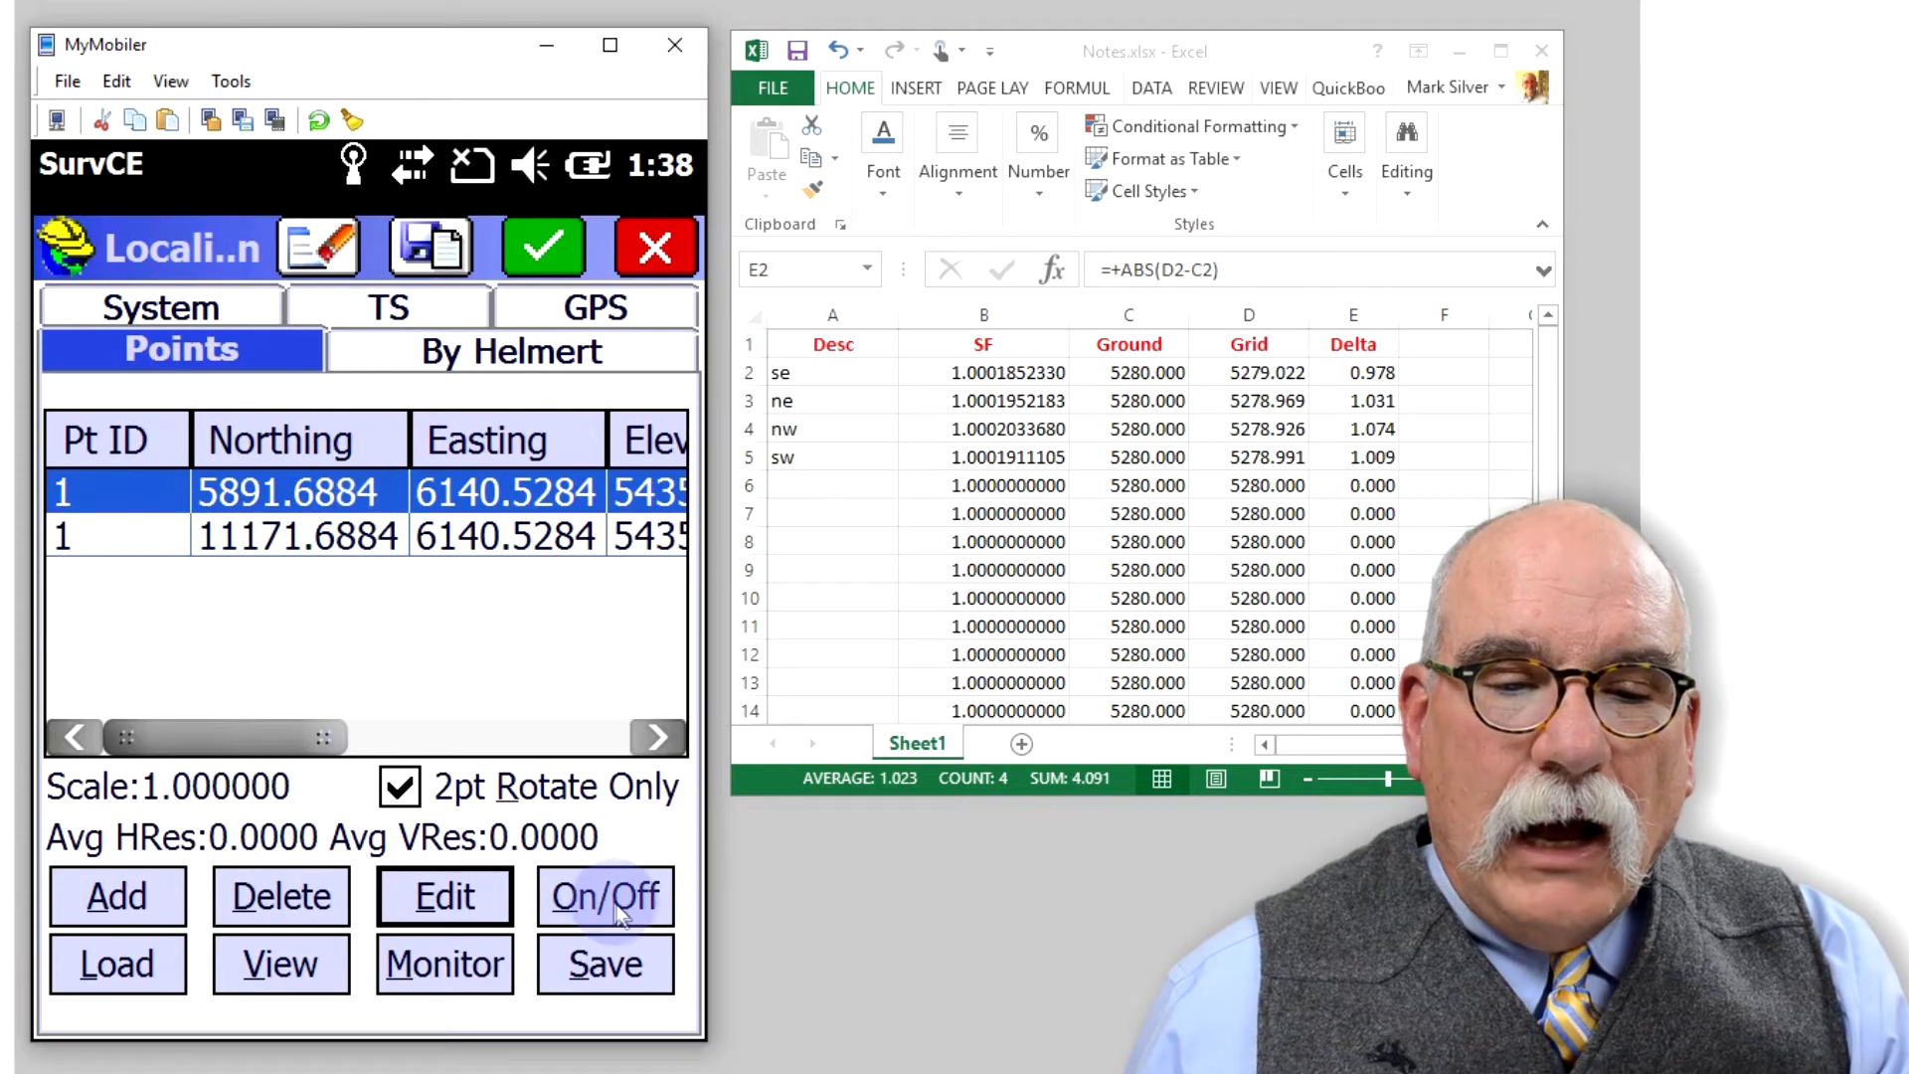
Keep both localization points as horizontal and vertical control via On/Off.
left_click(605, 897)
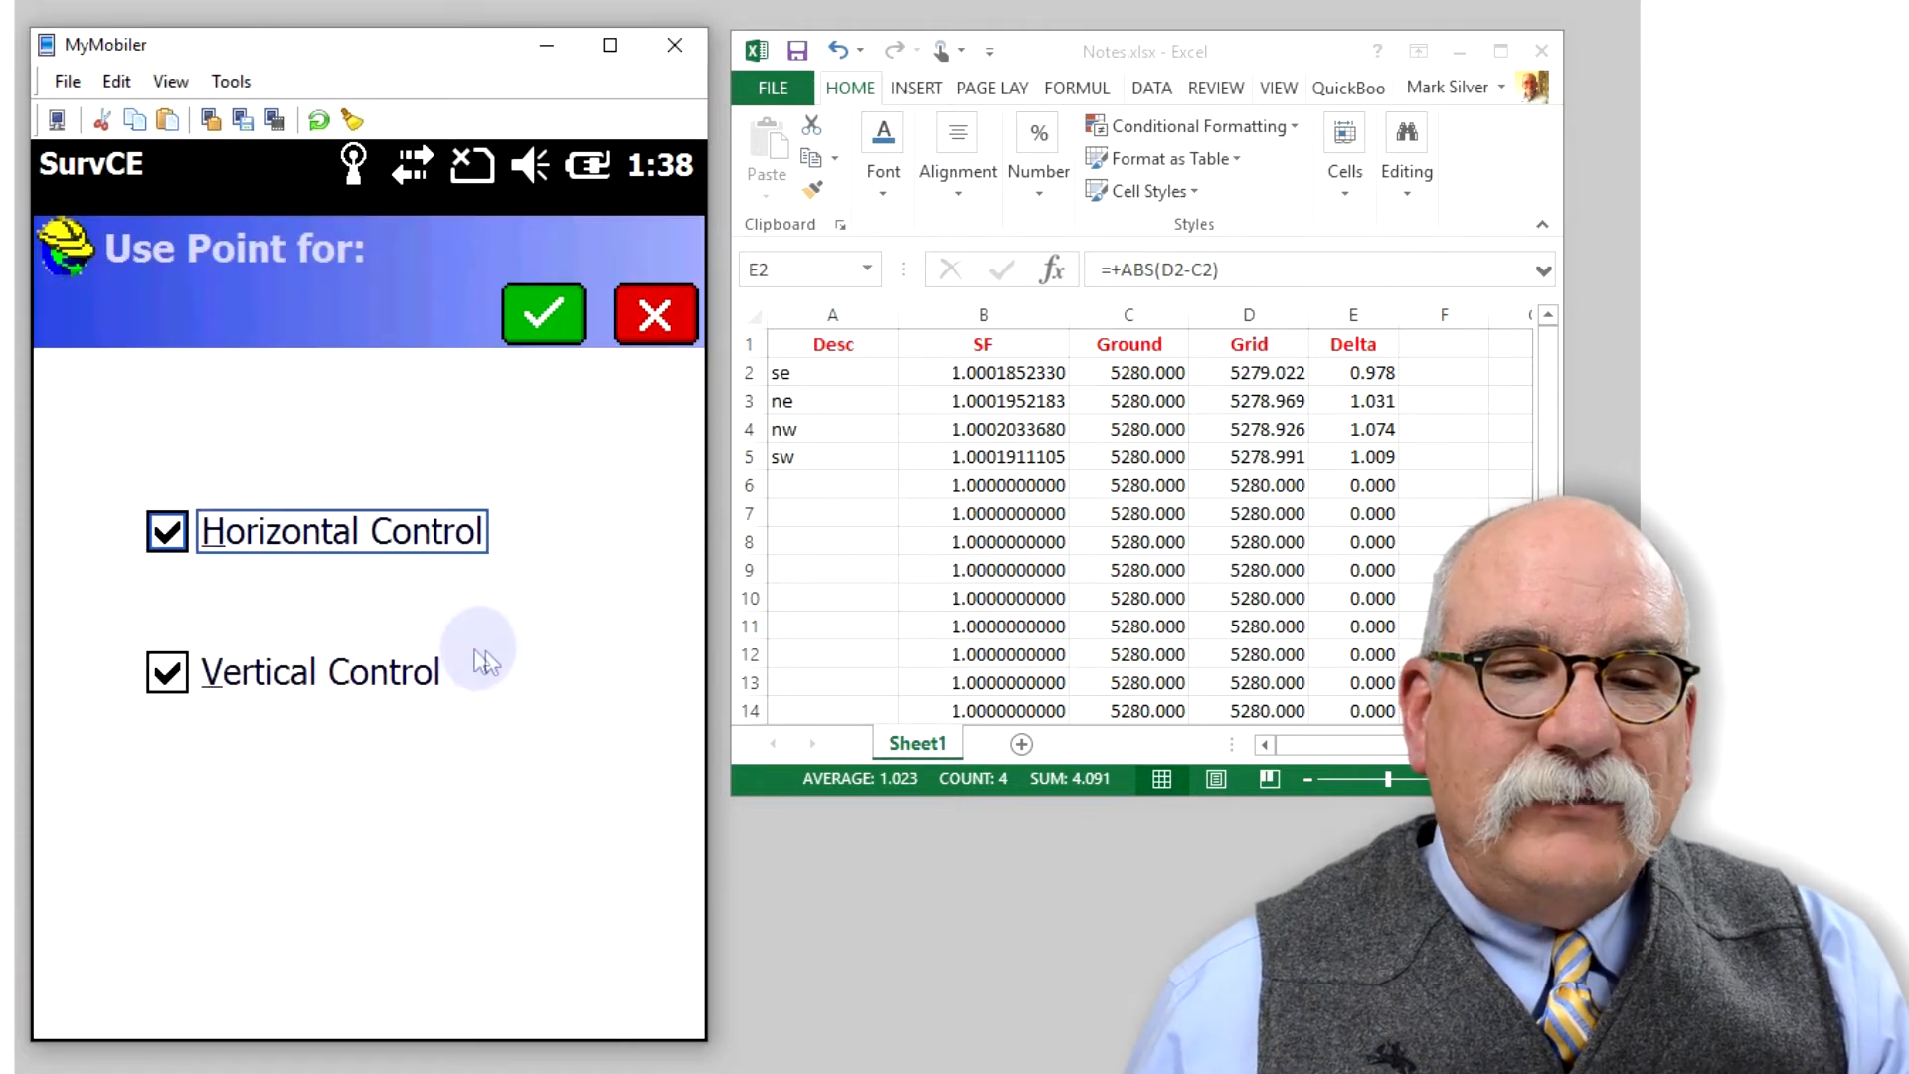
left_click(543, 315)
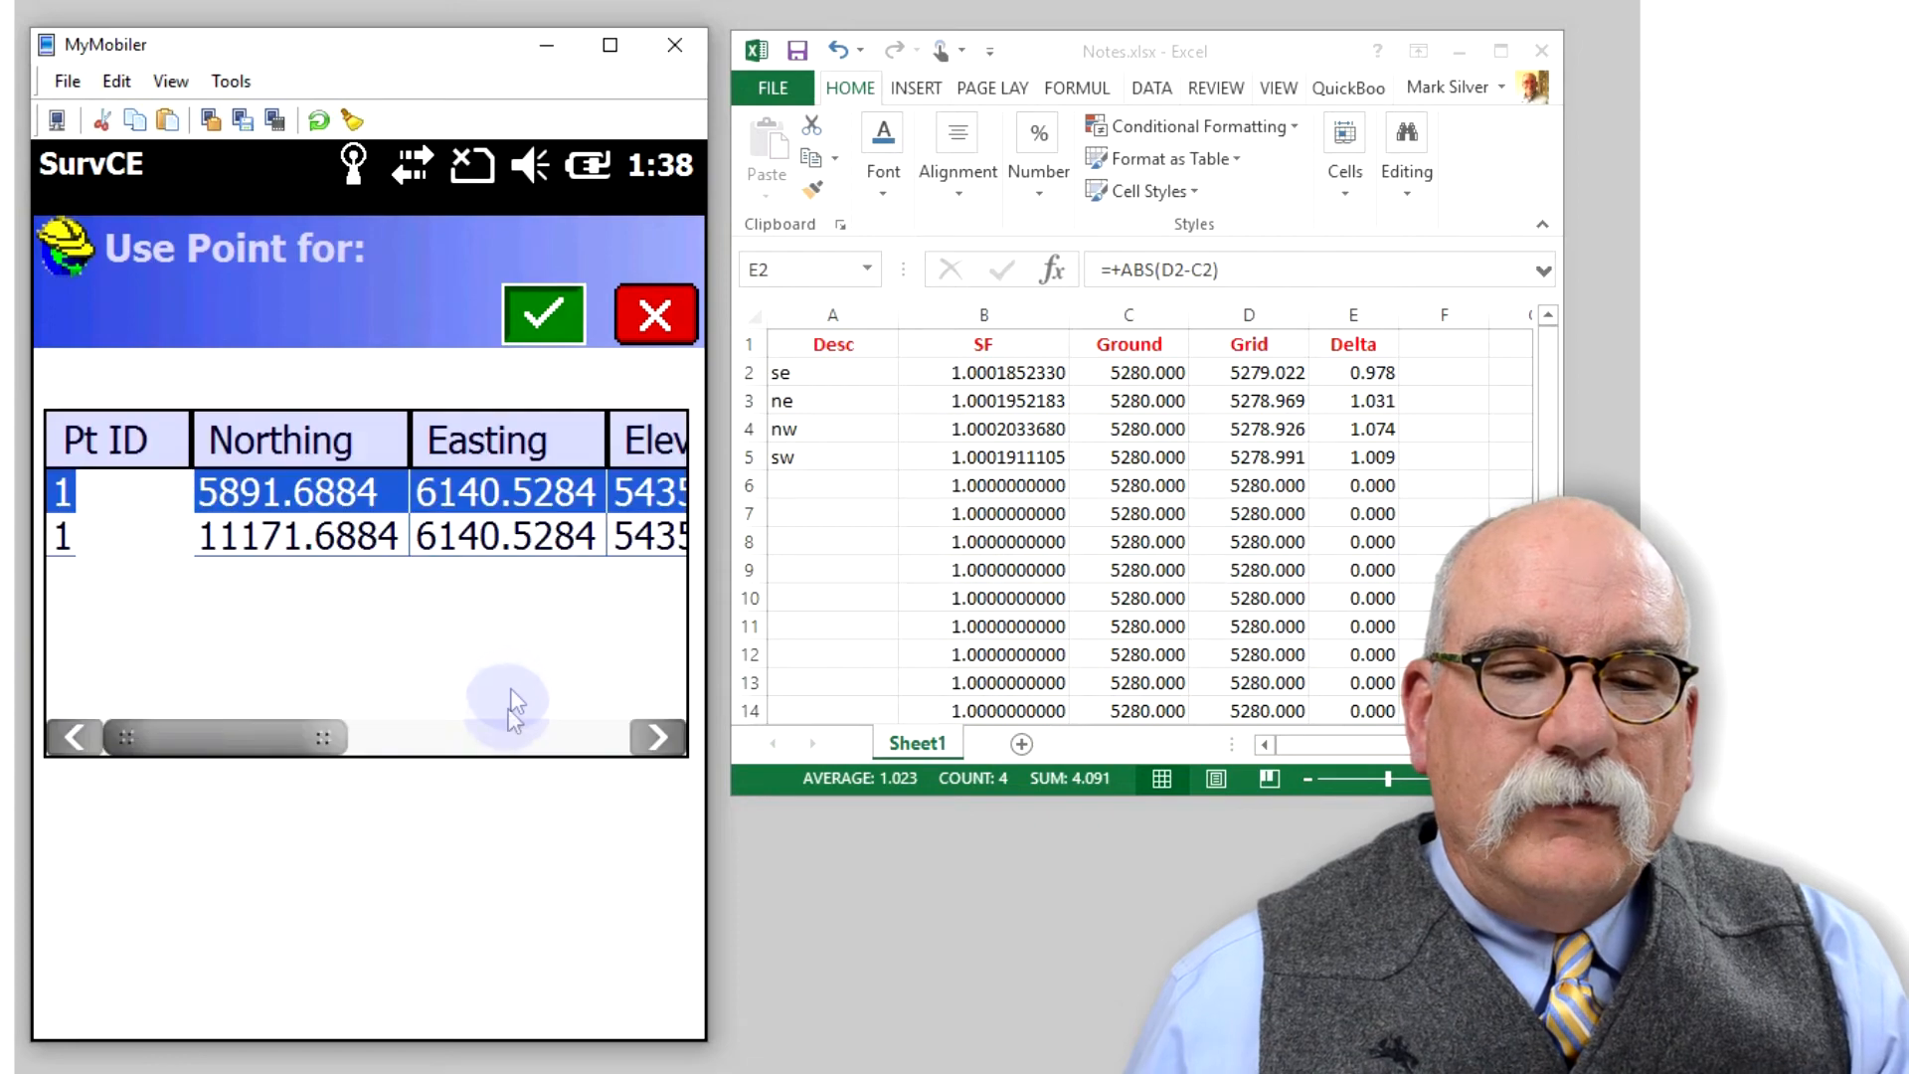
left_click(543, 315)
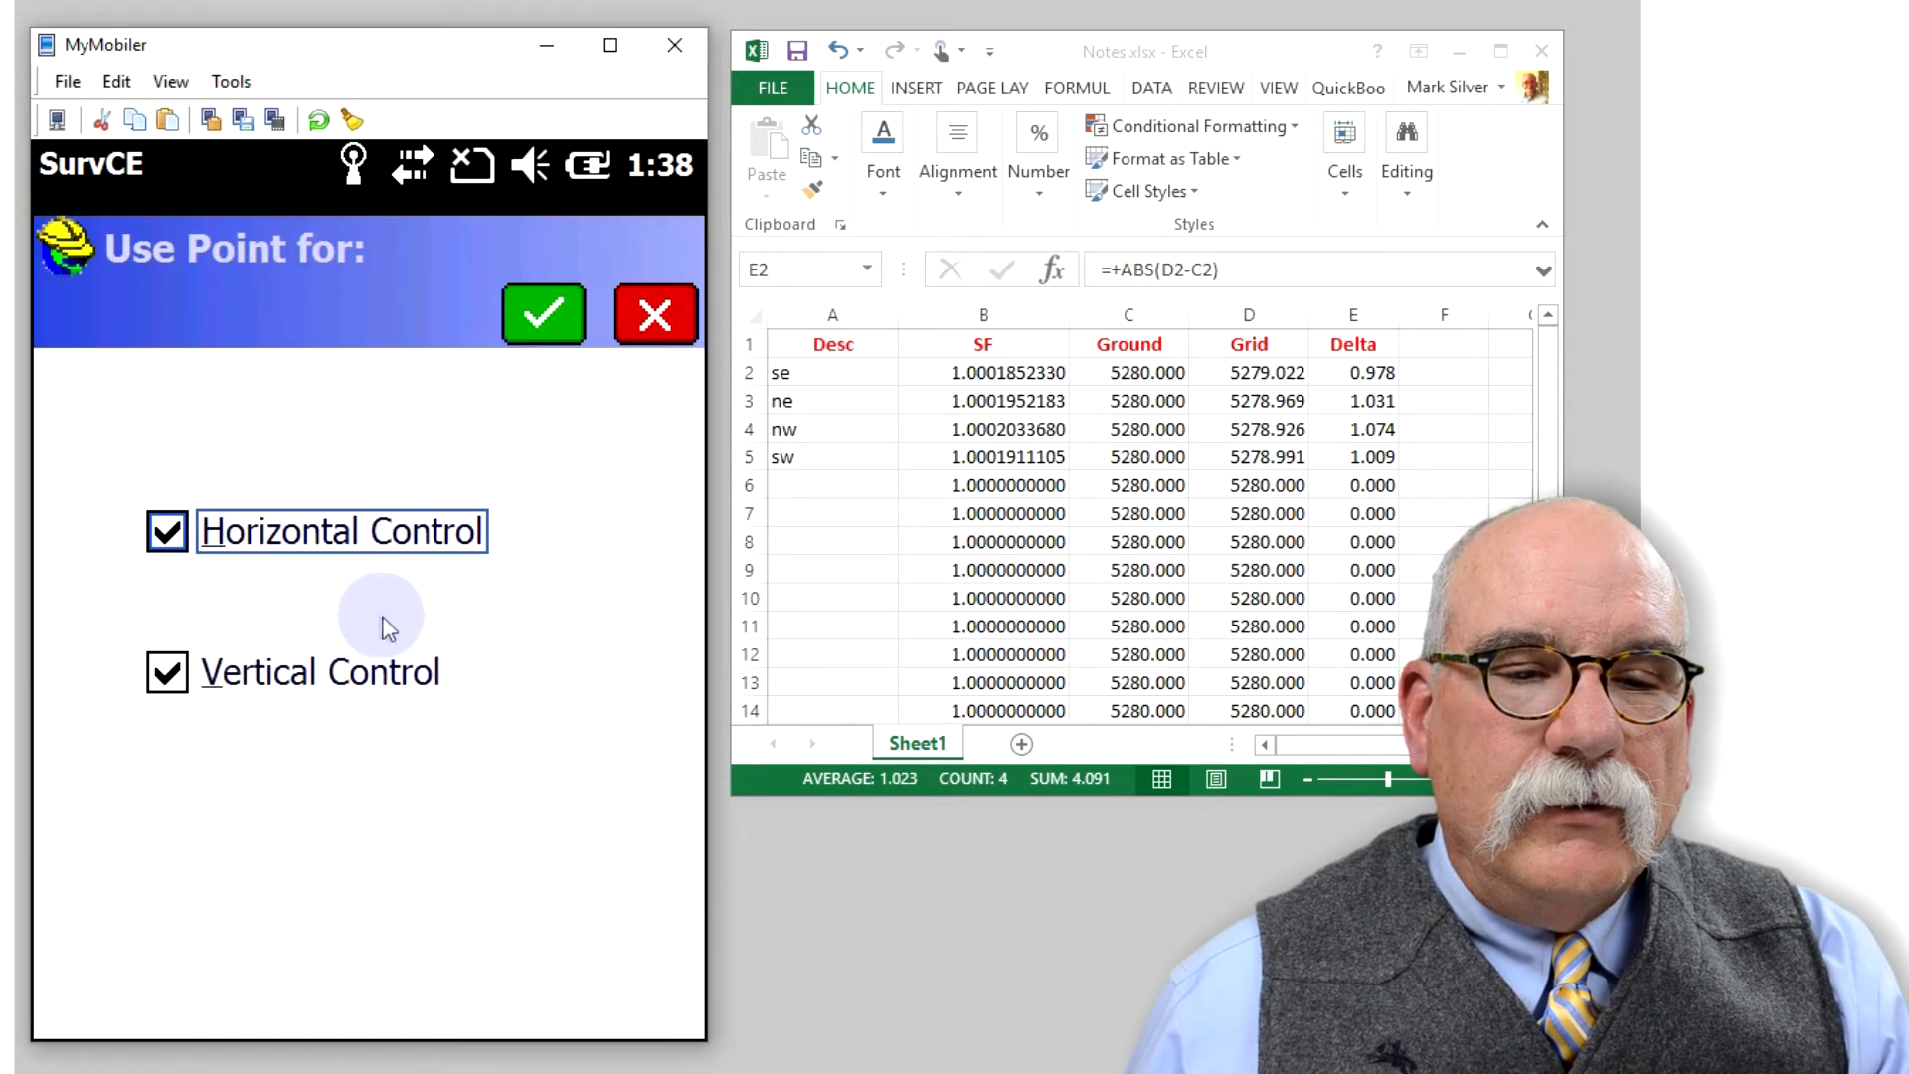
left_click(543, 315)
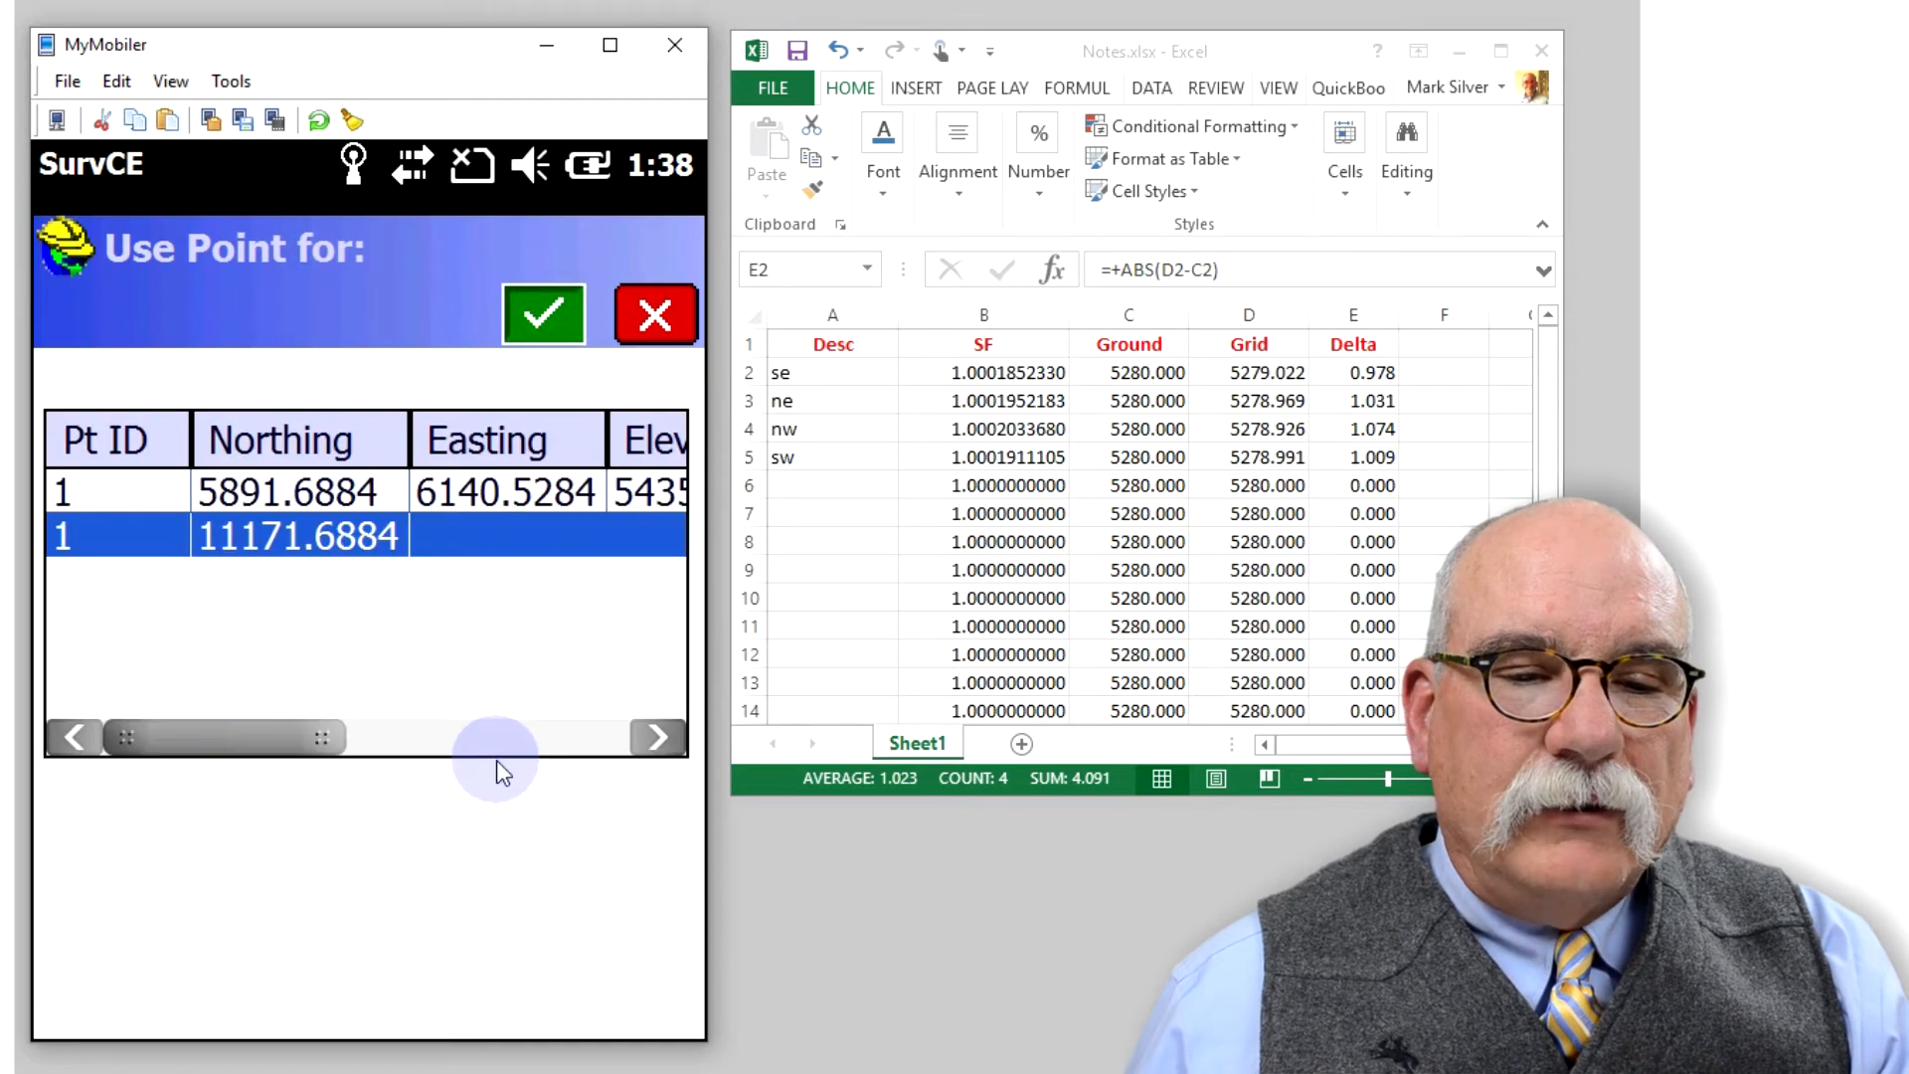
left_click(541, 315)
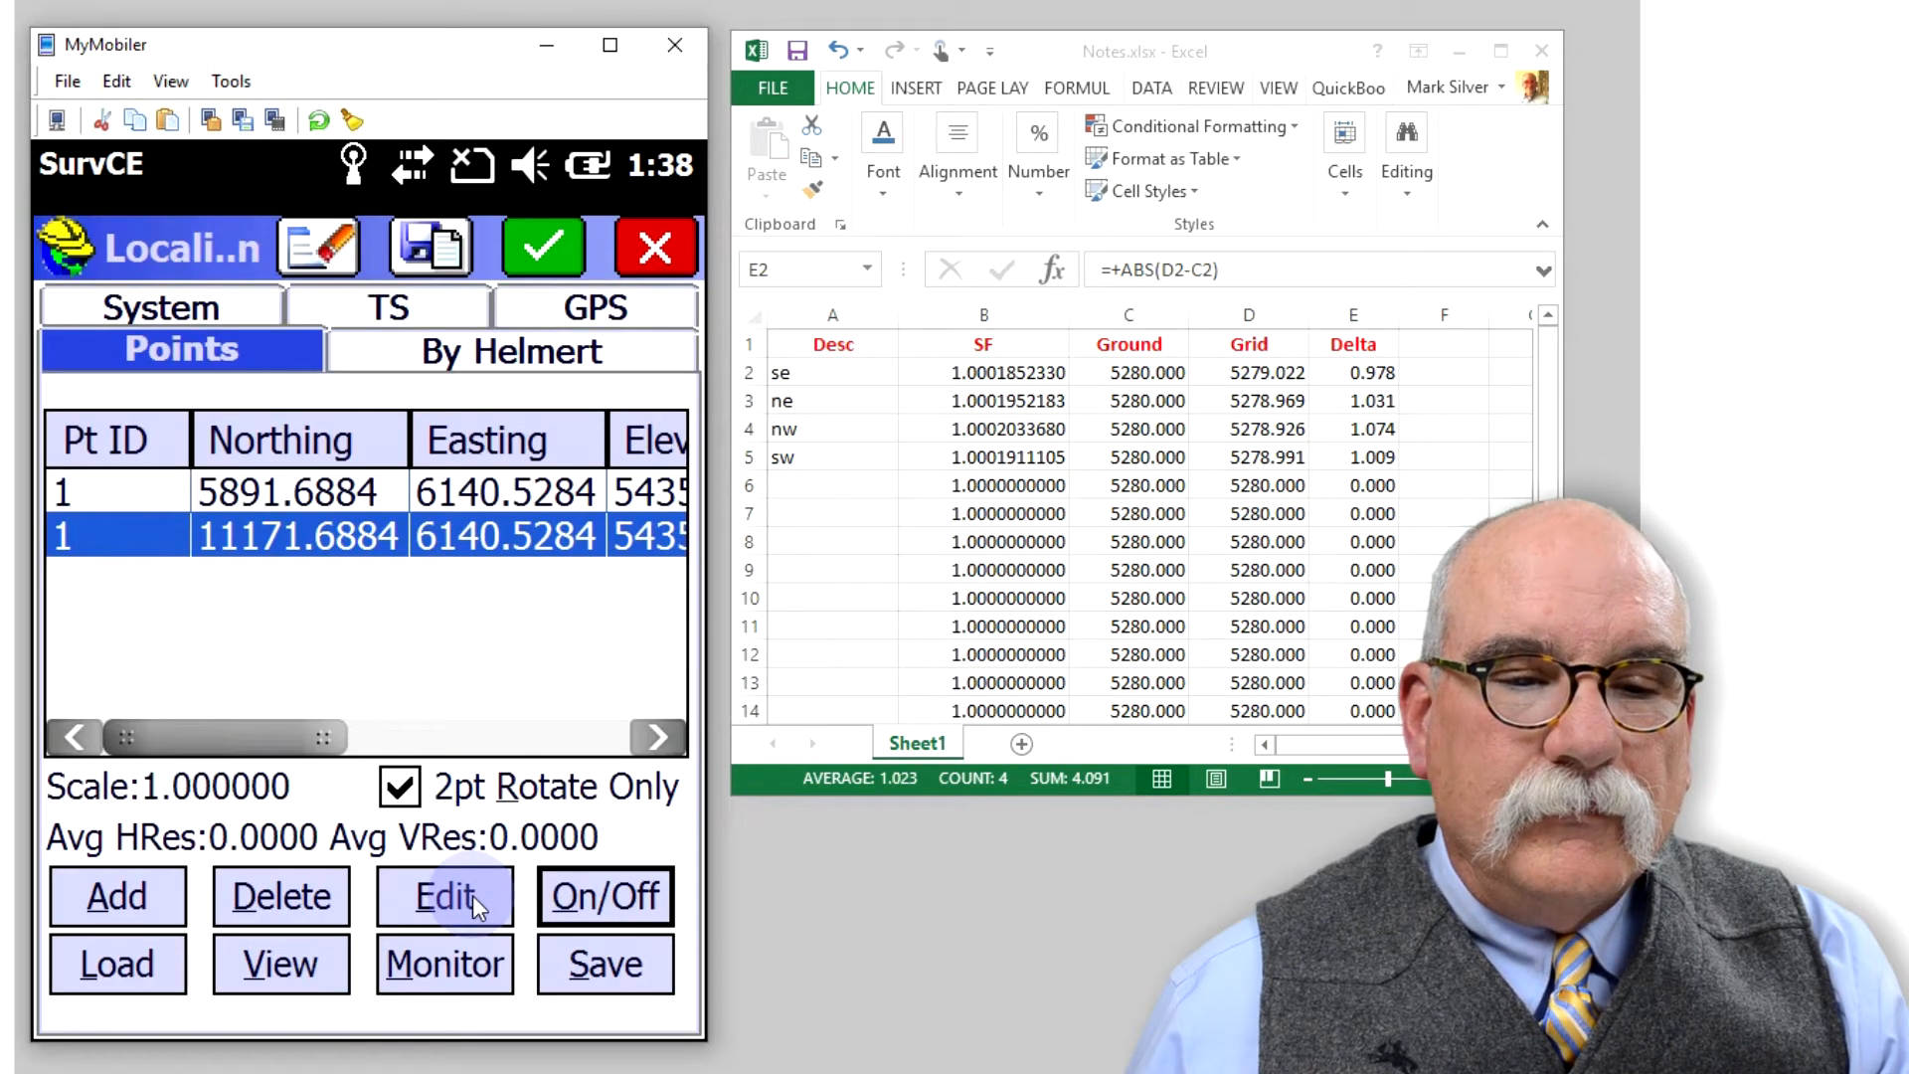
mouse_move(383, 487)
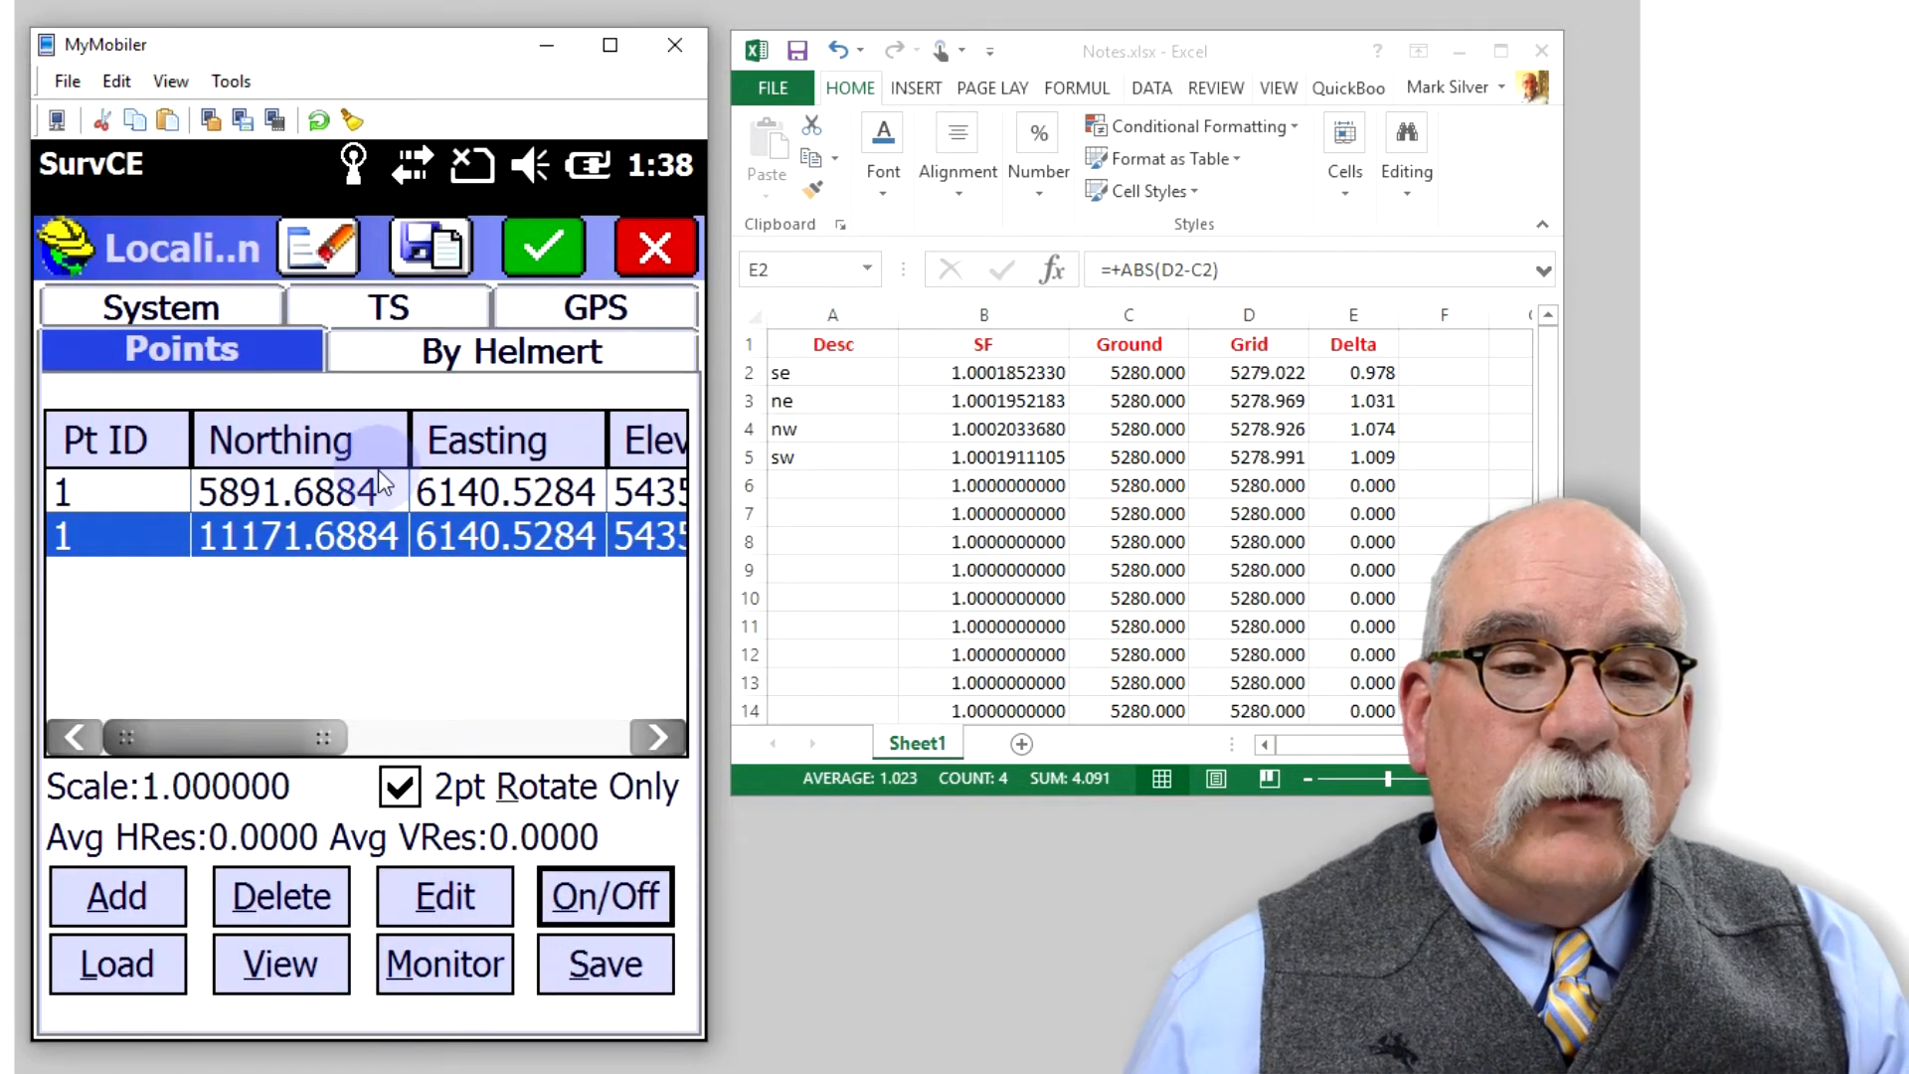
Save the localization over the existing G2G_avg.loc file.
left_click(604, 965)
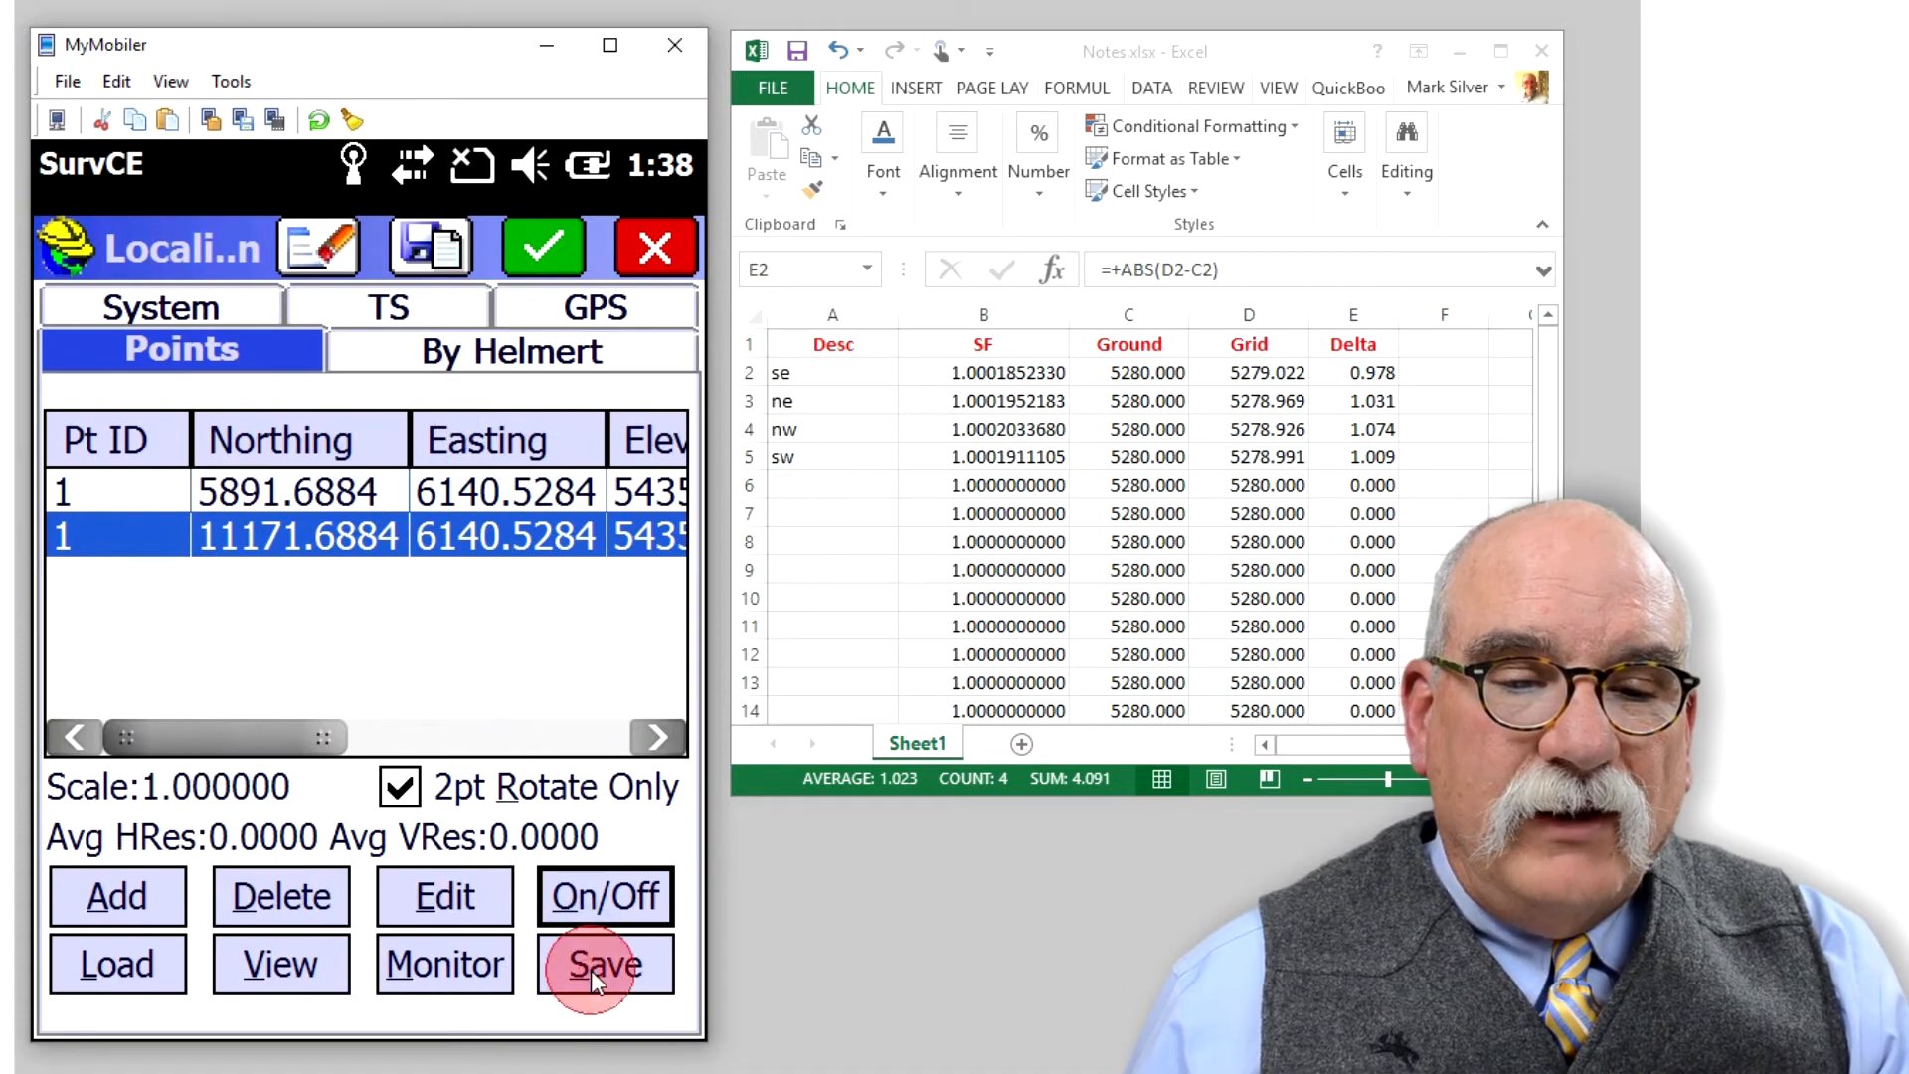
left_click(605, 962)
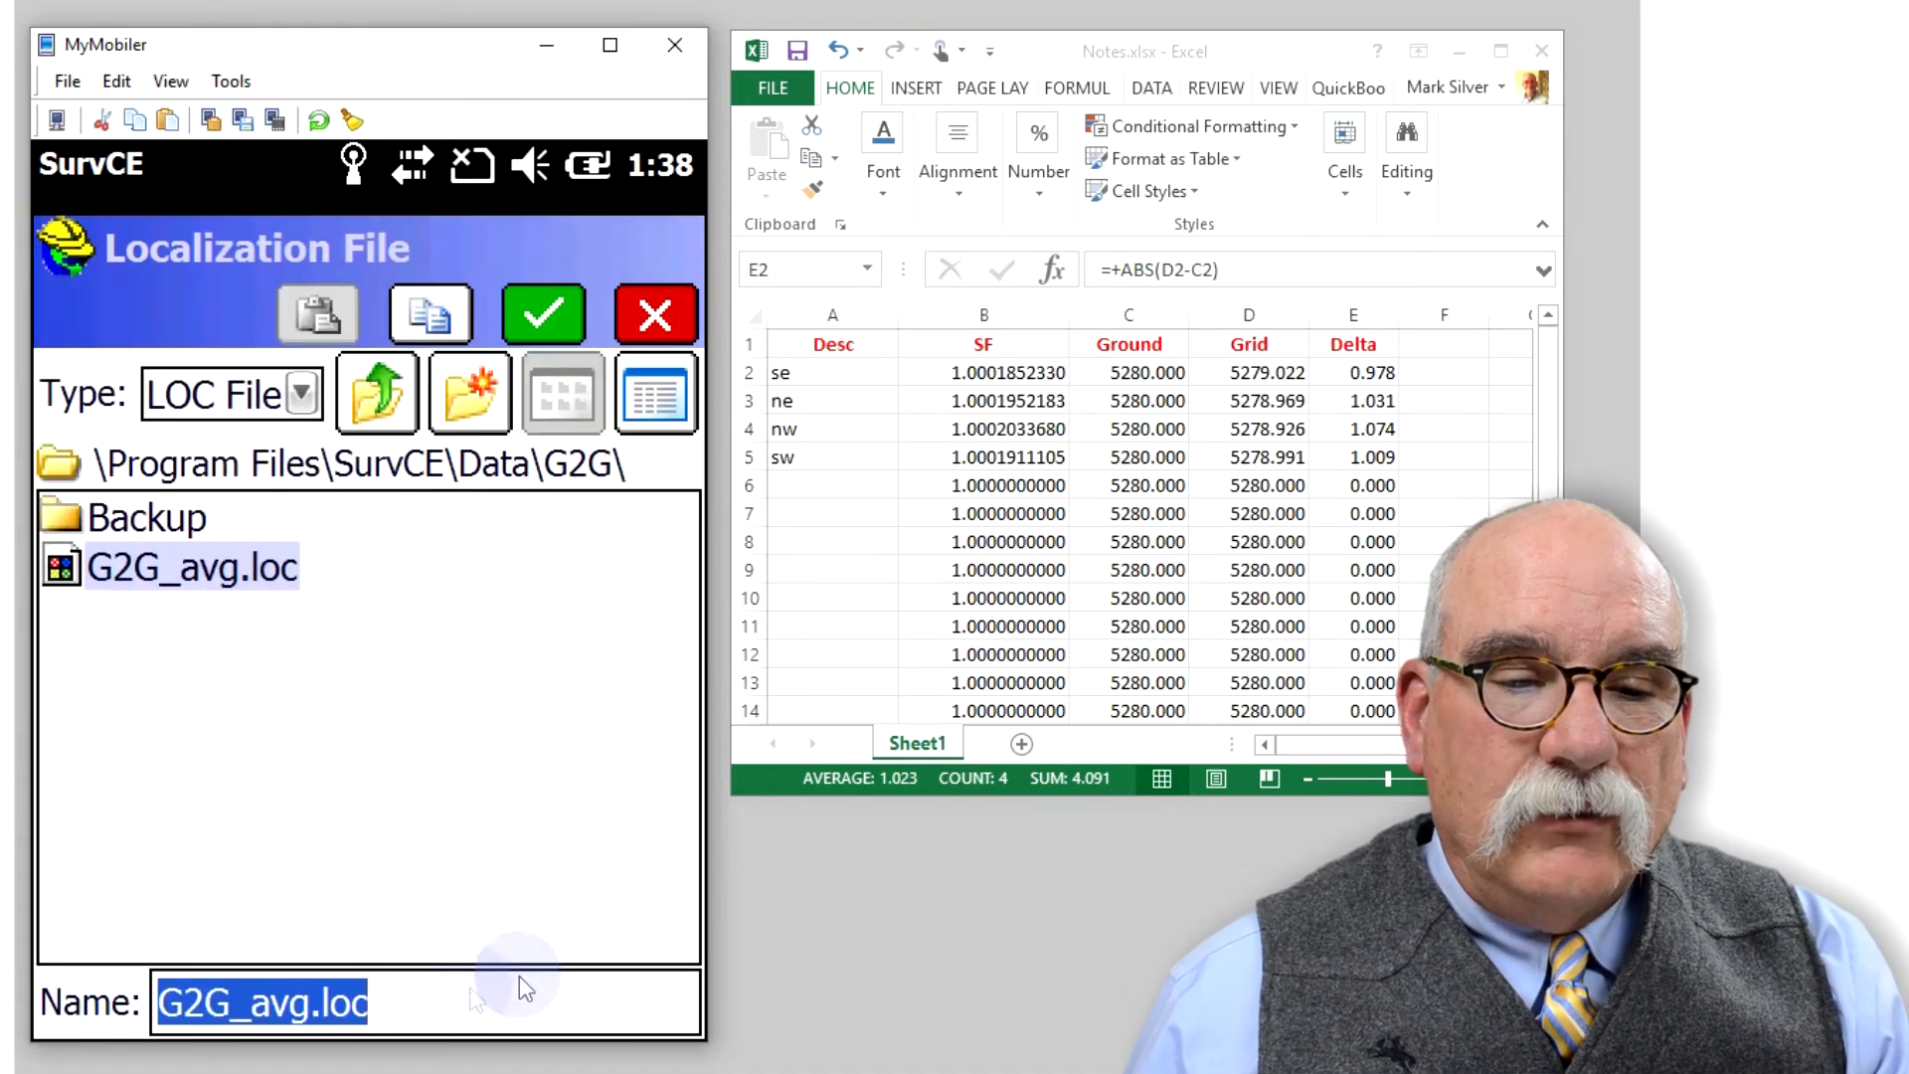
left_click(543, 314)
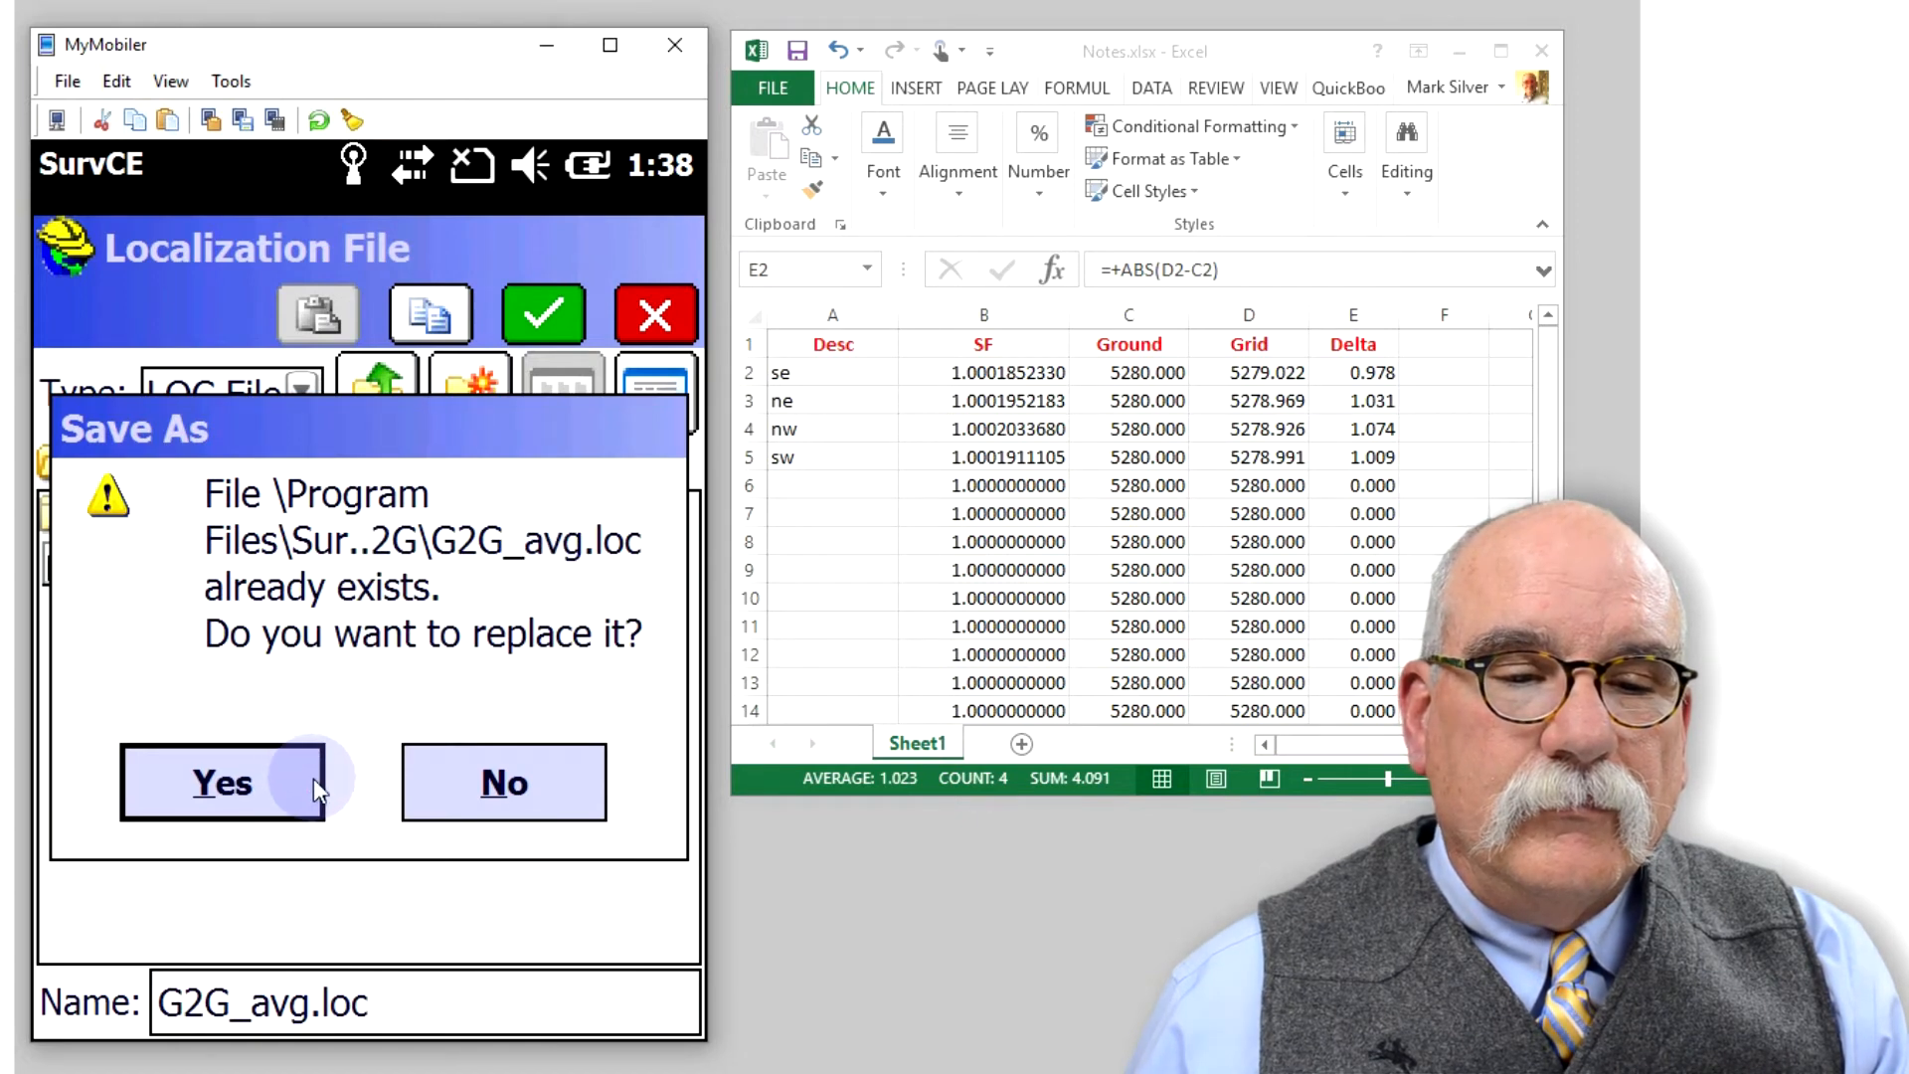
left_click(221, 782)
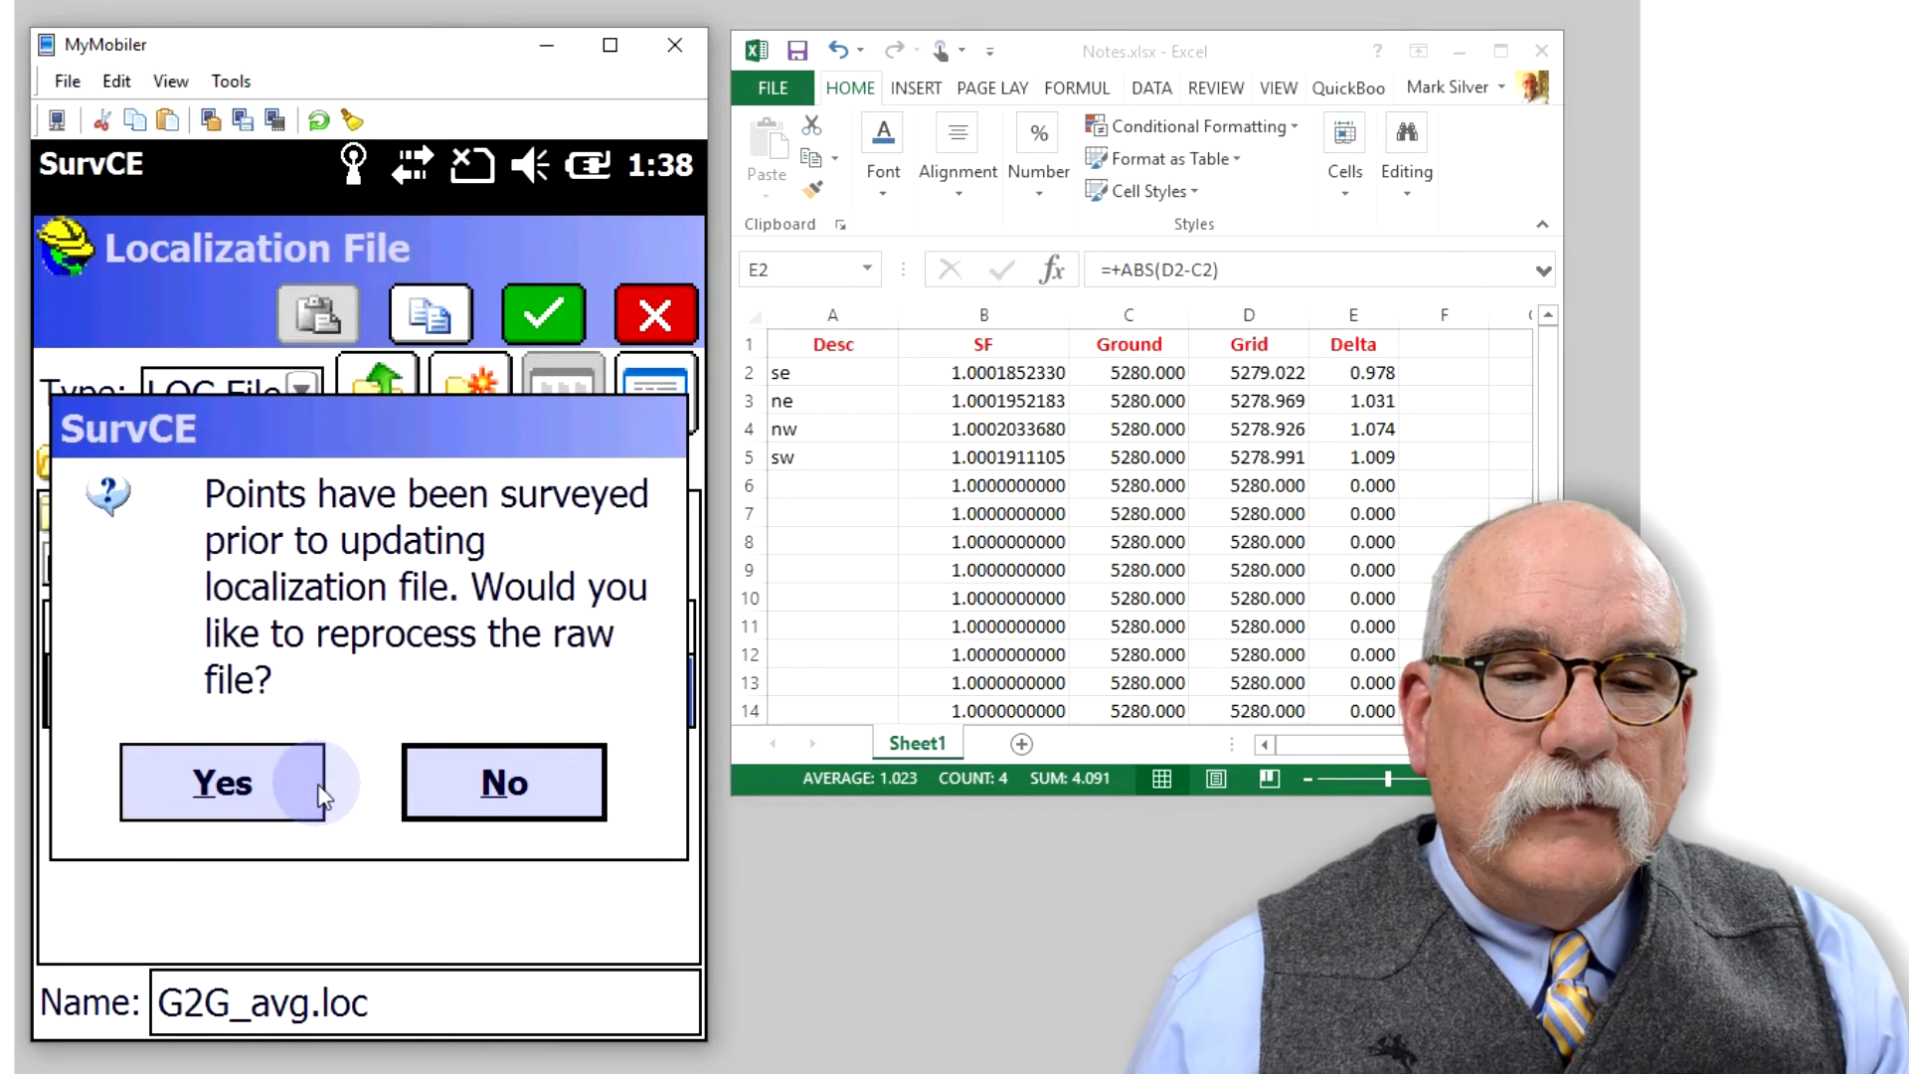
Reprocess the job's raw file with the new localization.
left_click(221, 782)
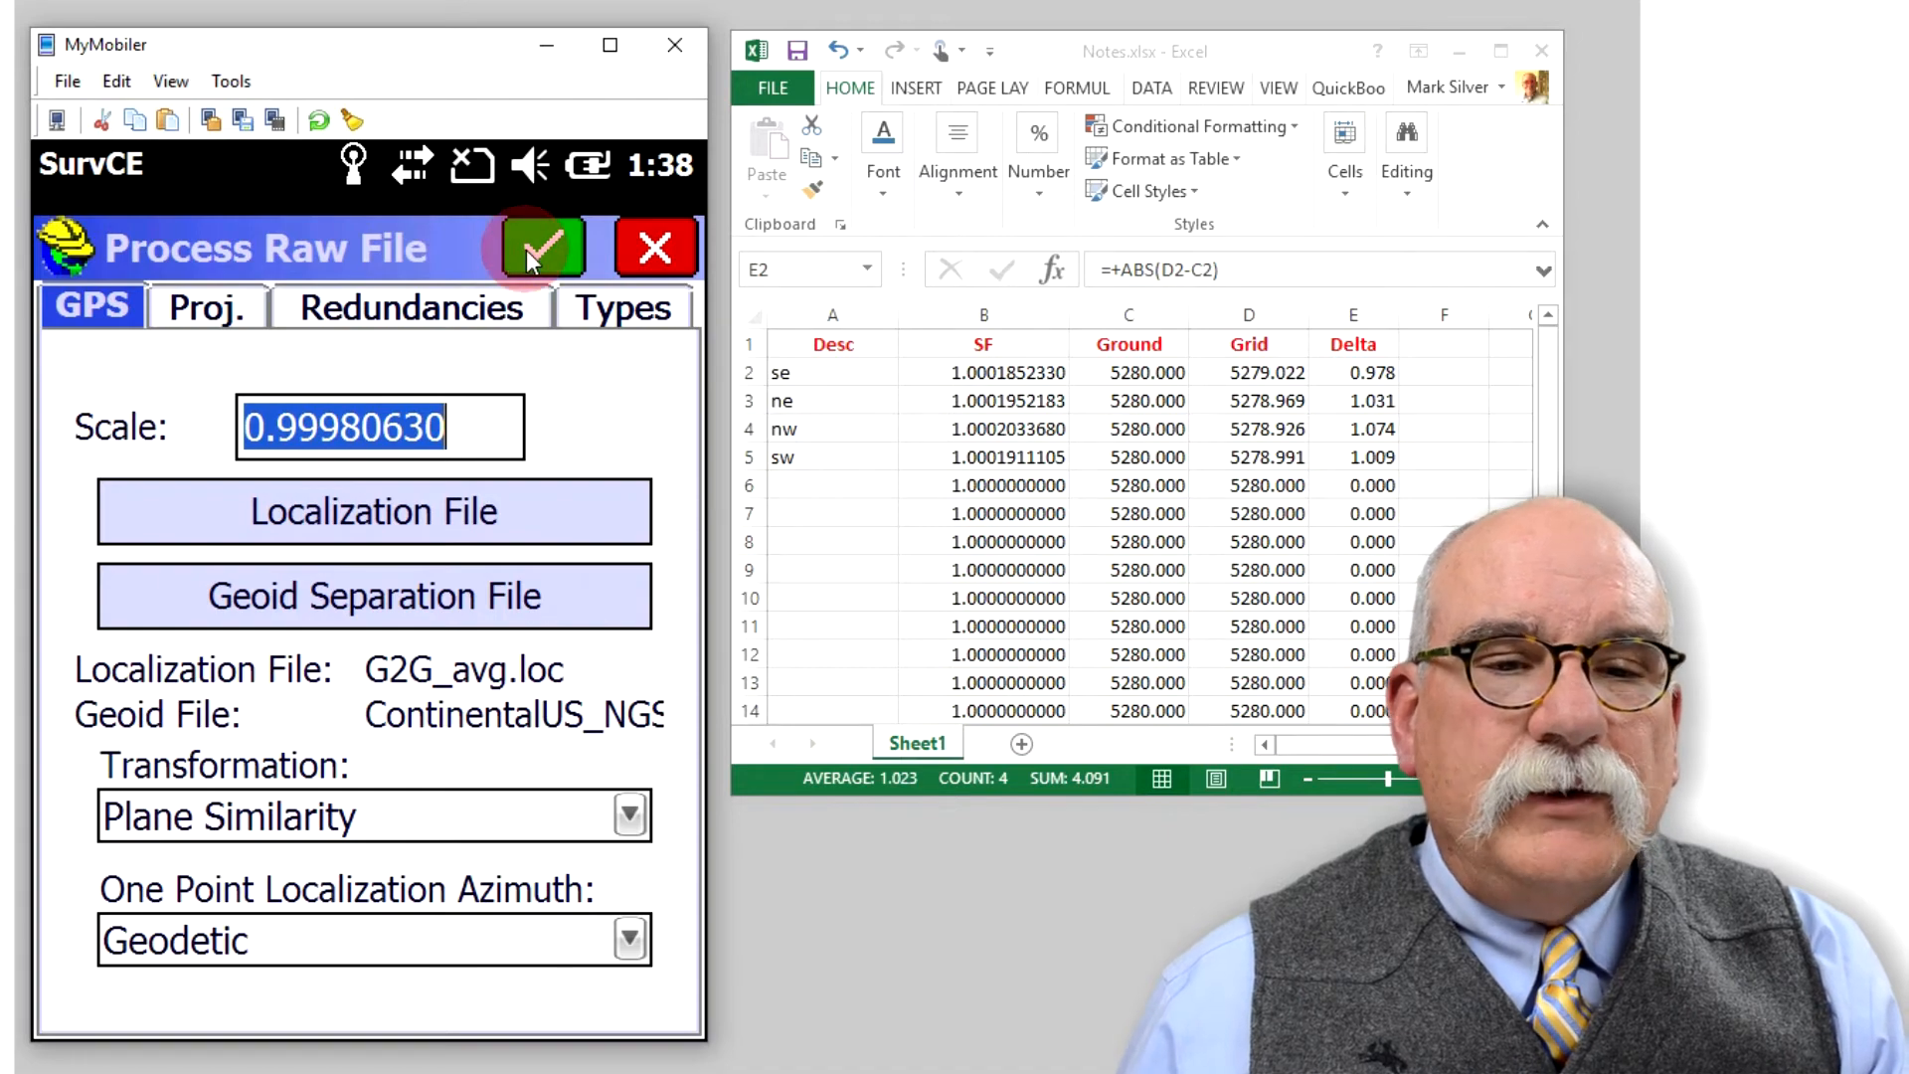
left_click(541, 246)
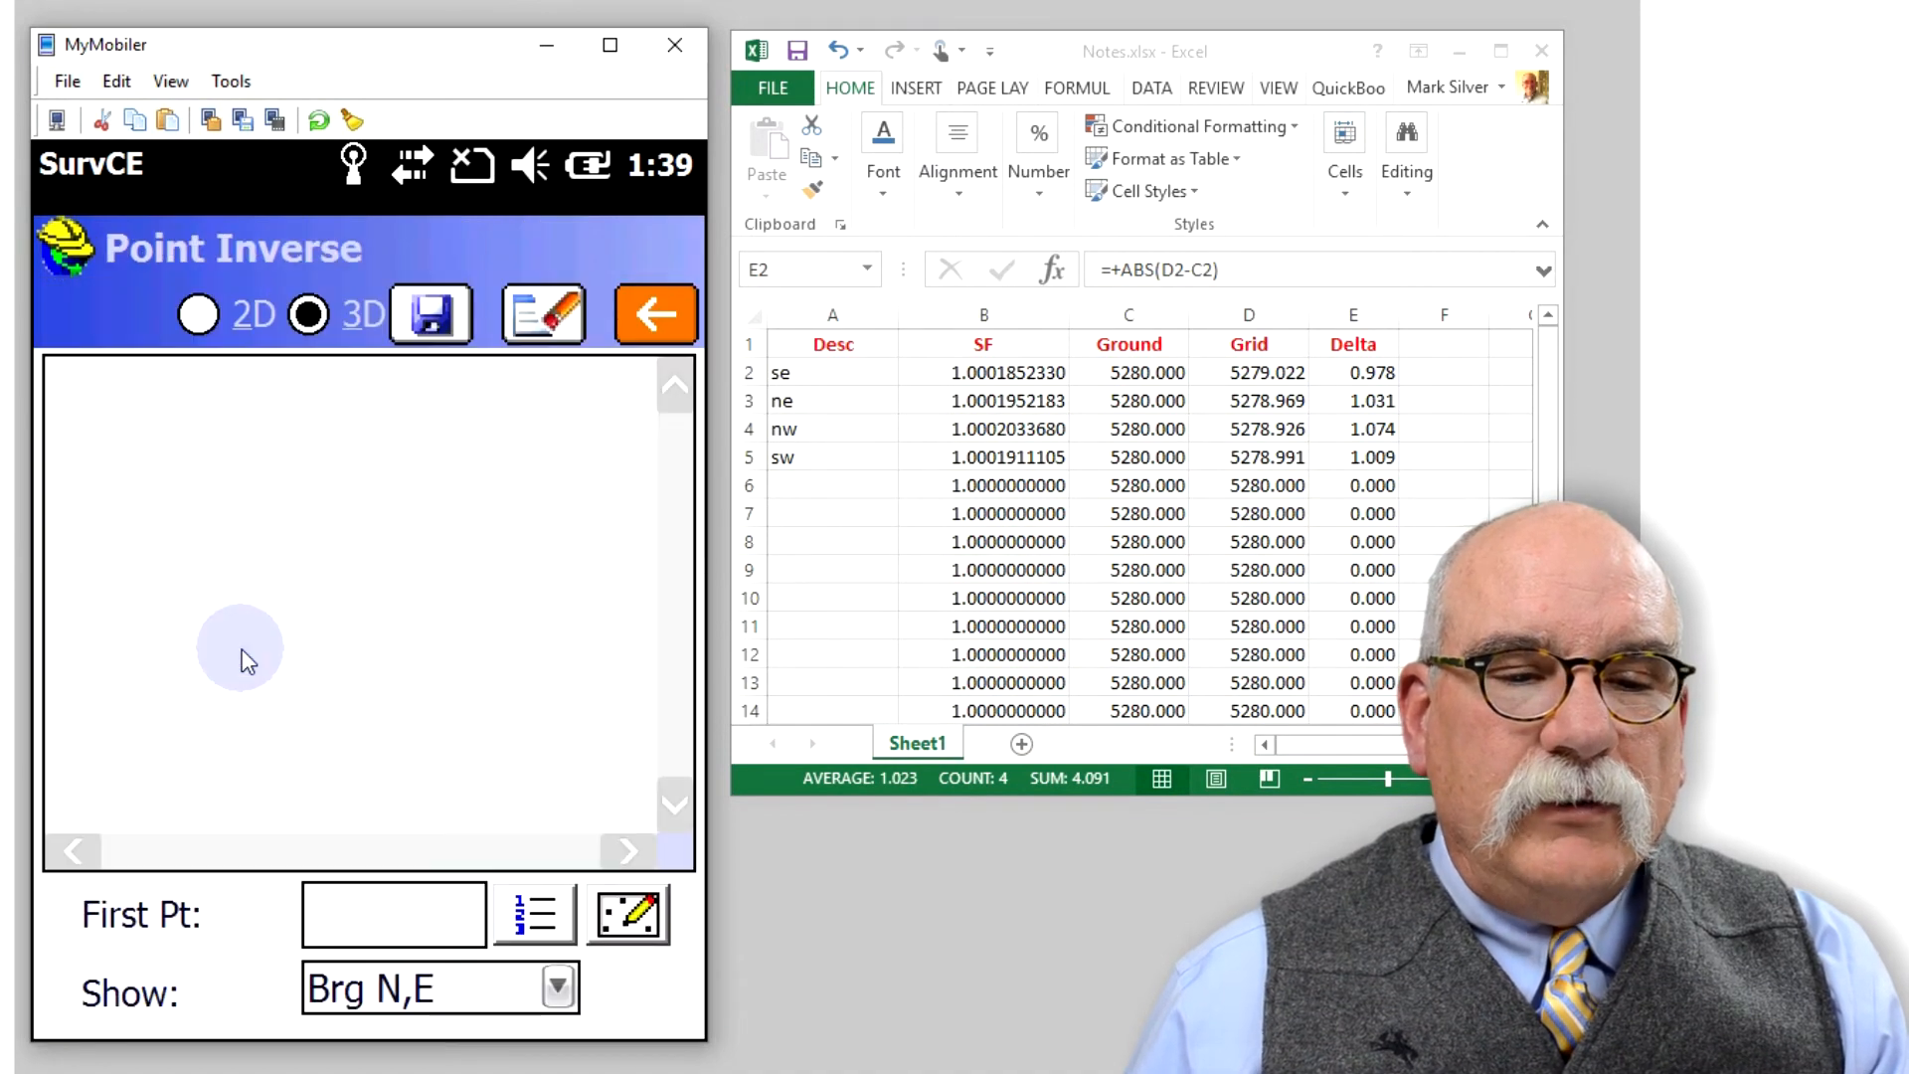
Compute the inverse from point 1 to point 2: N0°00'00"E, ground 5284.696 ft, grid 5283.672 ft.
type("1")
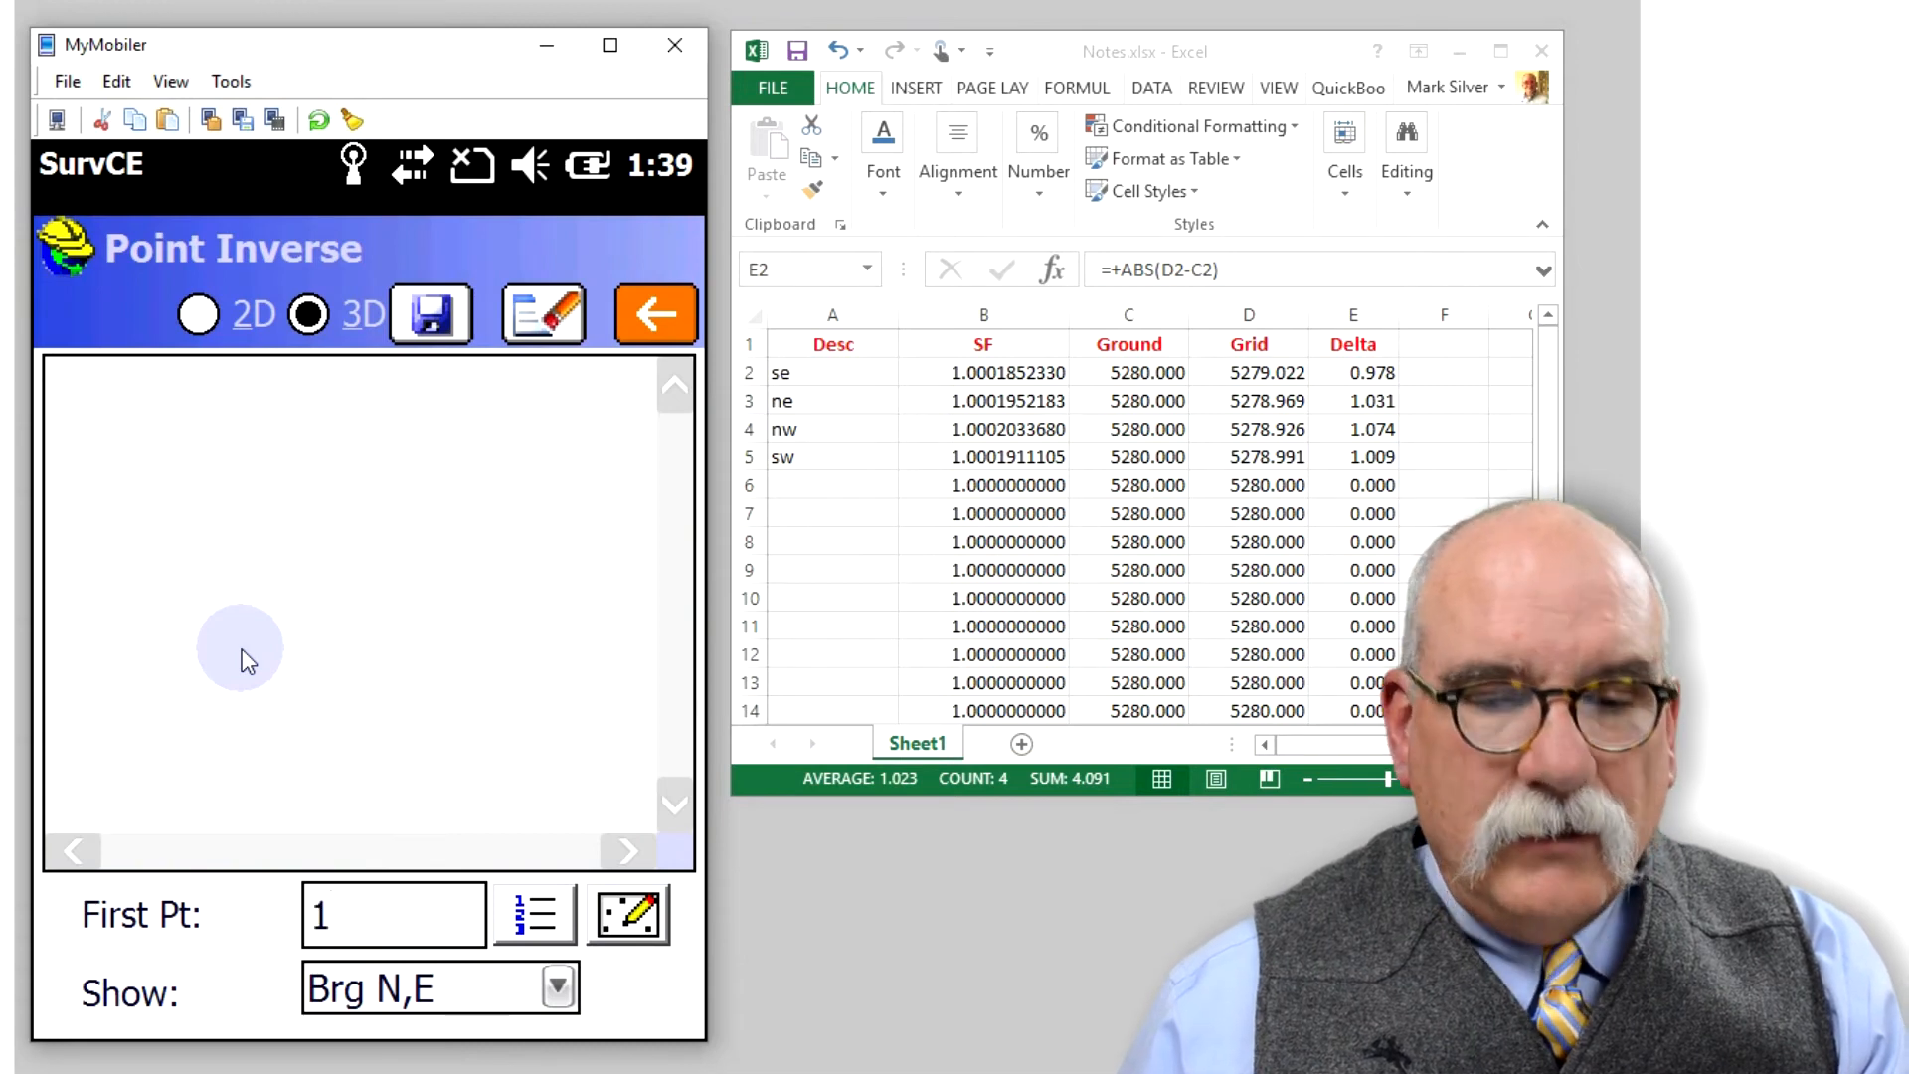
left_click(628, 915)
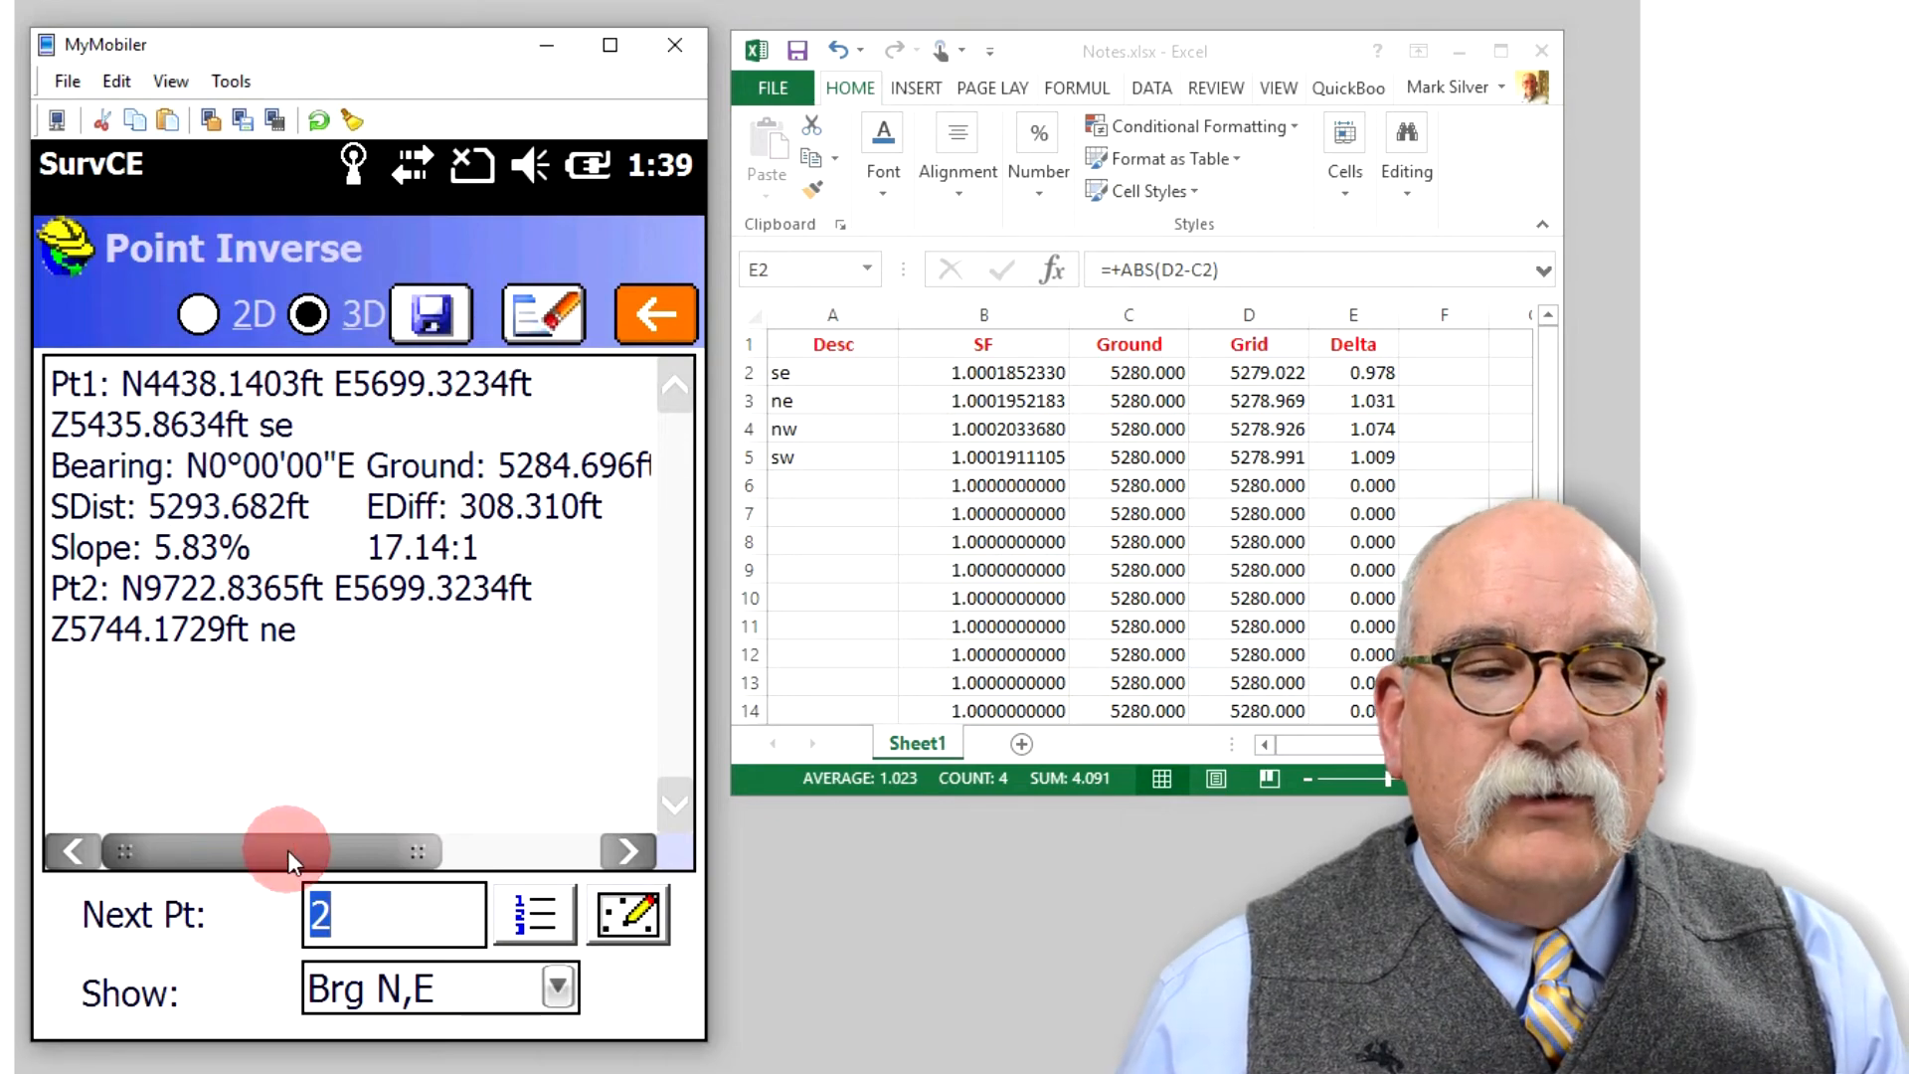
left_click_drag(287, 851, 452, 851)
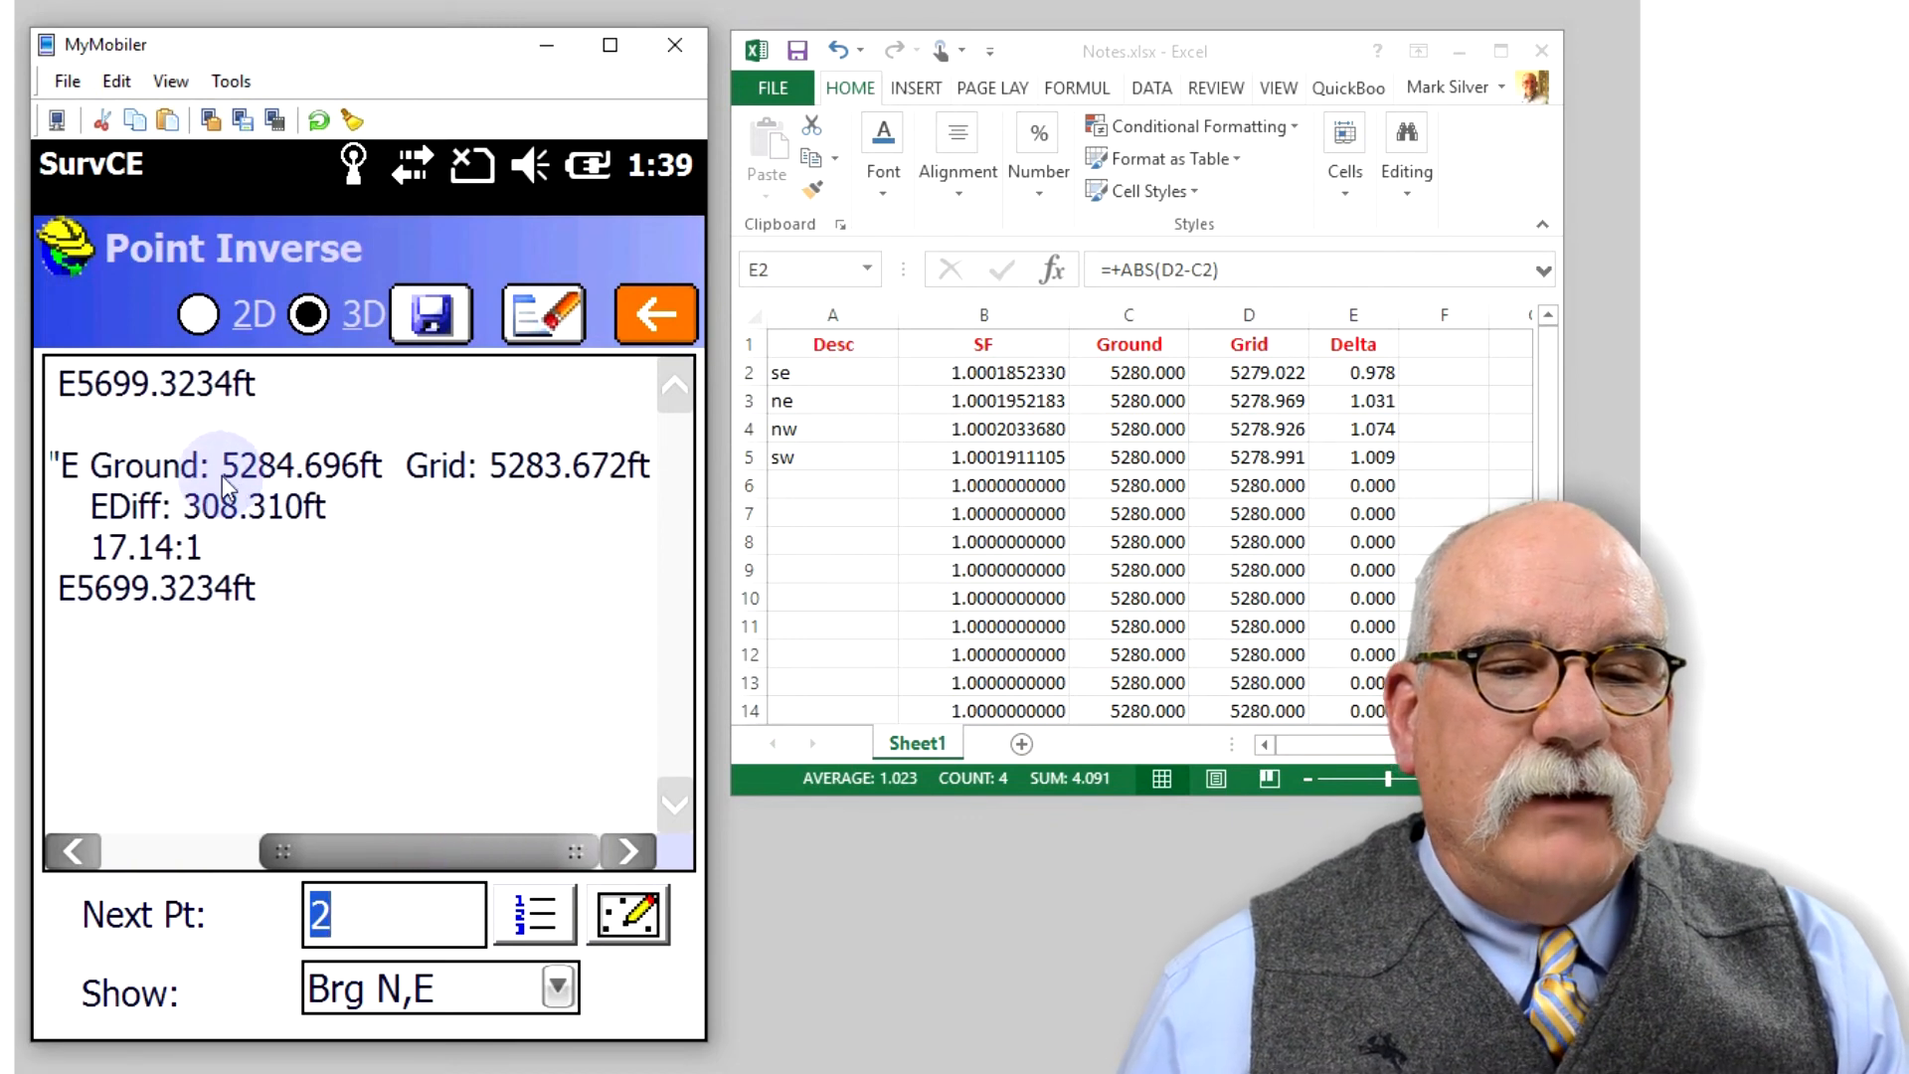
mouse_move(541, 500)
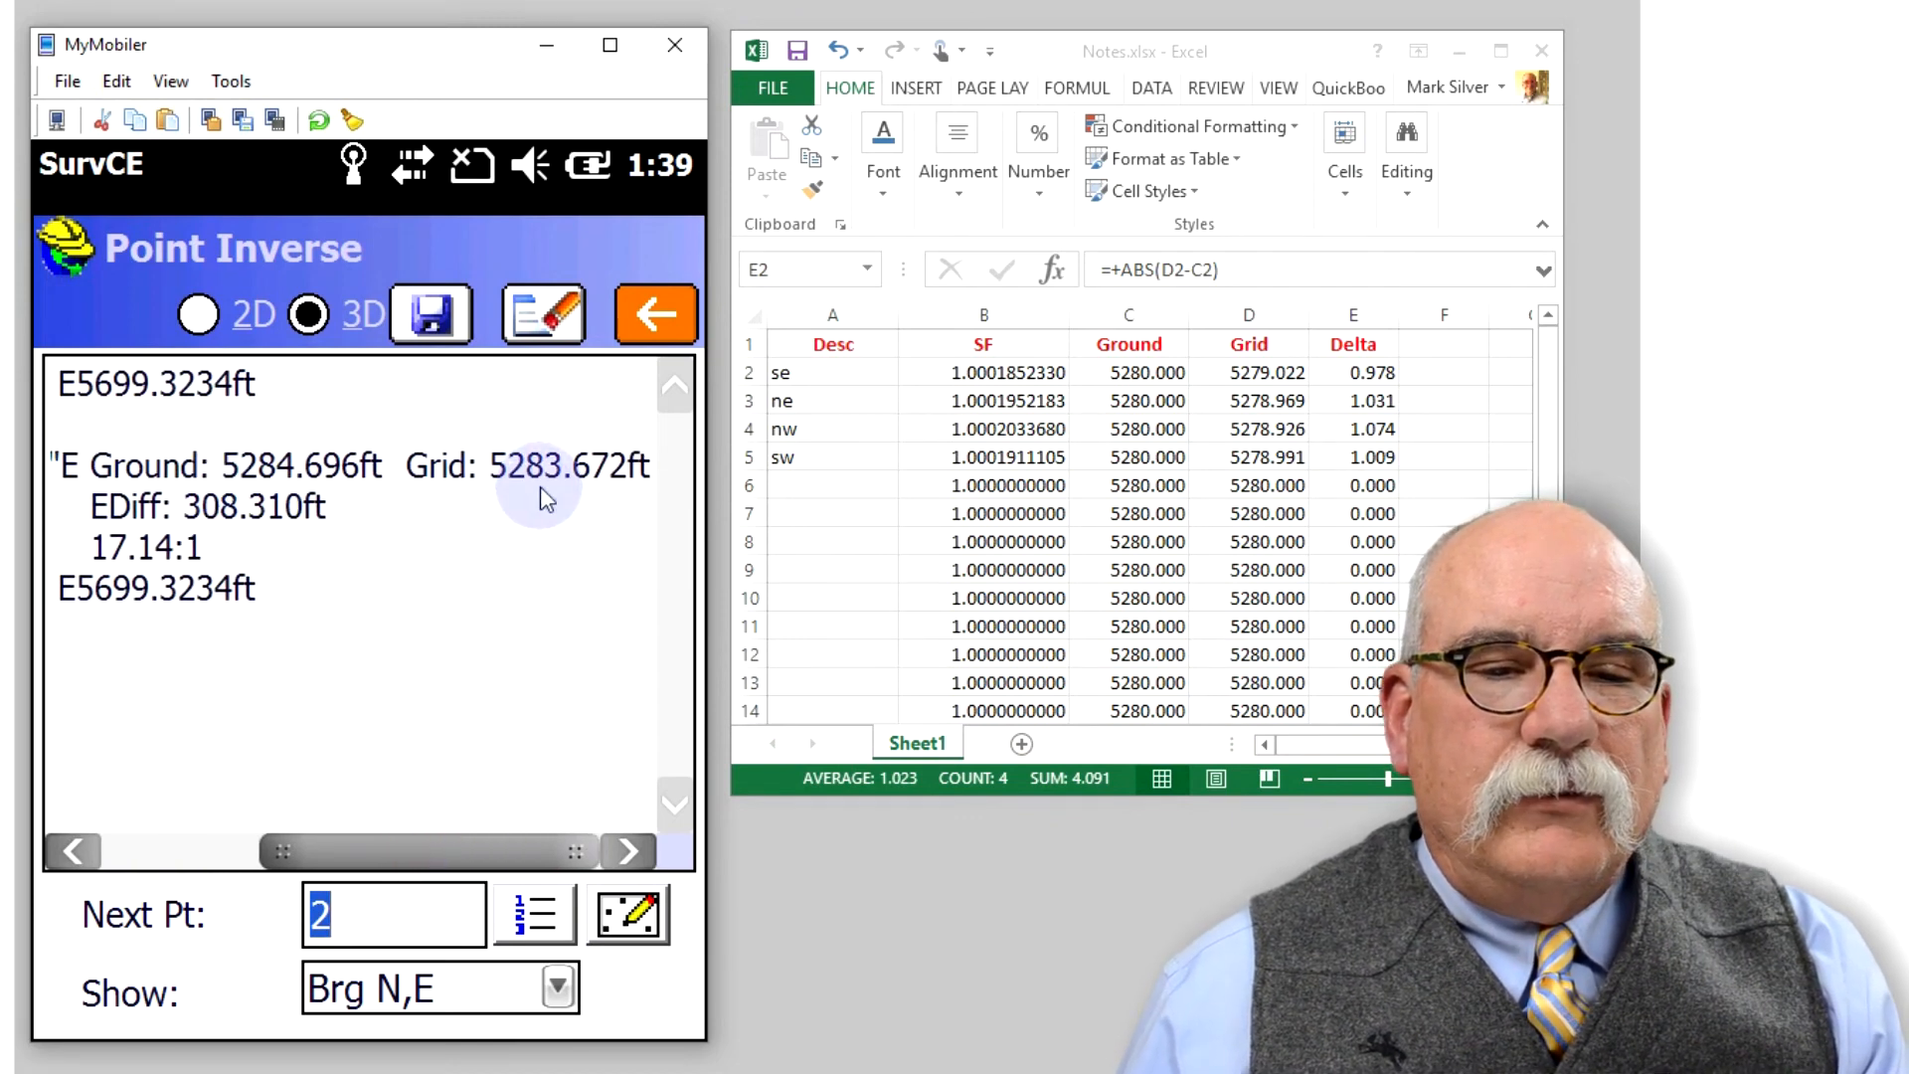
mouse_move(360, 488)
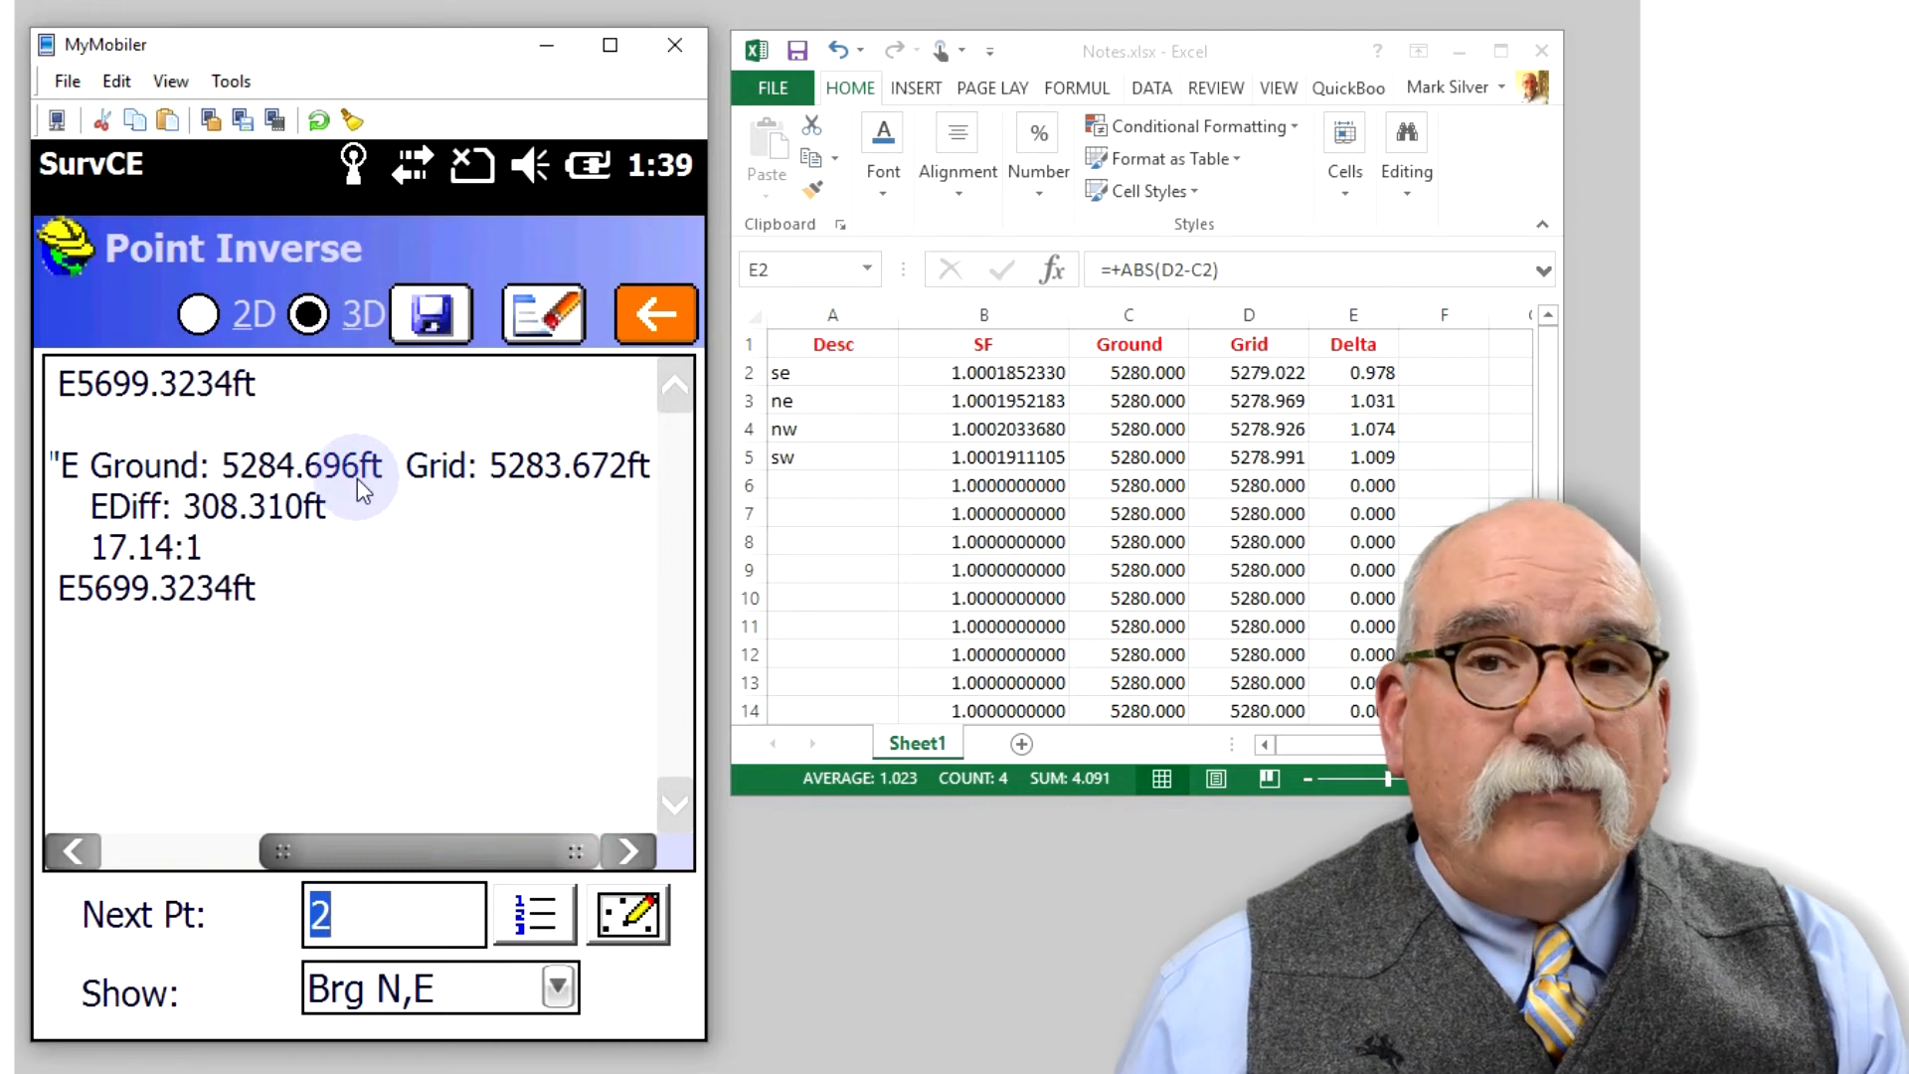
mouse_move(527, 475)
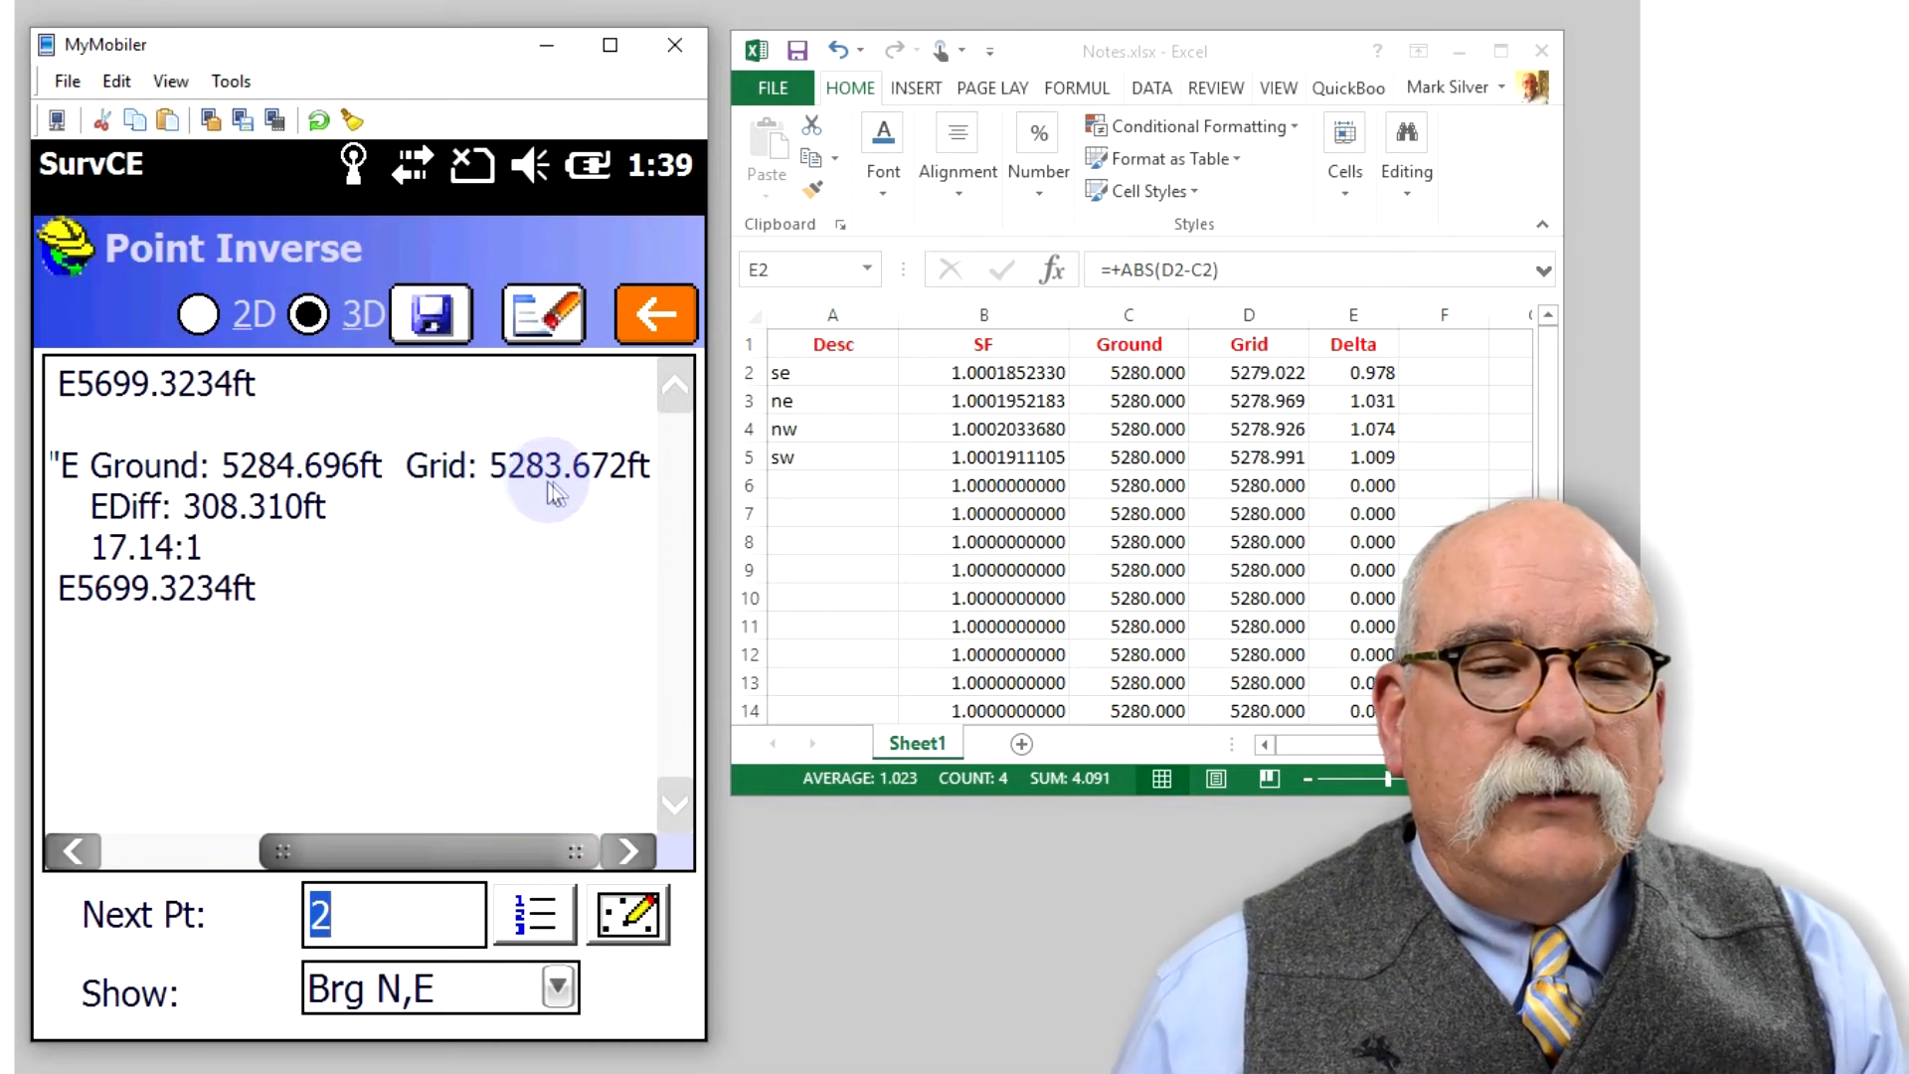
mouse_move(620, 493)
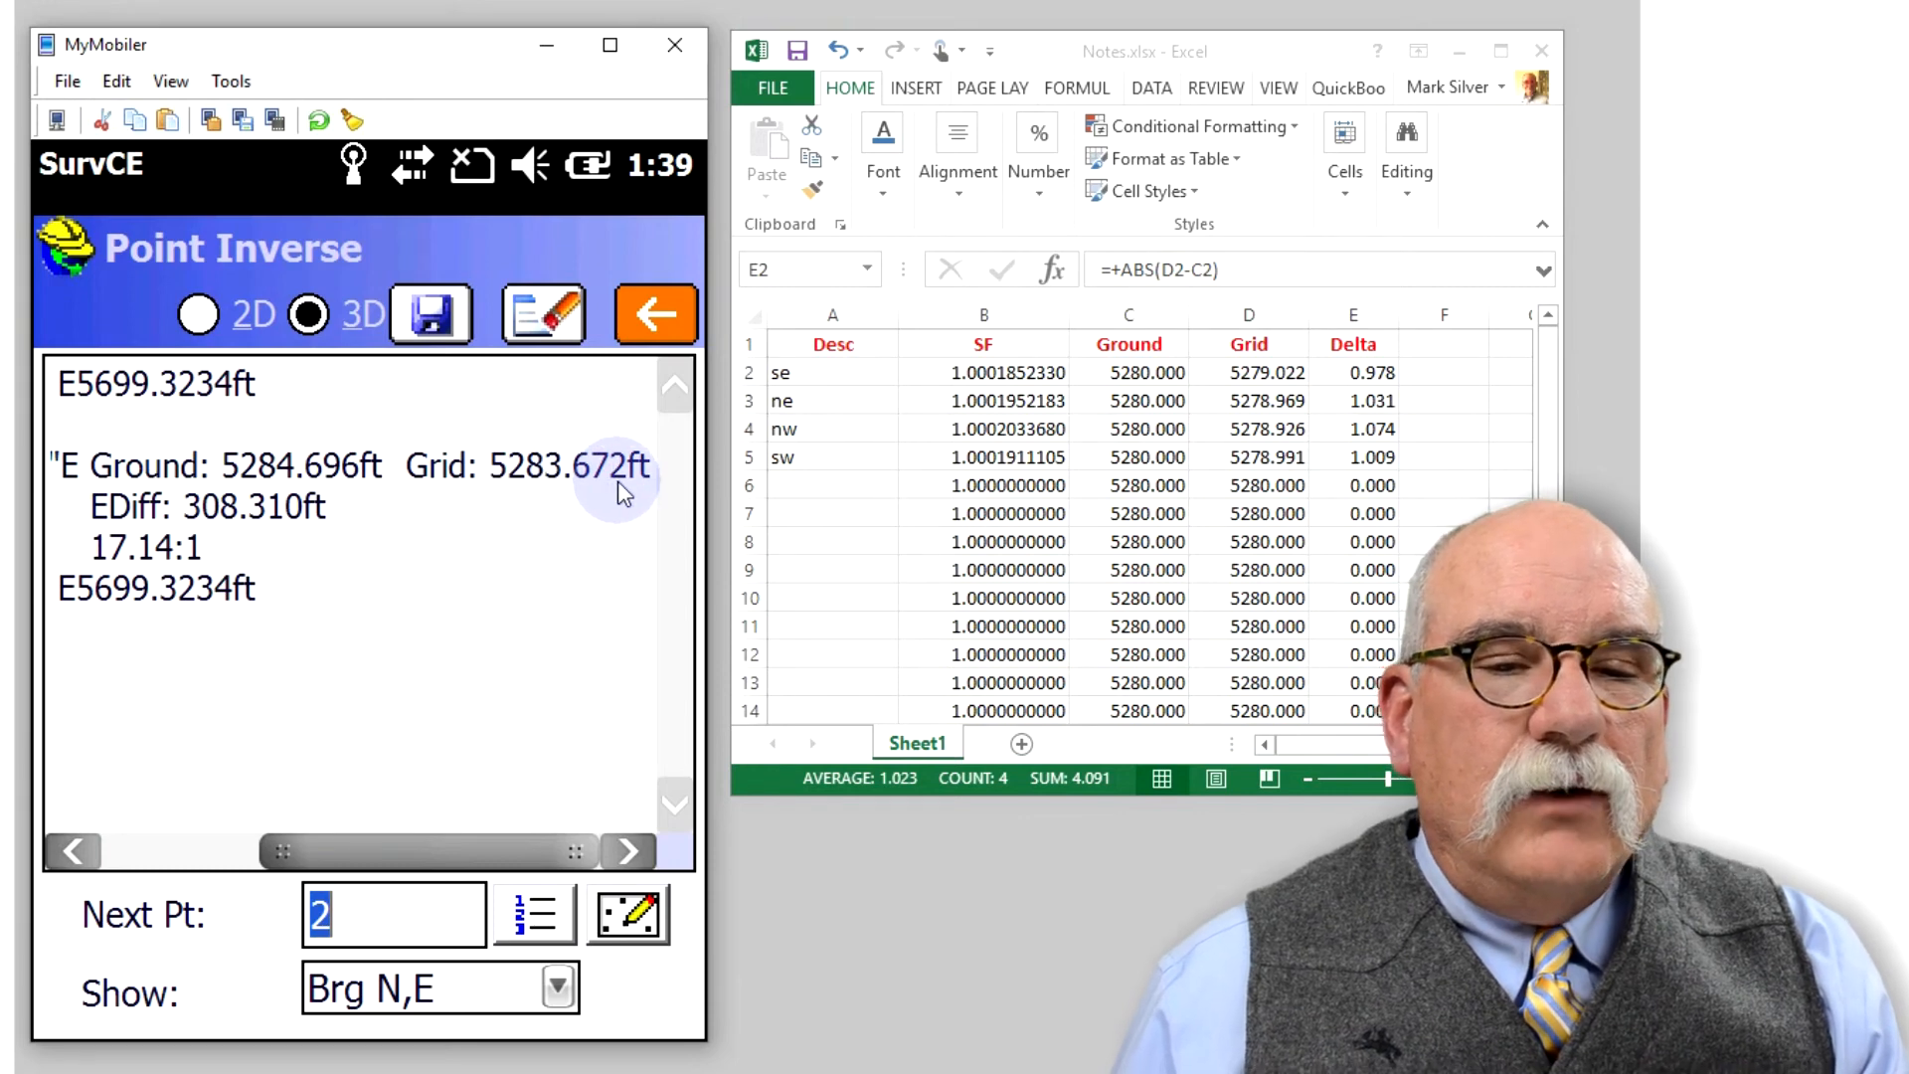